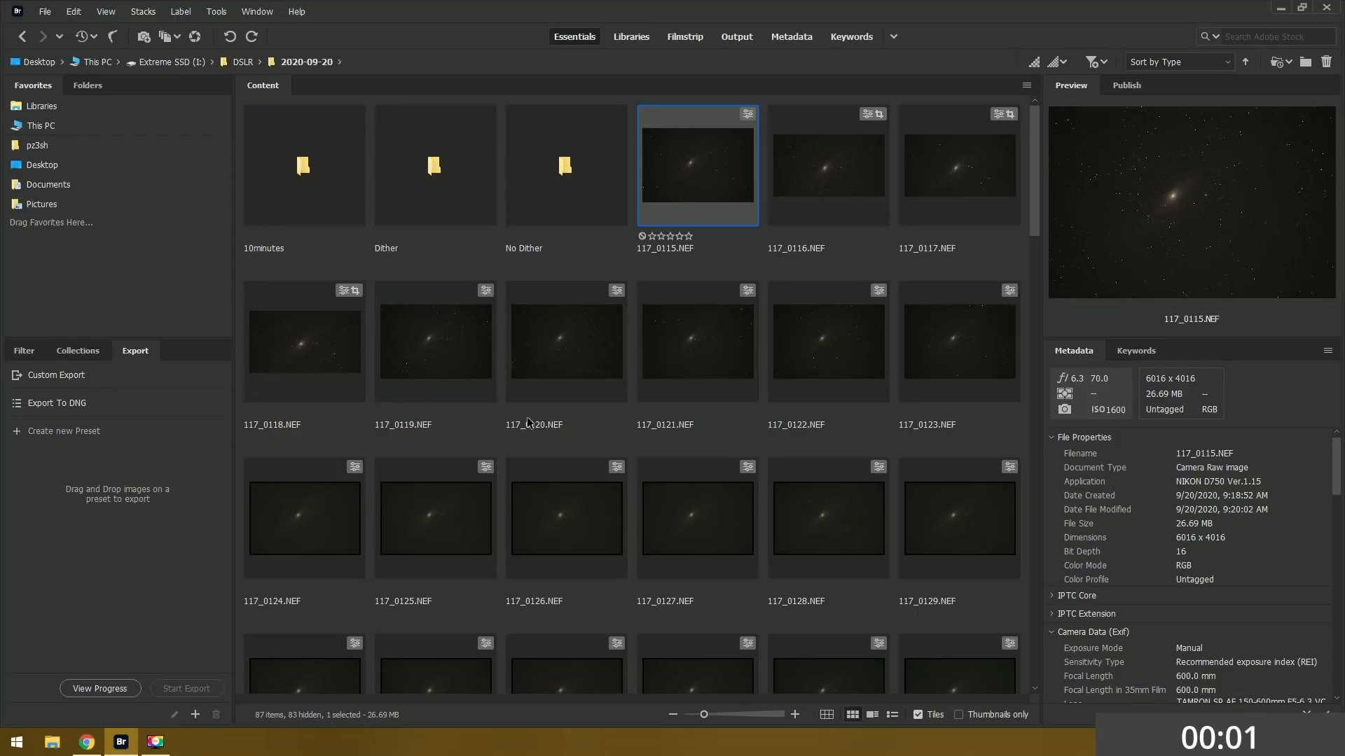
- Bring up the context menu for the selected NEF frames in the 2020-09-20 folder
{"action": "scroll", "scroll_direction": "down", "scroll_amount": 3}
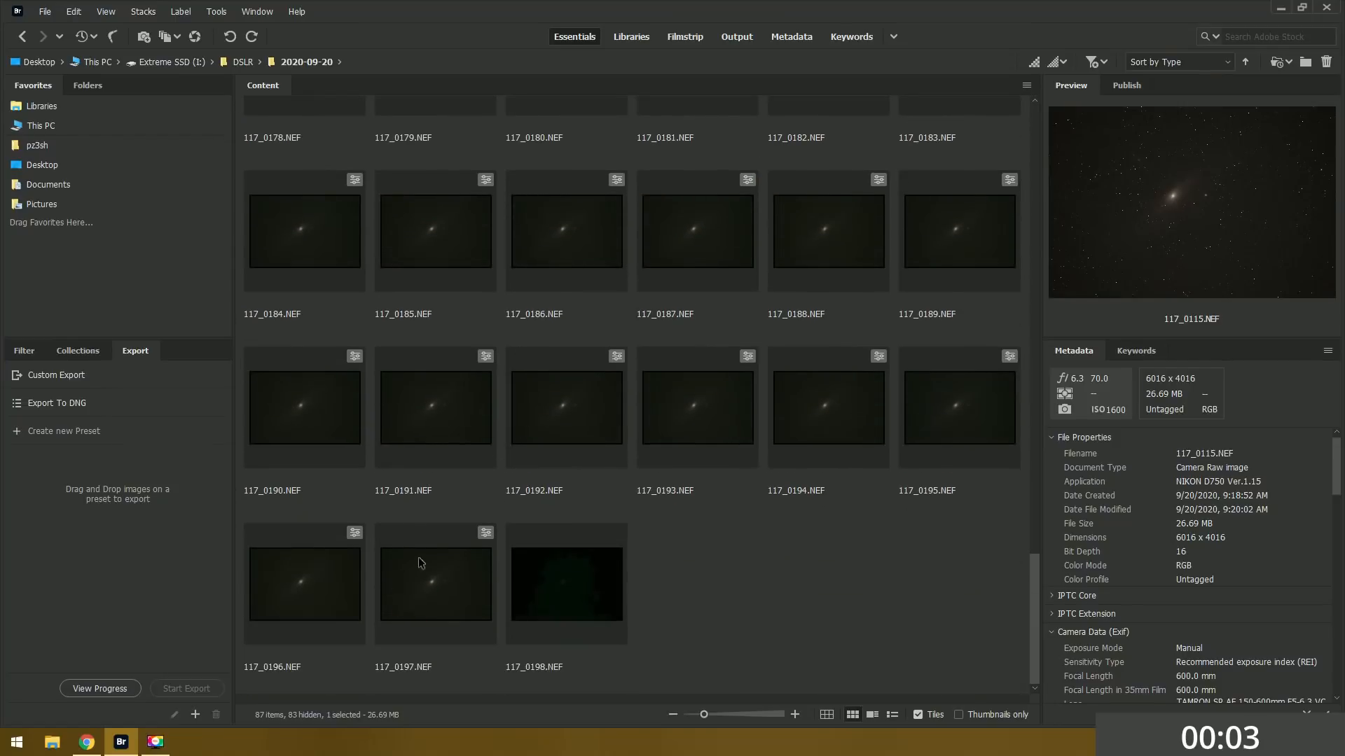
{"action": "right_click", "coordinate": [421, 563]}
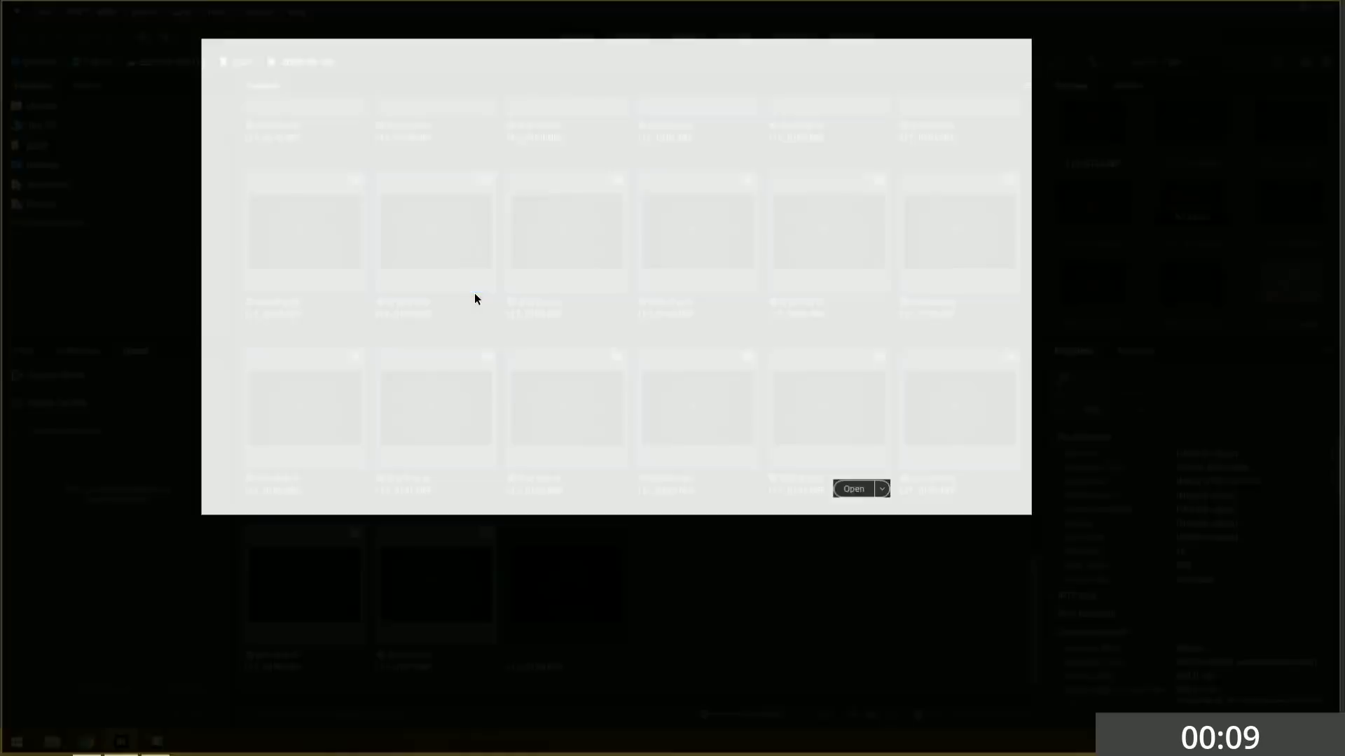
- Open the raw frames in Camera Raw and enable lens profile corrections
{"action": "left_click", "coordinate": [852, 489]}
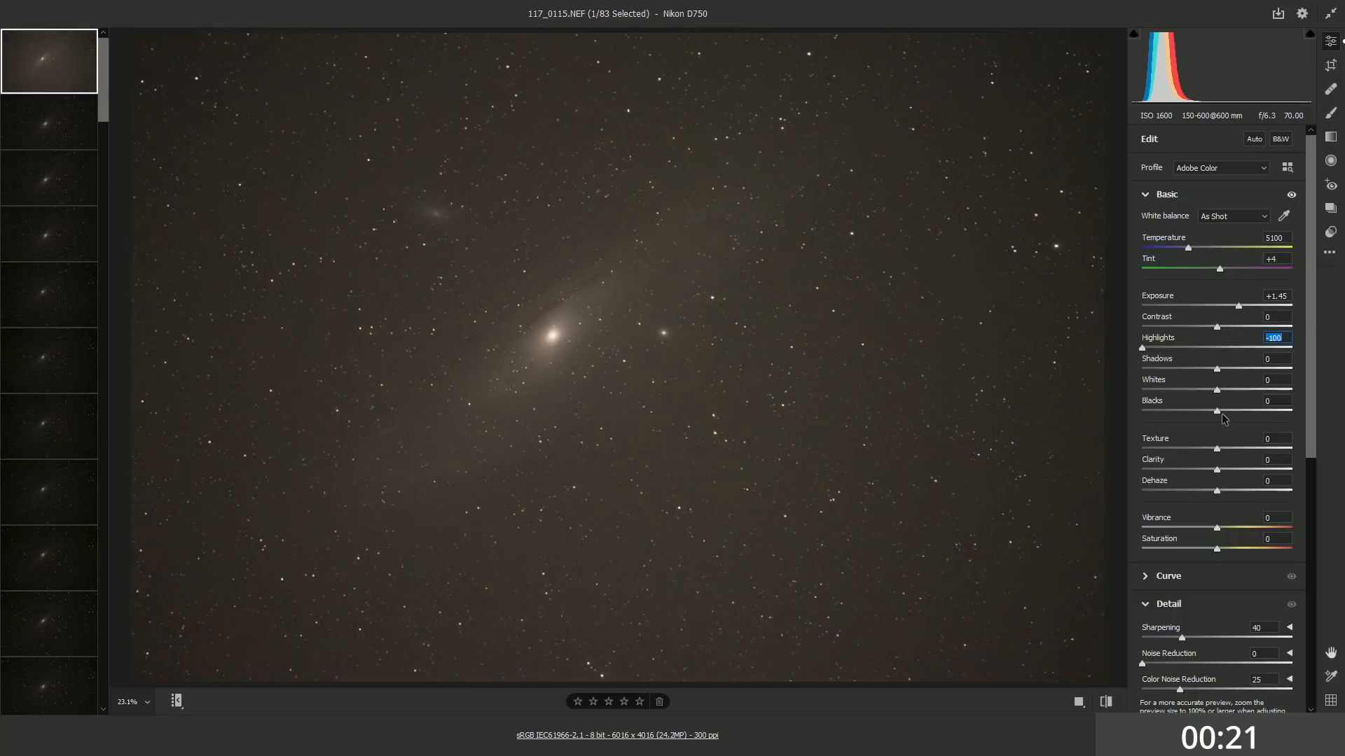
{"action": "scroll", "scroll_direction": "down", "scroll_amount": 3}
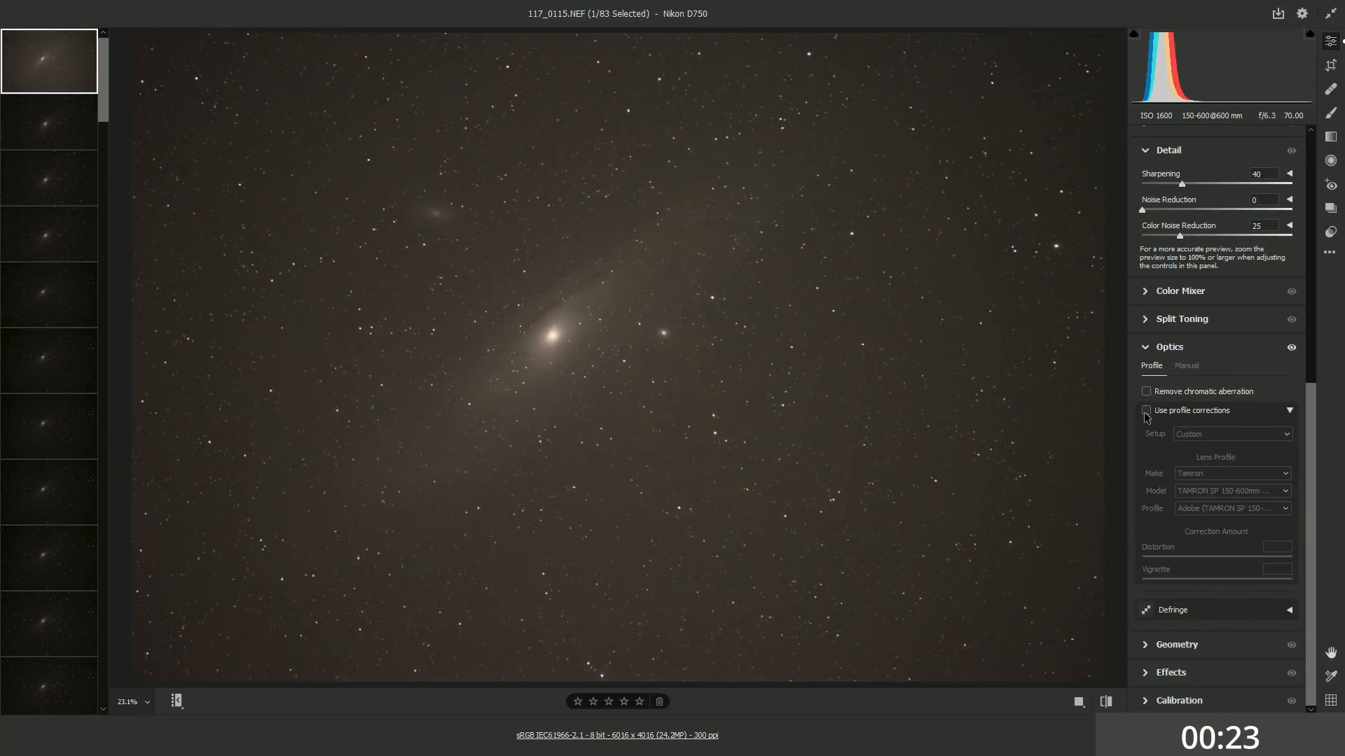
{"action": "left_click", "coordinate": [1146, 410]}
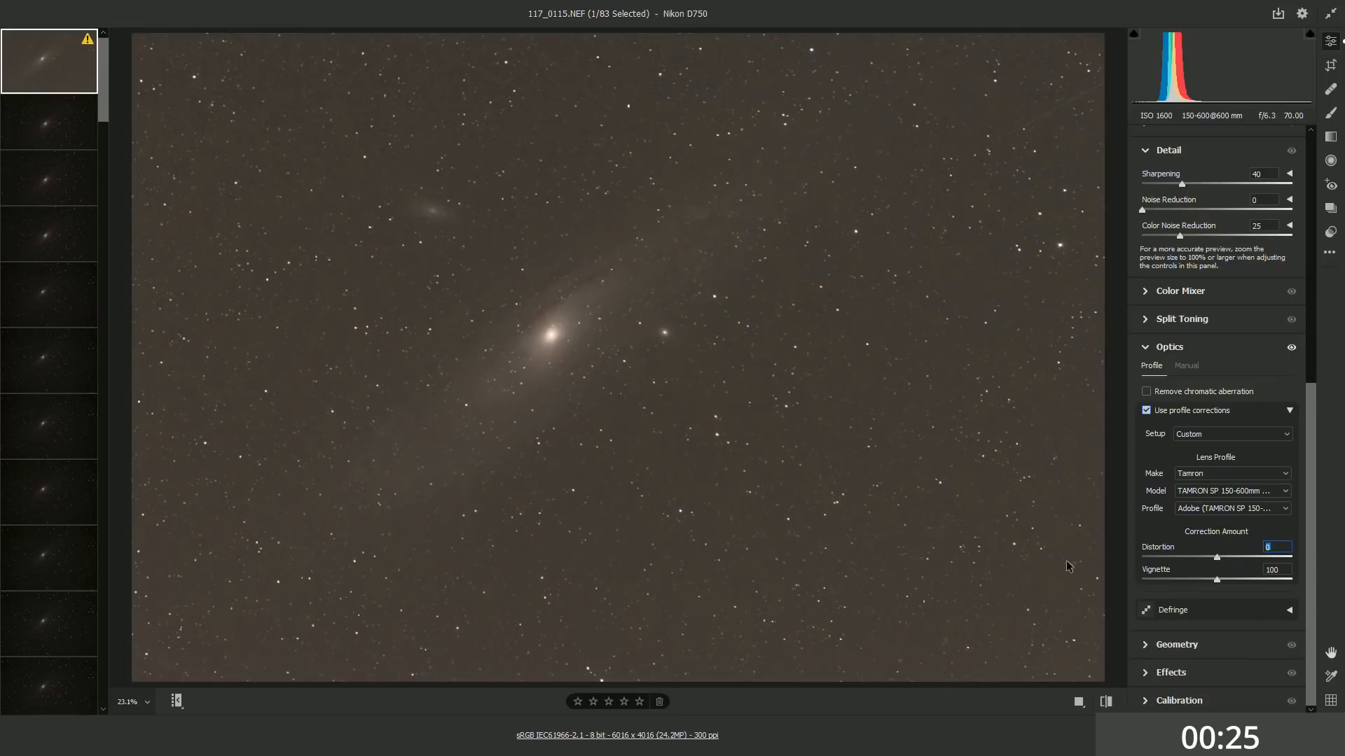
{"action": "mouse_move", "coordinate": [1218, 391]}
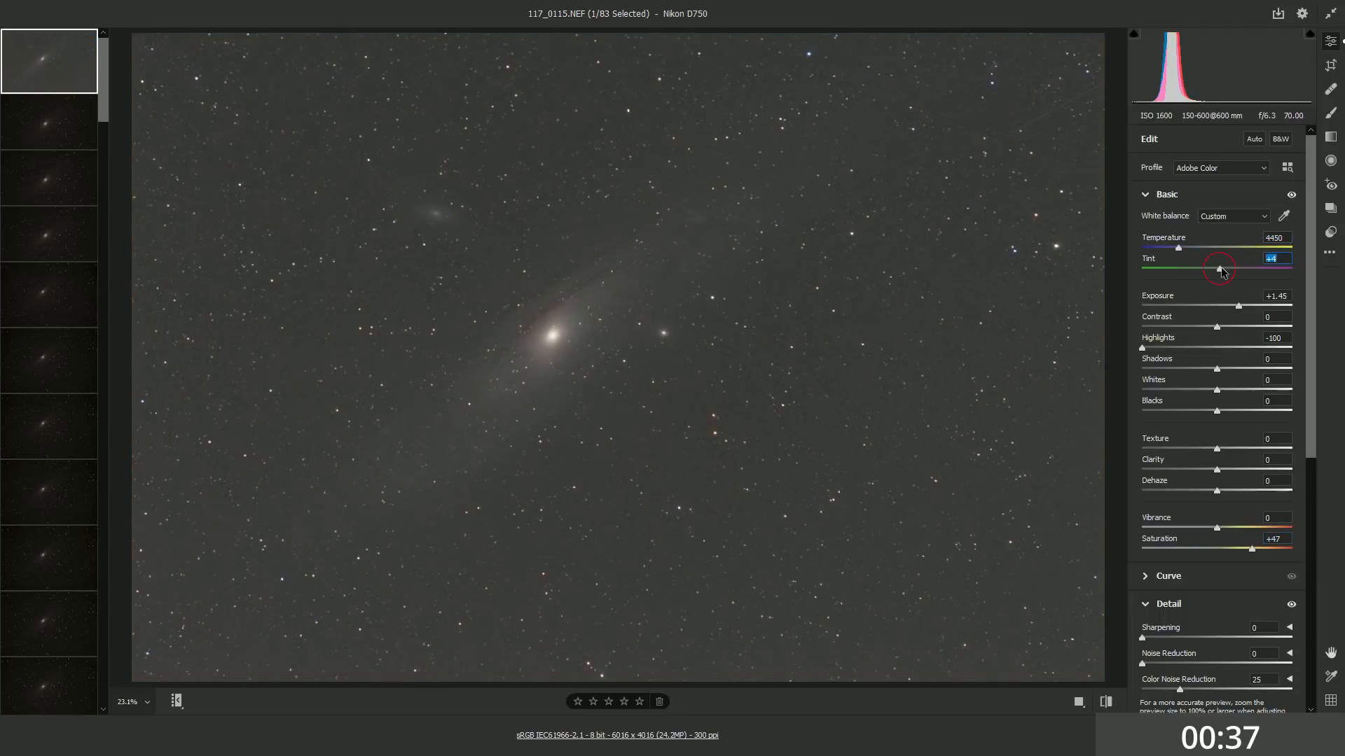
- Nudge the Tint slider slightly toward magenta
{"action": "left_click_drag", "start_coordinate": [1218, 269], "coordinate": [1222, 269]}
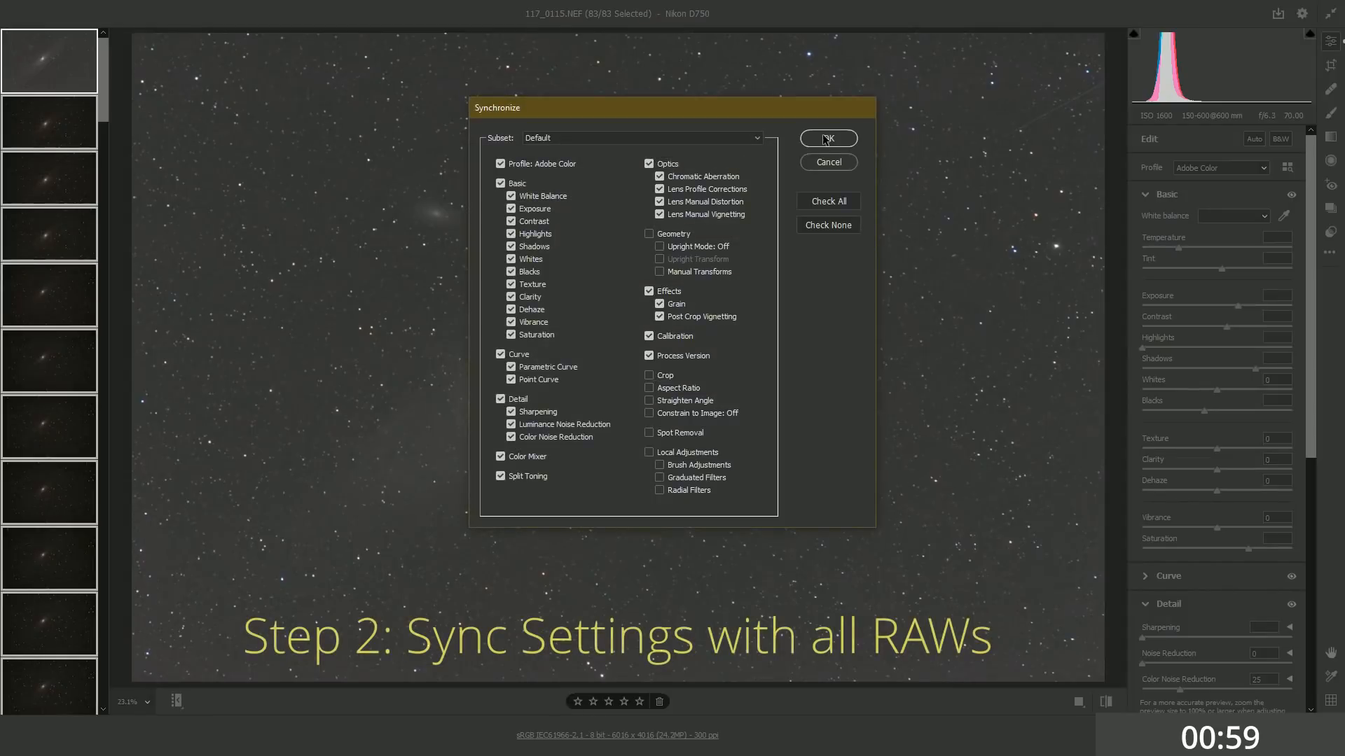
- Confirm Synchronize for all 83 raws and save them as TIFFs to the 10minutes folder
{"action": "left_click", "coordinate": [826, 138]}
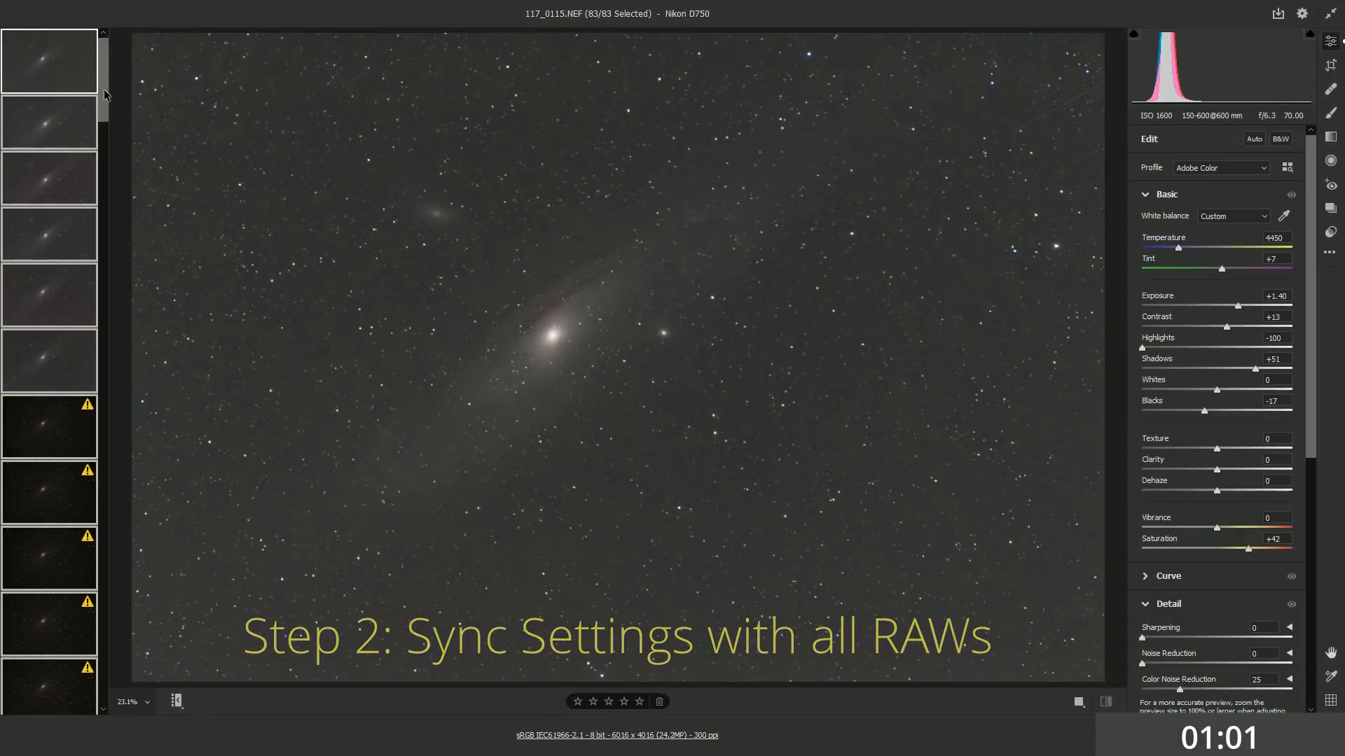
{"action": "left_click", "coordinate": [49, 361]}
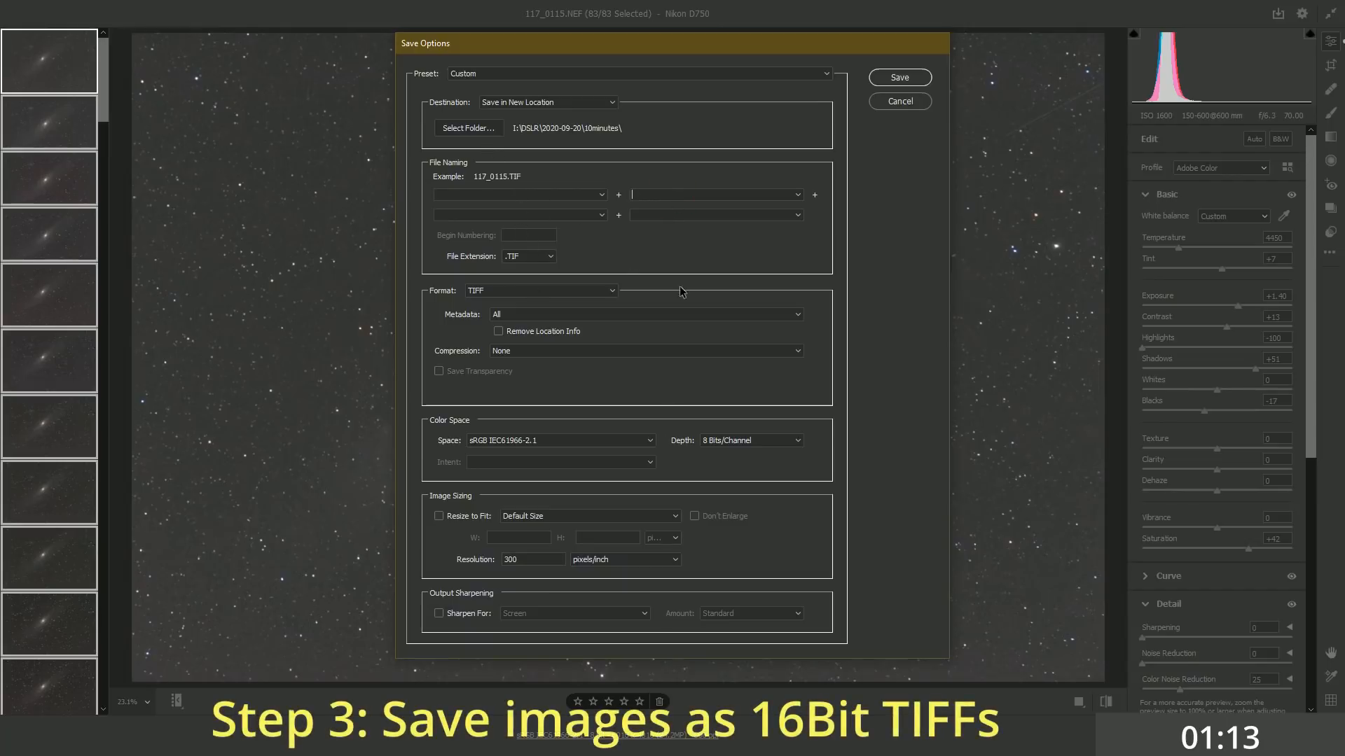
{"action": "mouse_move", "coordinate": [671, 263]}
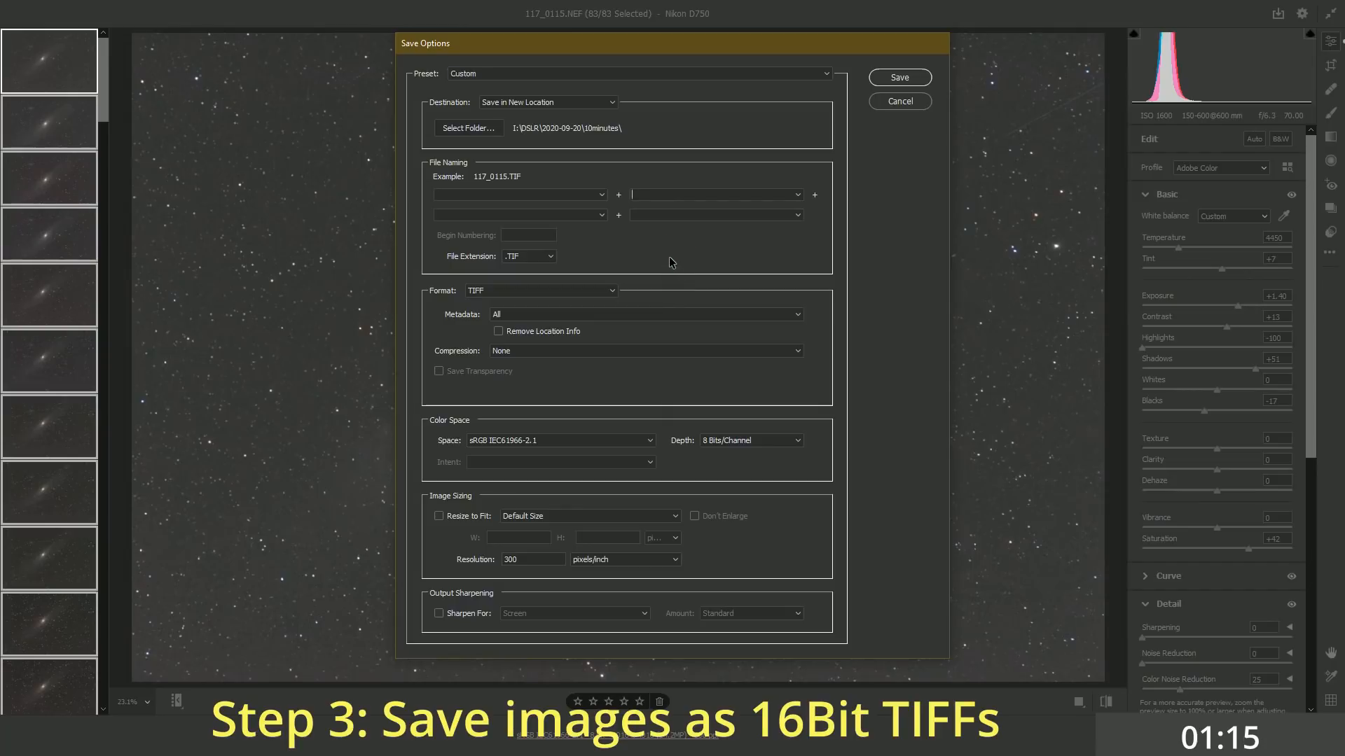
{"action": "mouse_move", "coordinate": [789, 177]}
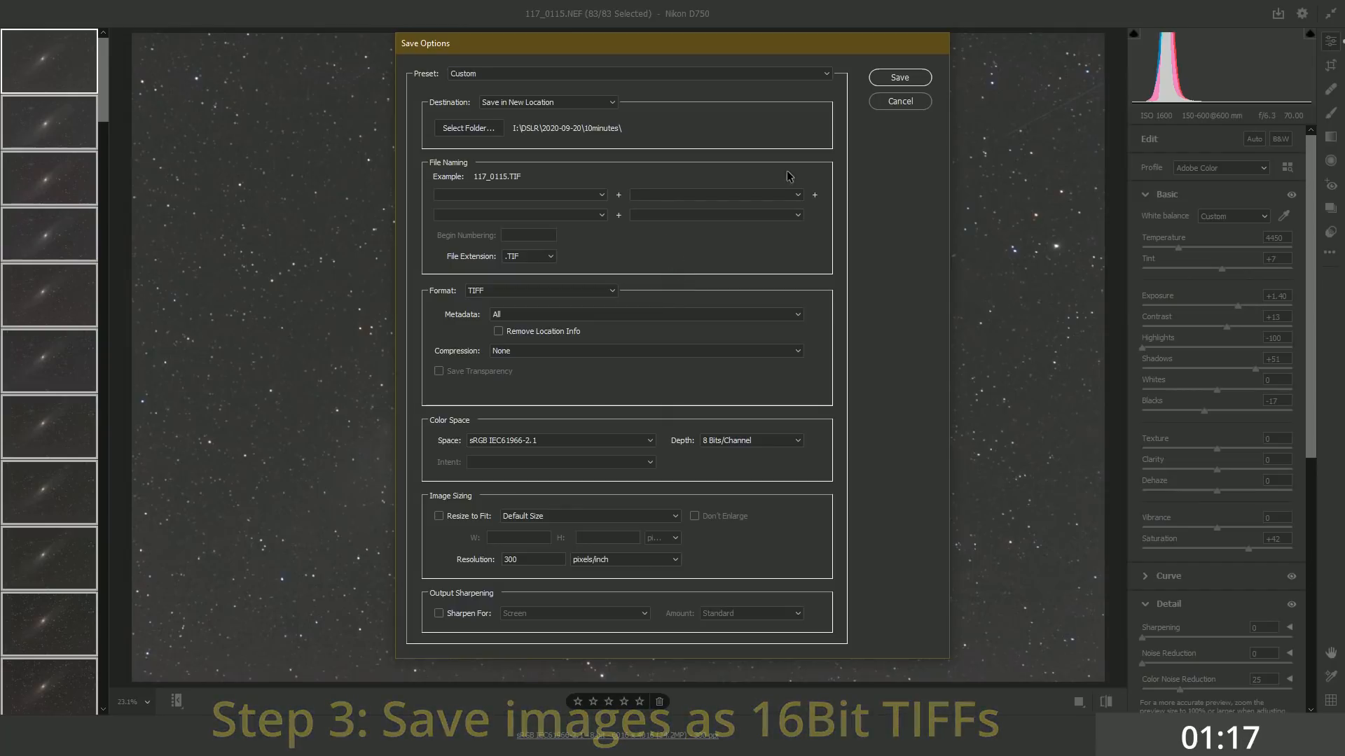
{"action": "left_click", "coordinate": [897, 77]}
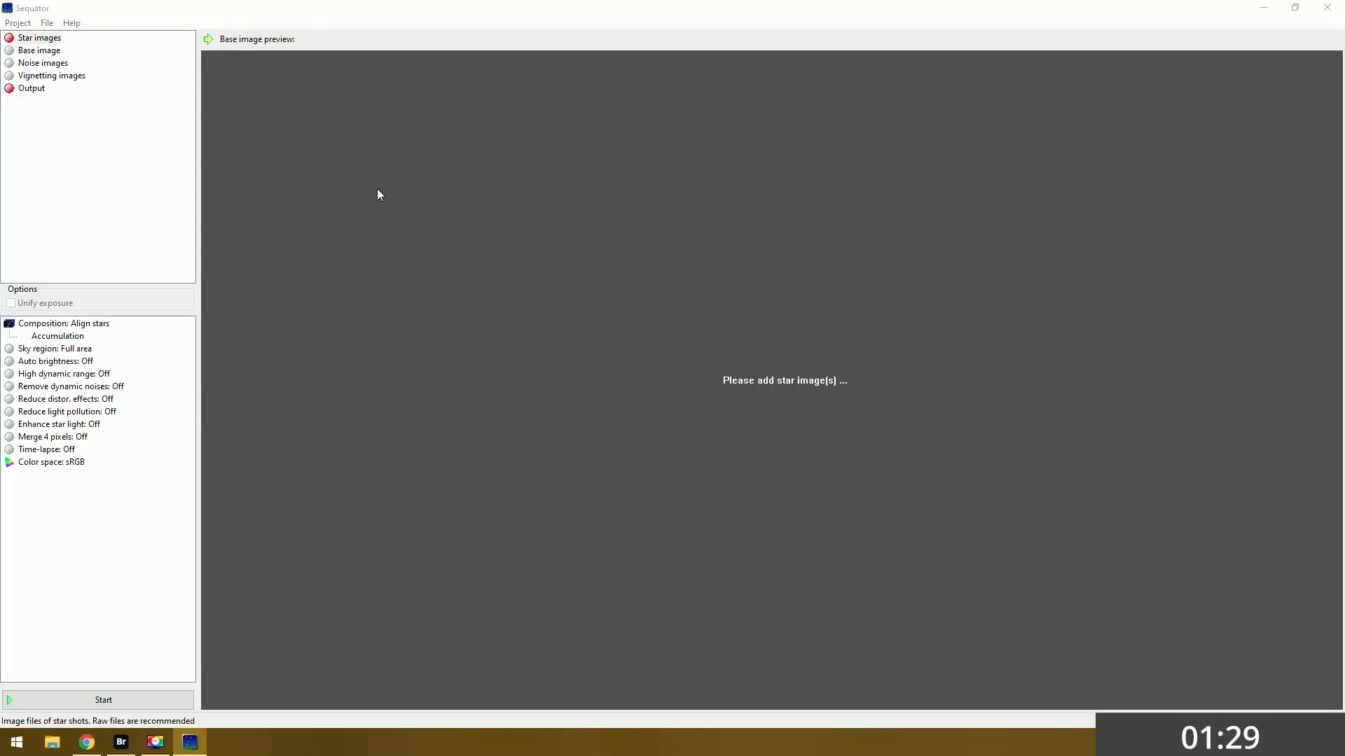
- Load the TIFFs from DSLR > 2020-09-20 > 10minutes as star images
{"action": "left_click", "coordinate": [39, 37]}
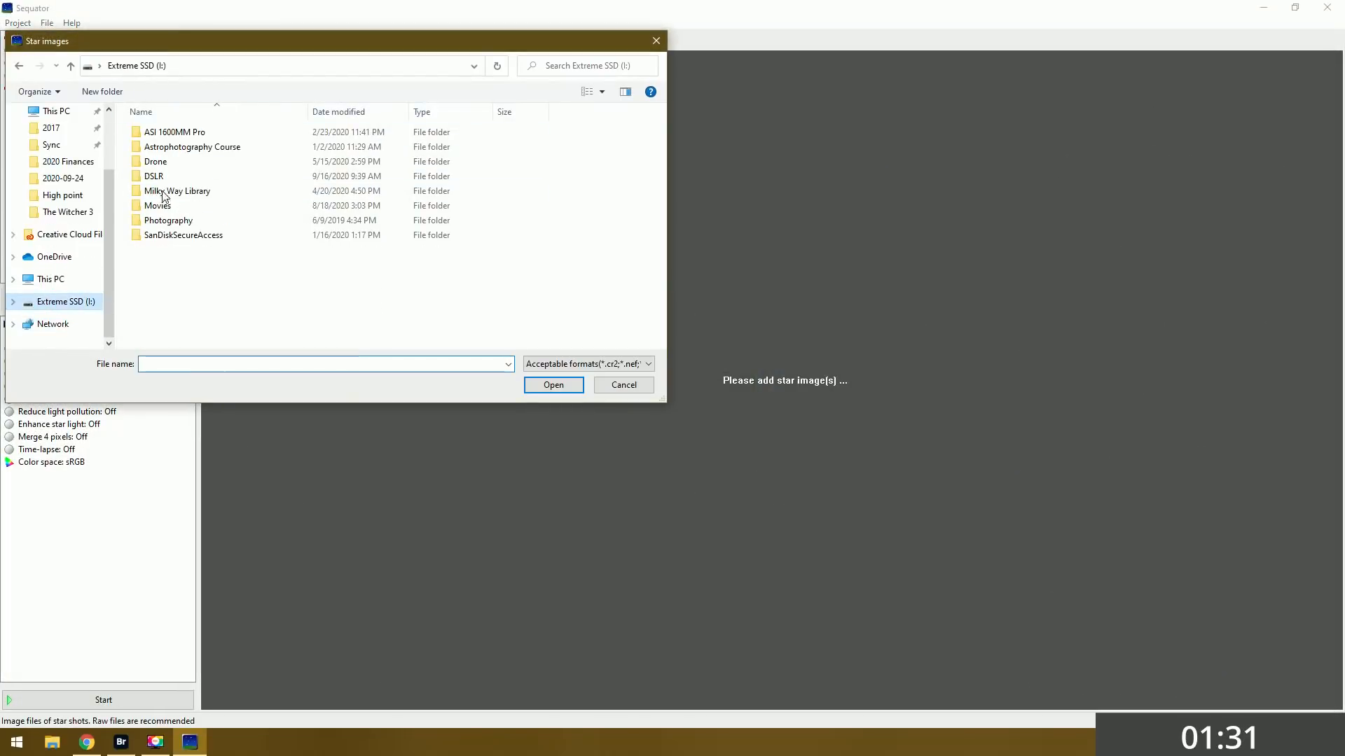
{"action": "double_click", "coordinate": [154, 176]}
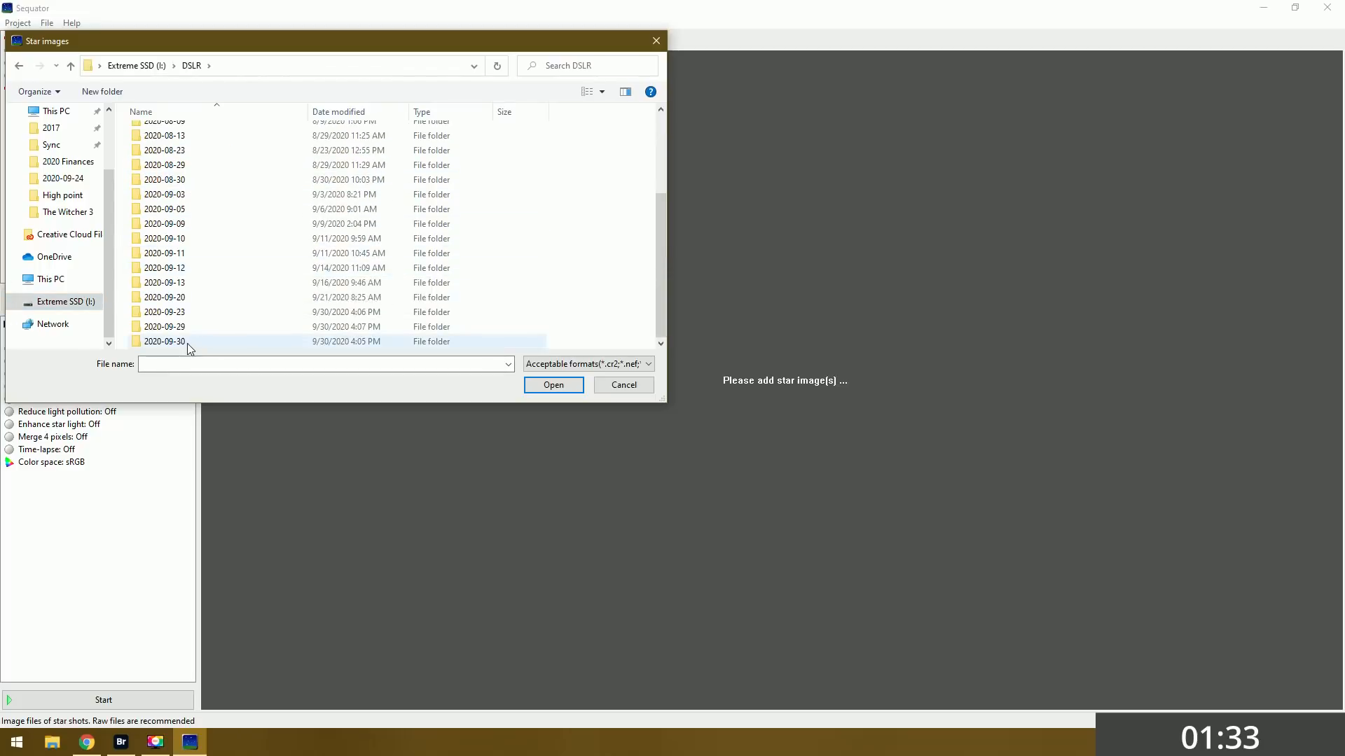
{"action": "double_click", "coordinate": [163, 297]}
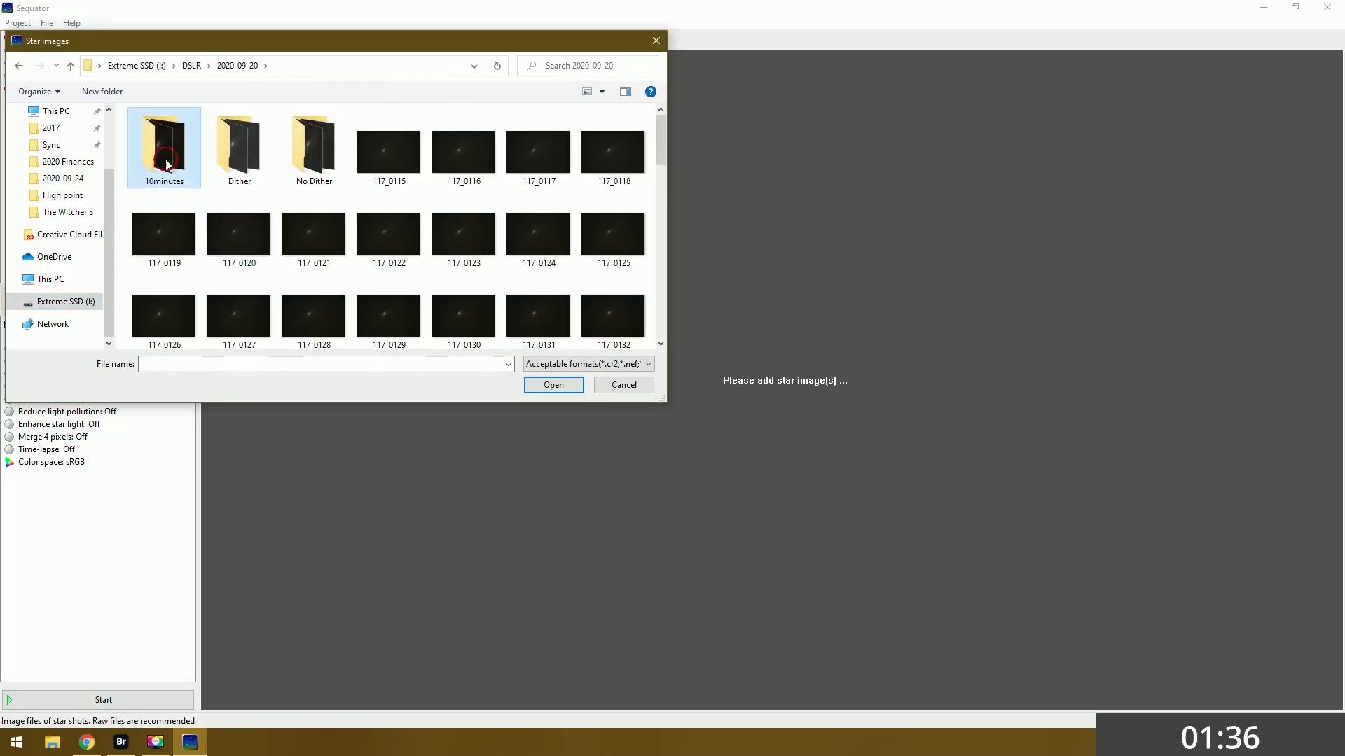
{"action": "double_click", "coordinate": [163, 145]}
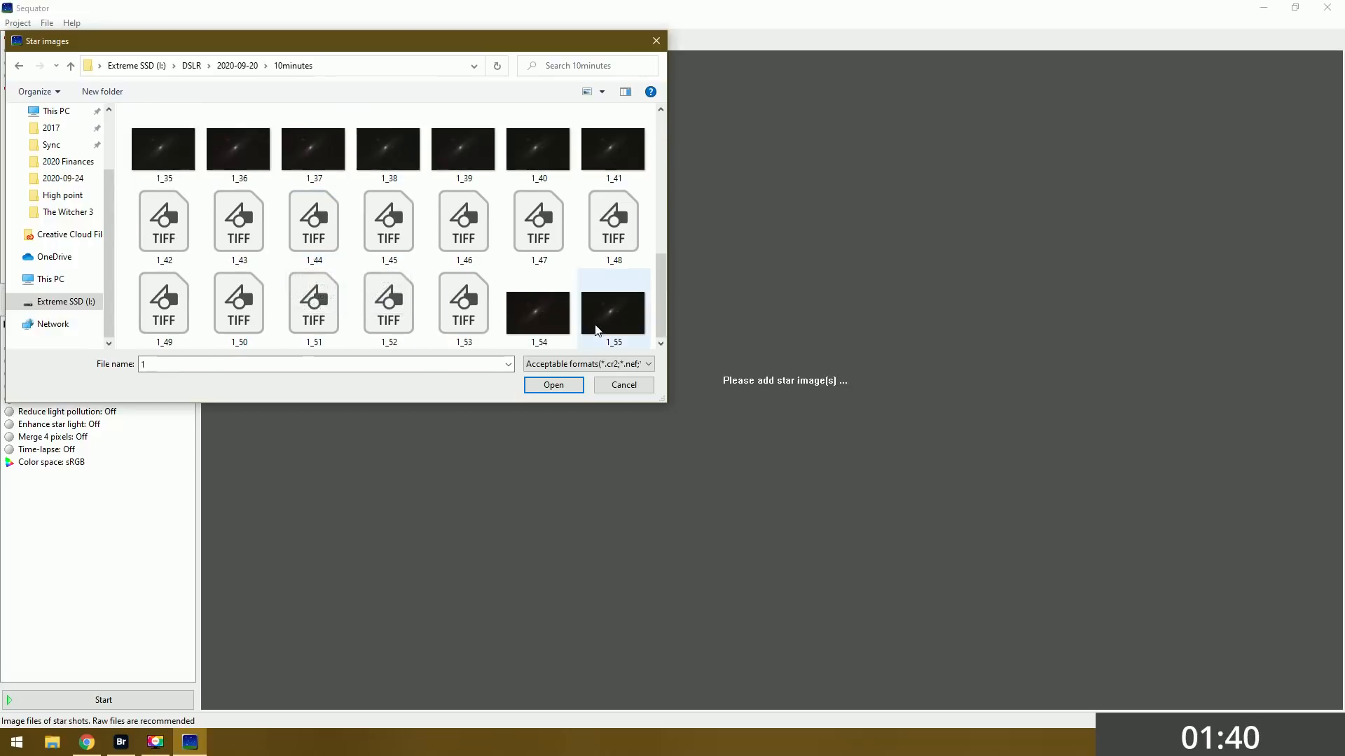
{"action": "left_click", "coordinate": [553, 385]}
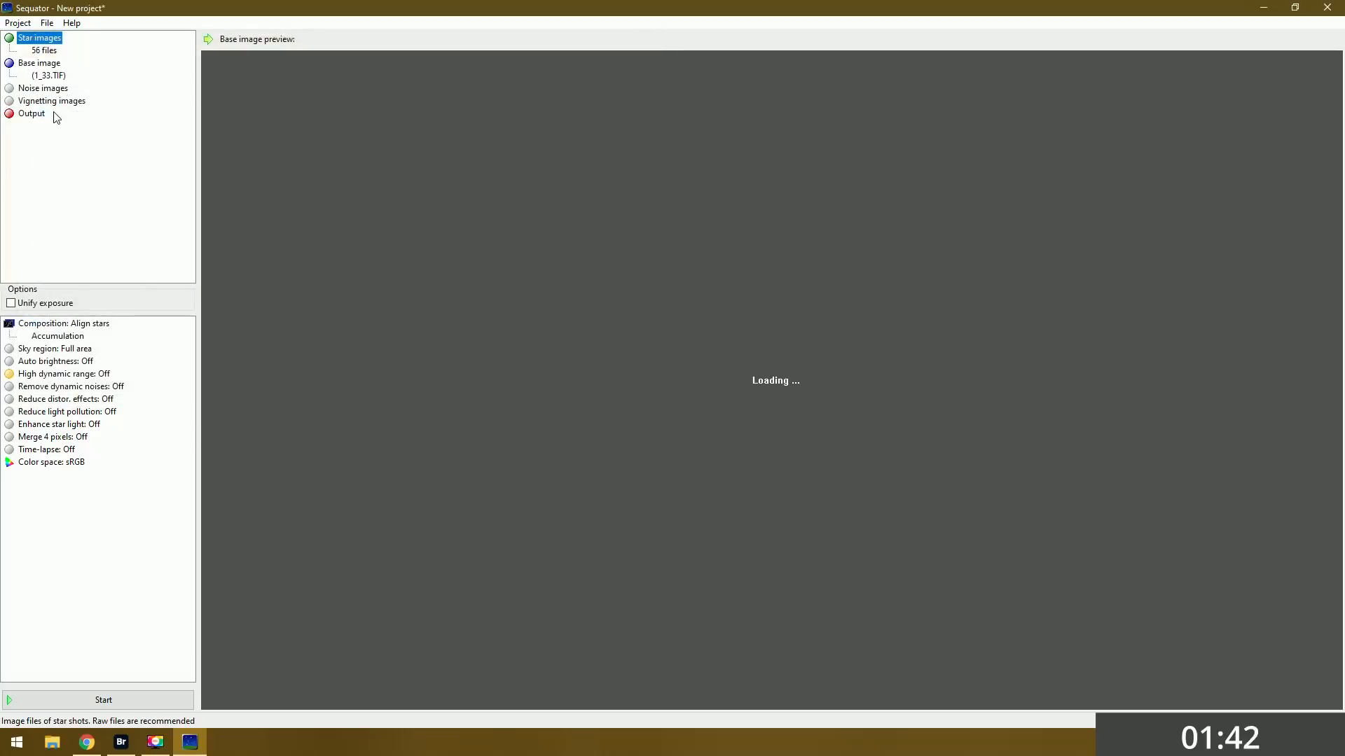
- Set the stacked output file name to 10Minutes
{"action": "left_click", "coordinate": [31, 114]}
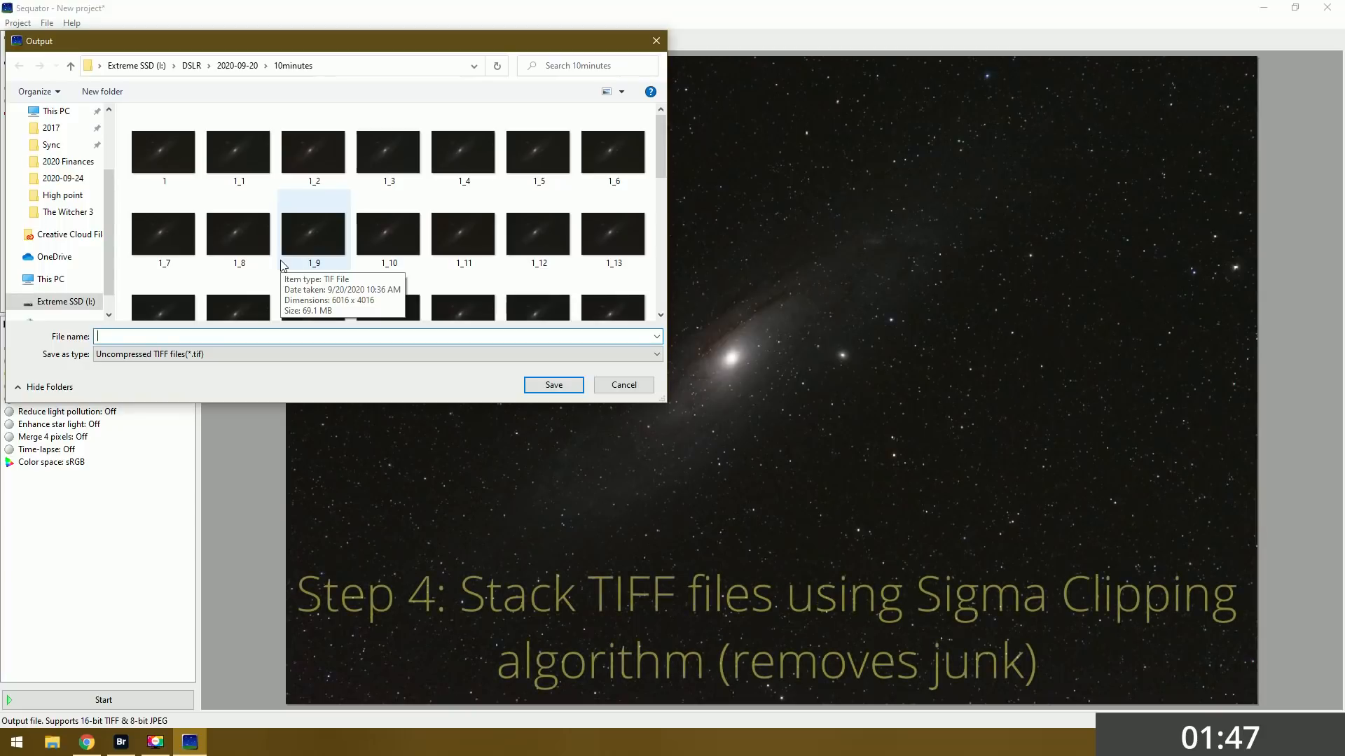
{"action": "type", "text": "10Min"}
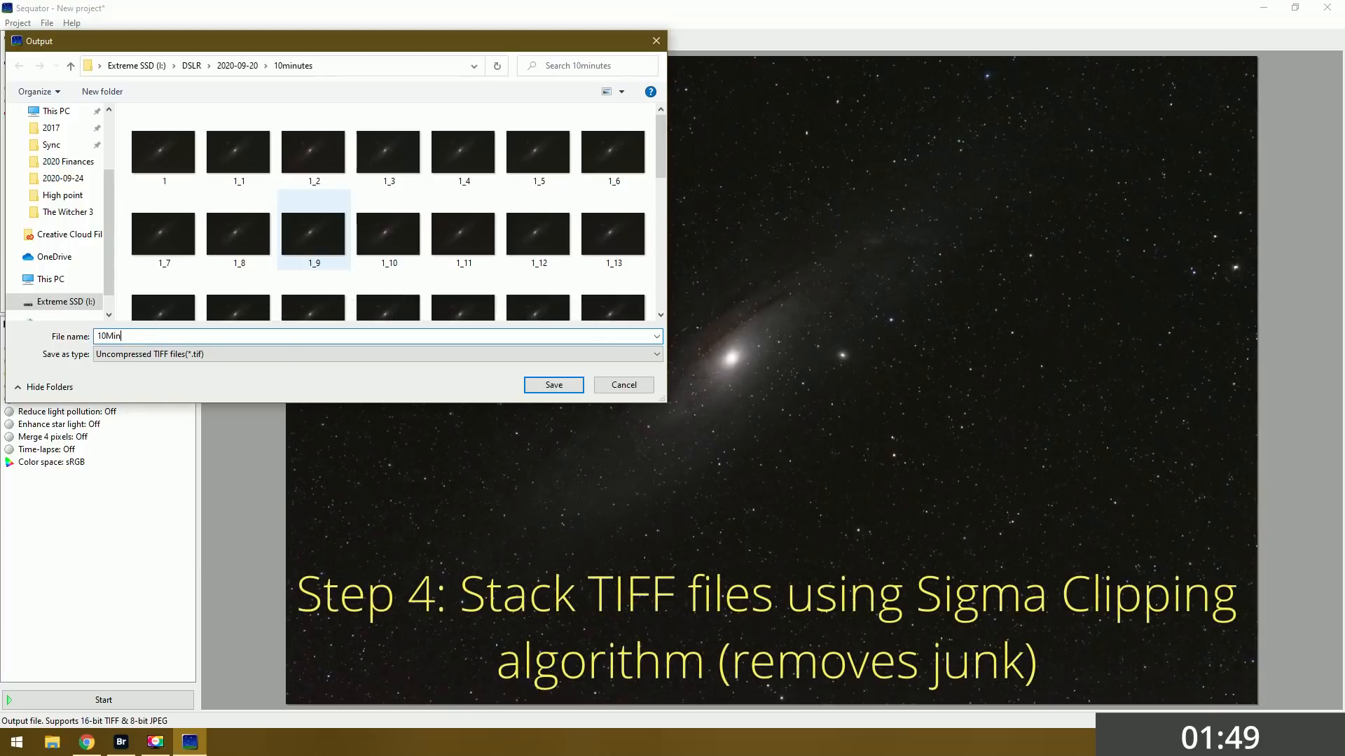
{"action": "left_click", "coordinate": [553, 384]}
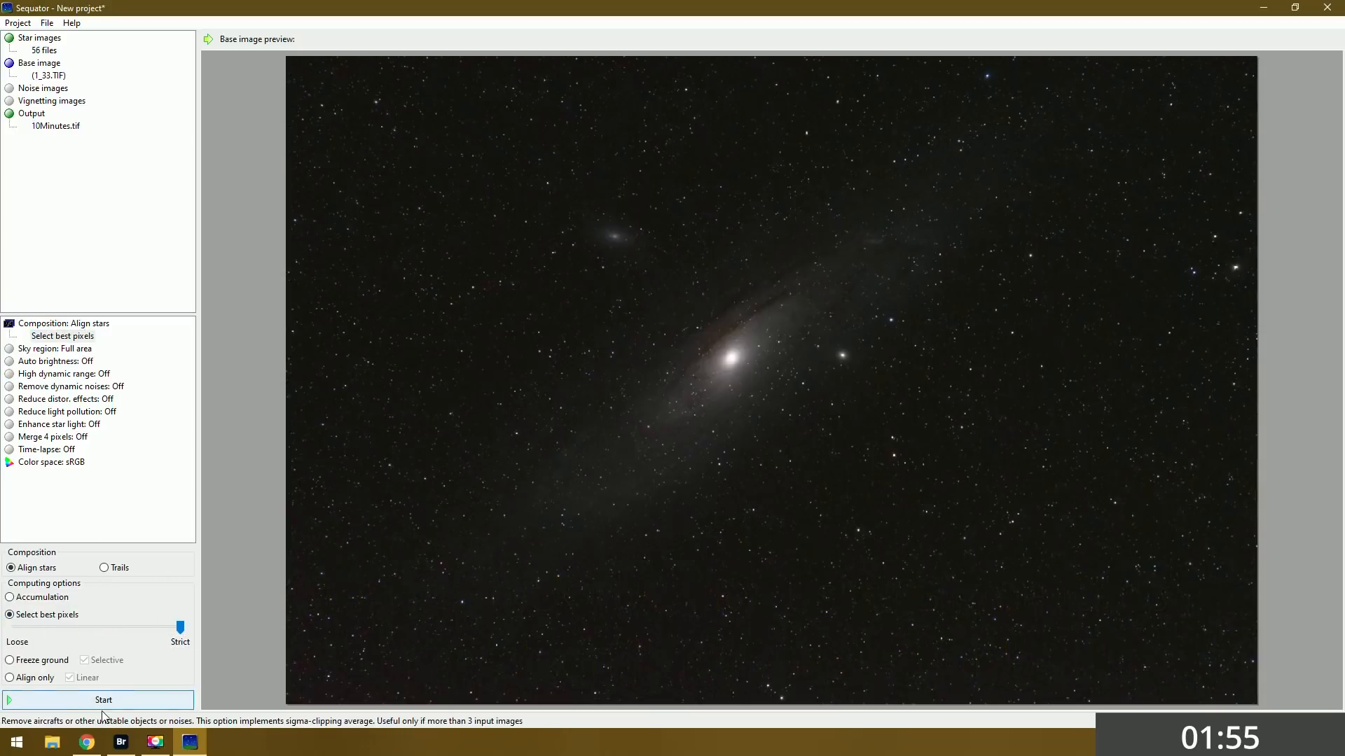
- Start stacking the 56 frames into 10Minutes.tif
{"action": "left_click", "coordinate": [103, 700]}
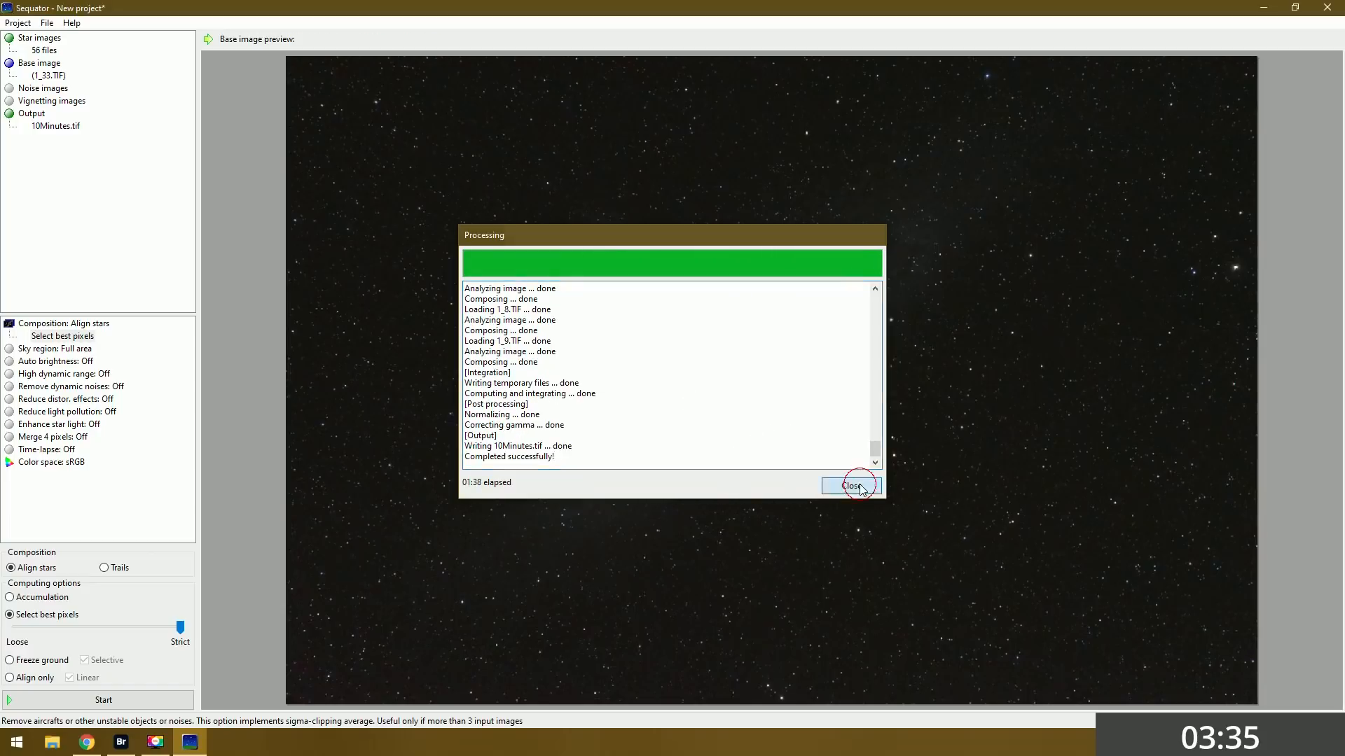
- Dismiss the completed Sequator processing report
{"action": "left_click", "coordinate": [850, 485]}
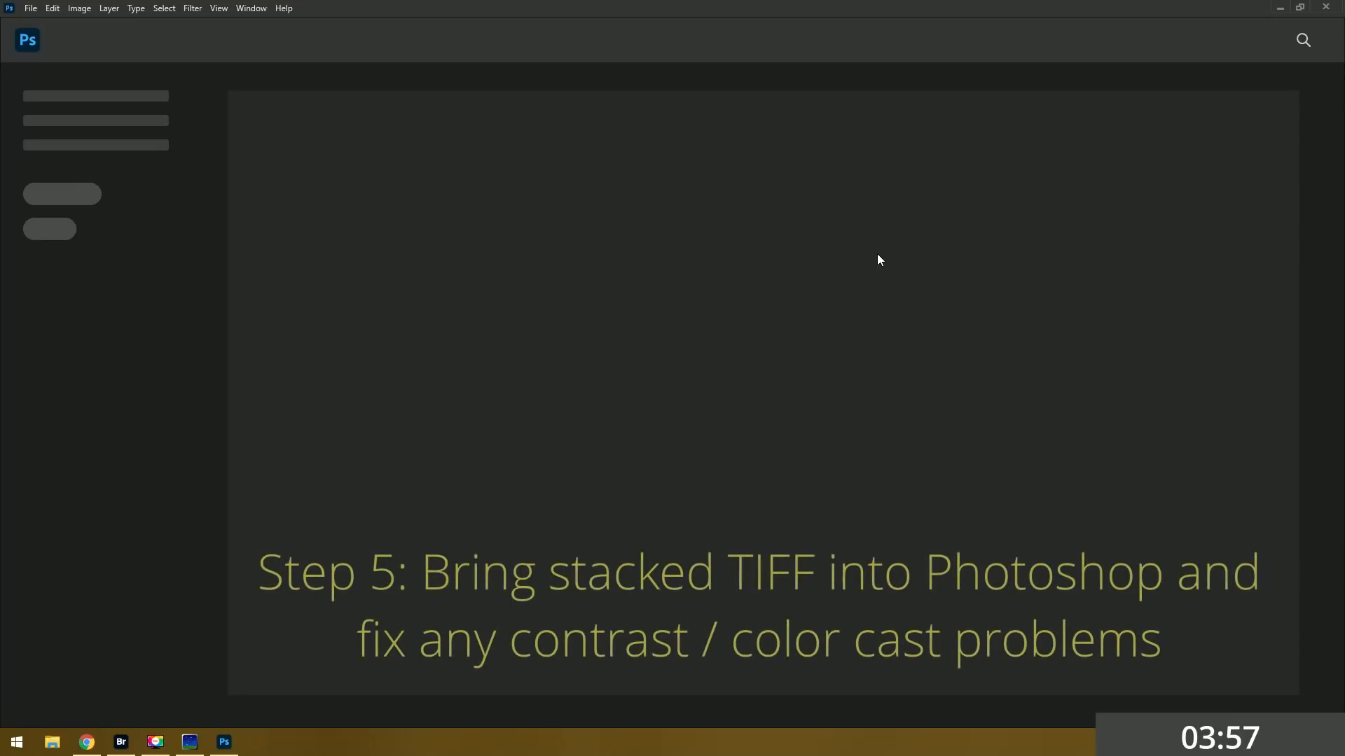
{"action": "mouse_move", "coordinate": [366, 358]}
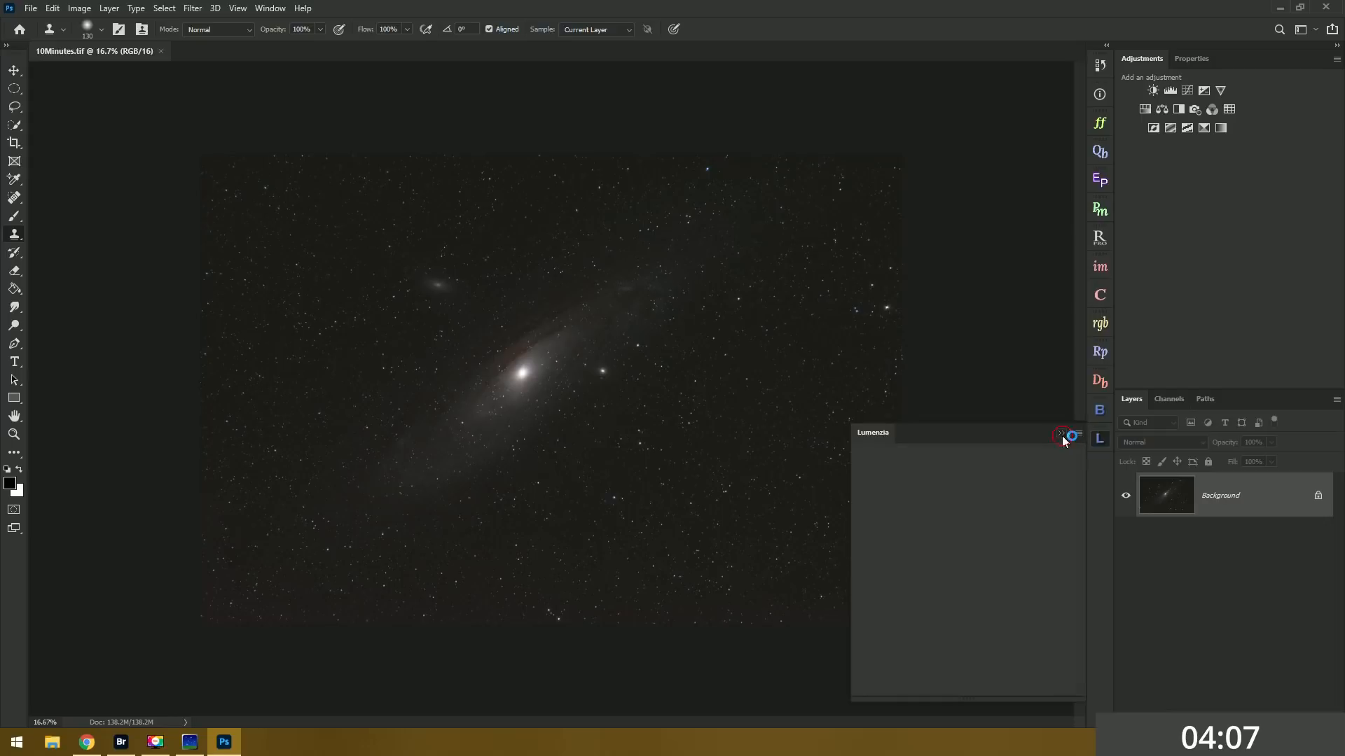
- Add Curves adjustment layers and raise curve points to brighten Andromeda and boost contrast
{"action": "left_click", "coordinate": [1170, 90]}
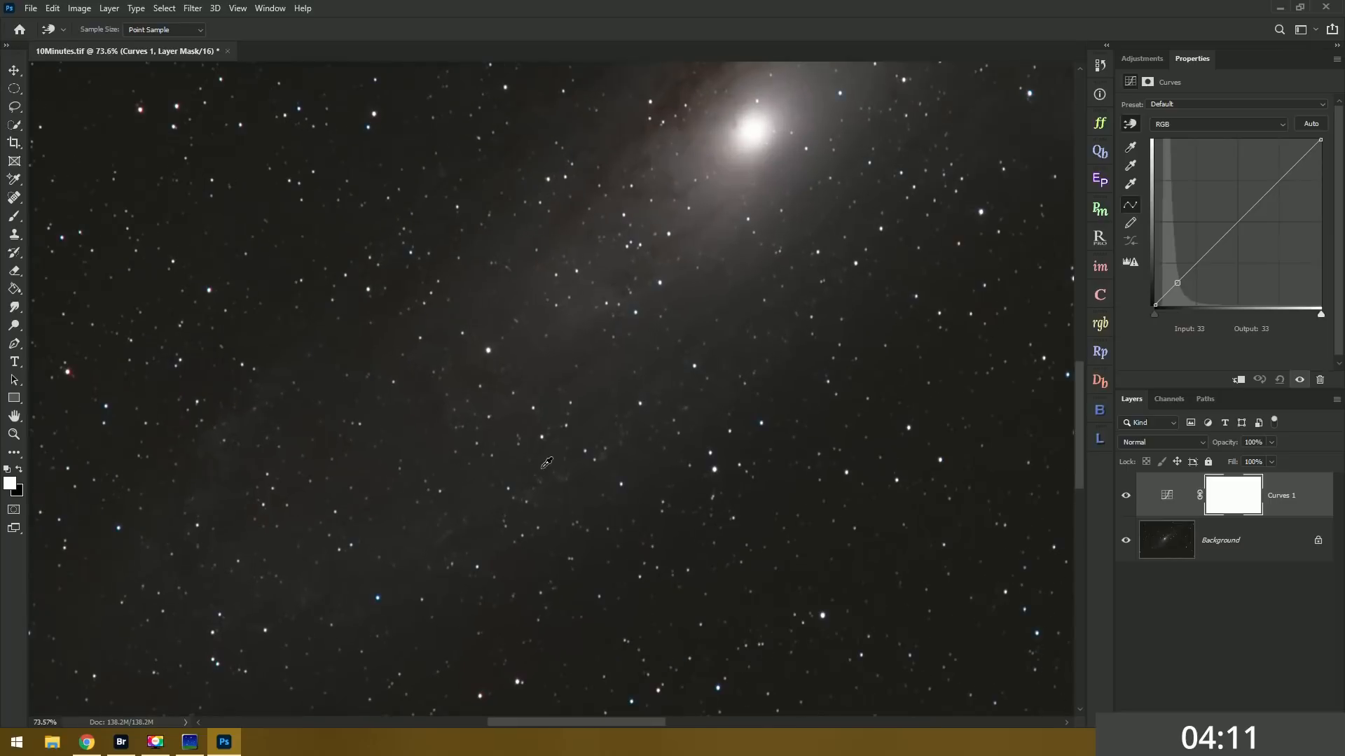
{"action": "left_click_drag", "start_coordinate": [1177, 283], "coordinate": [1176, 249]}
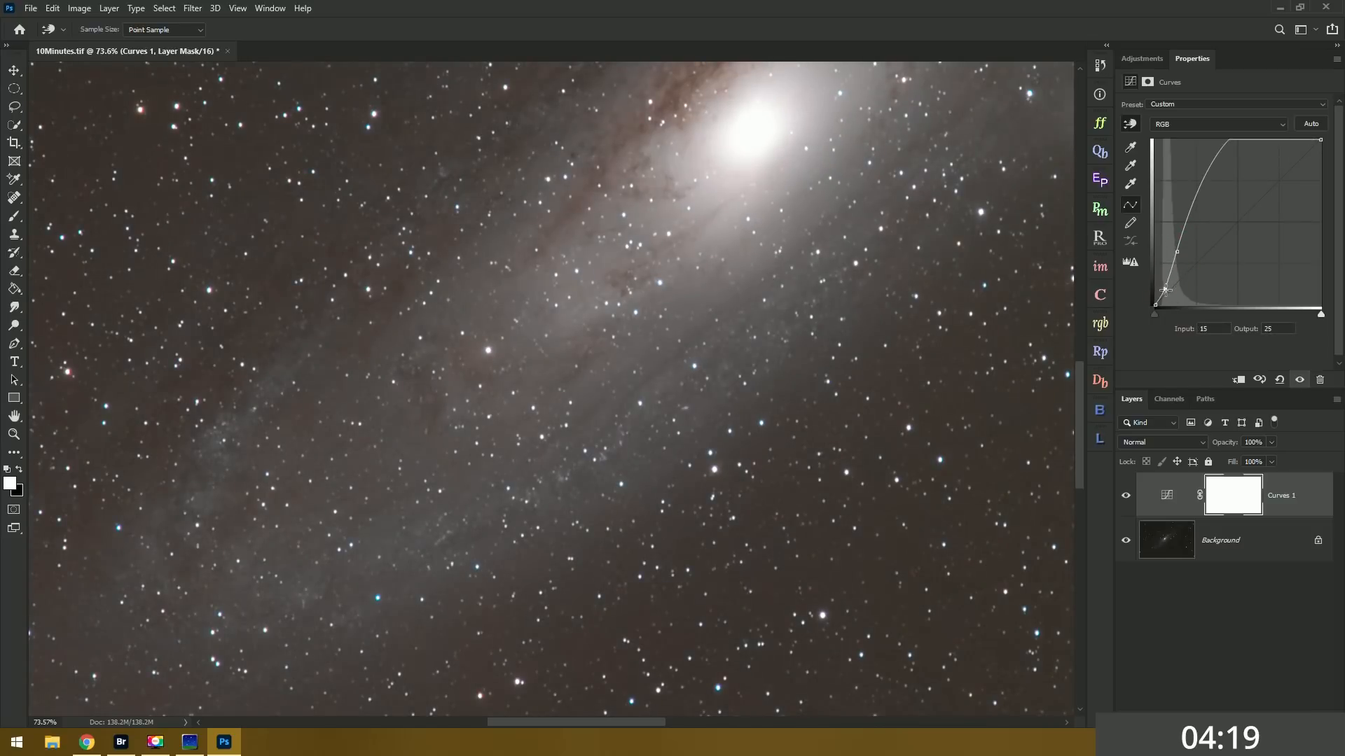
{"action": "left_click_drag", "start_coordinate": [1165, 290], "coordinate": [1228, 170]}
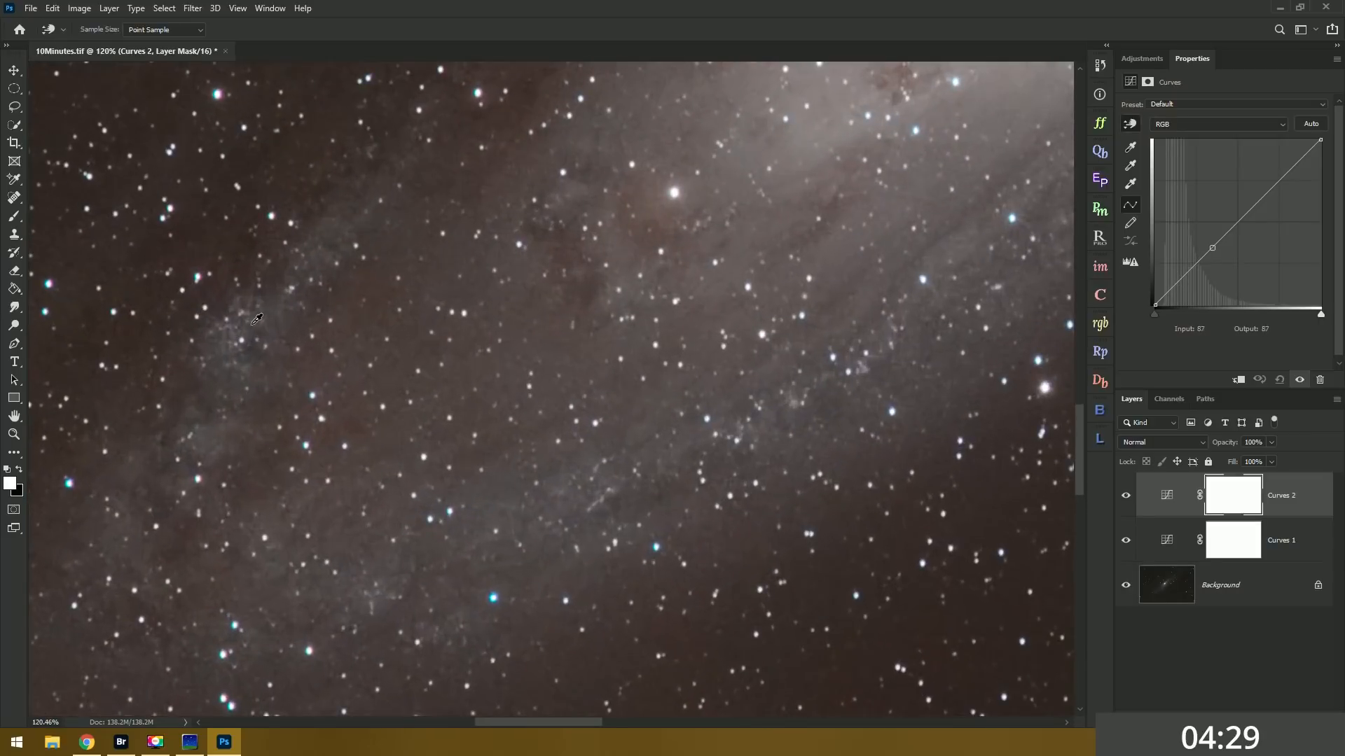
{"action": "left_click_drag", "start_coordinate": [1211, 248], "coordinate": [1211, 241]}
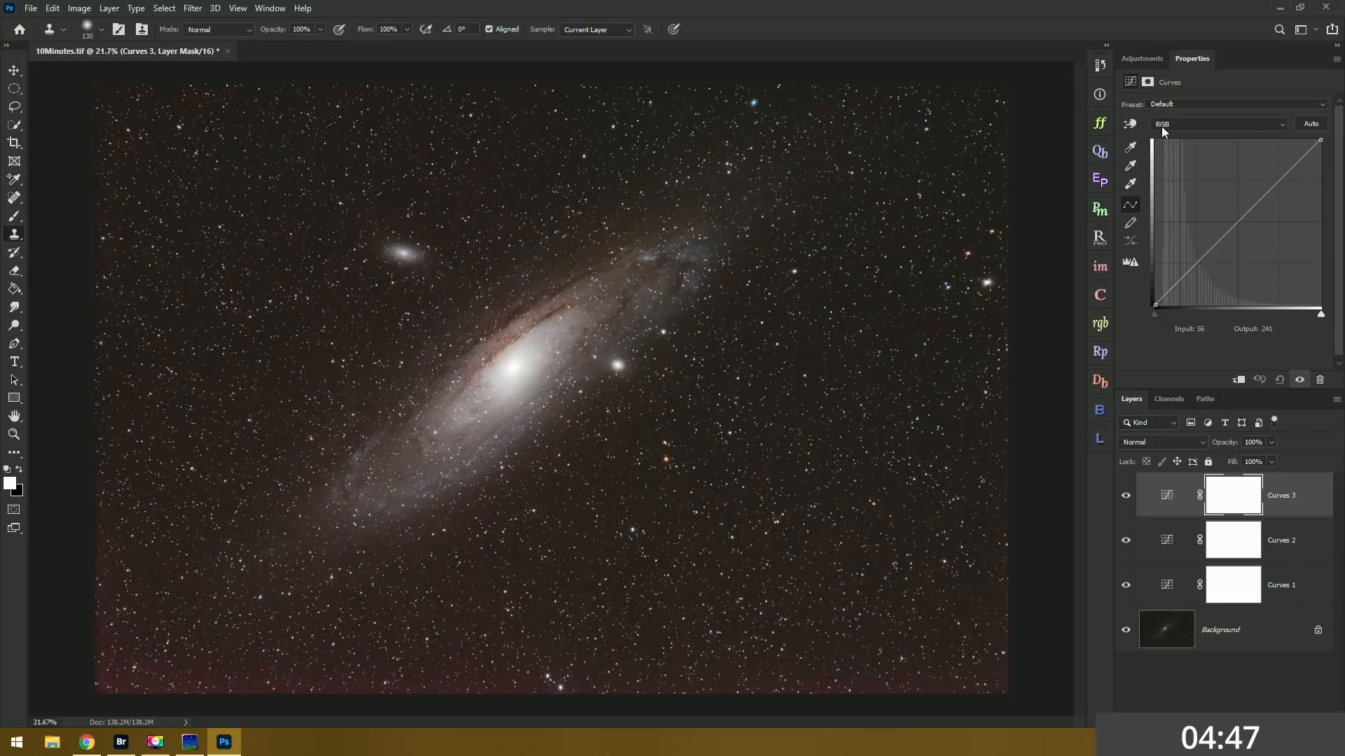
- Set the Curves 3 layer's blend mode to Color
{"action": "left_click", "coordinate": [1218, 124]}
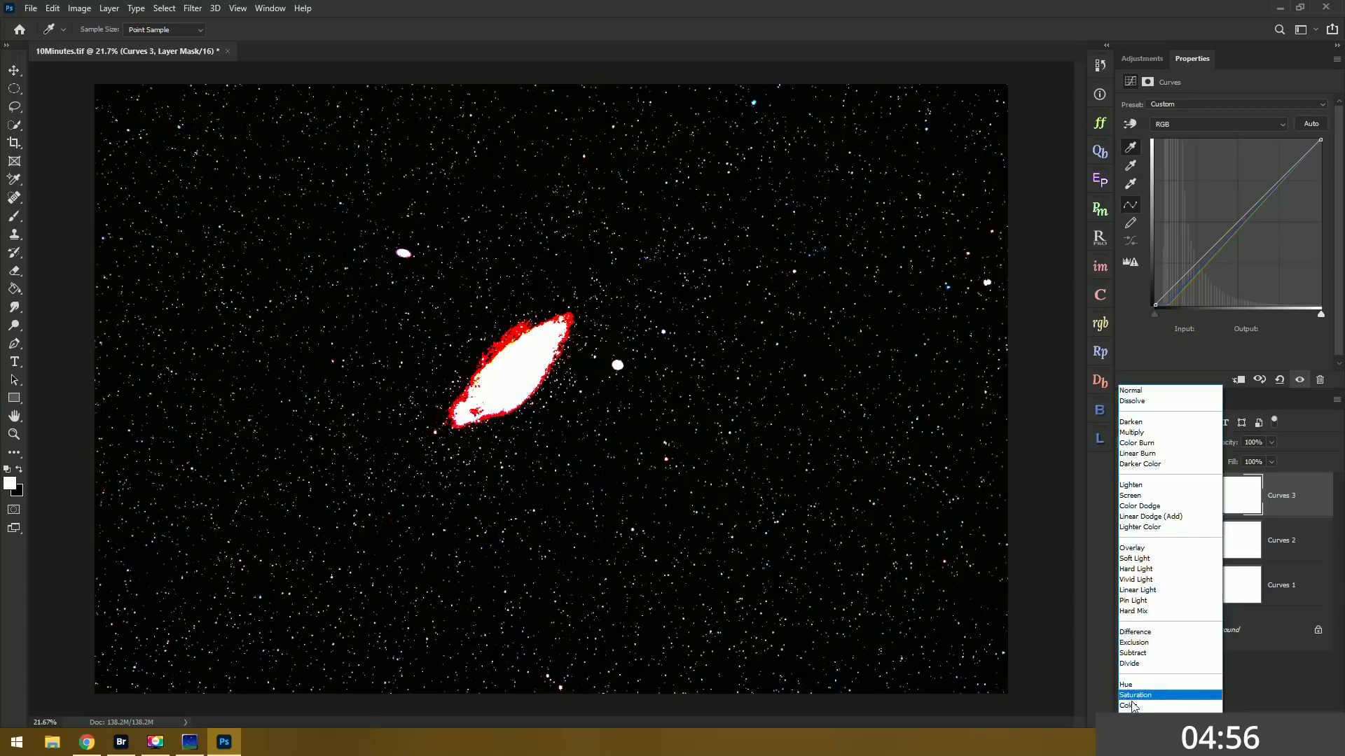
{"action": "left_click", "coordinate": [1128, 706]}
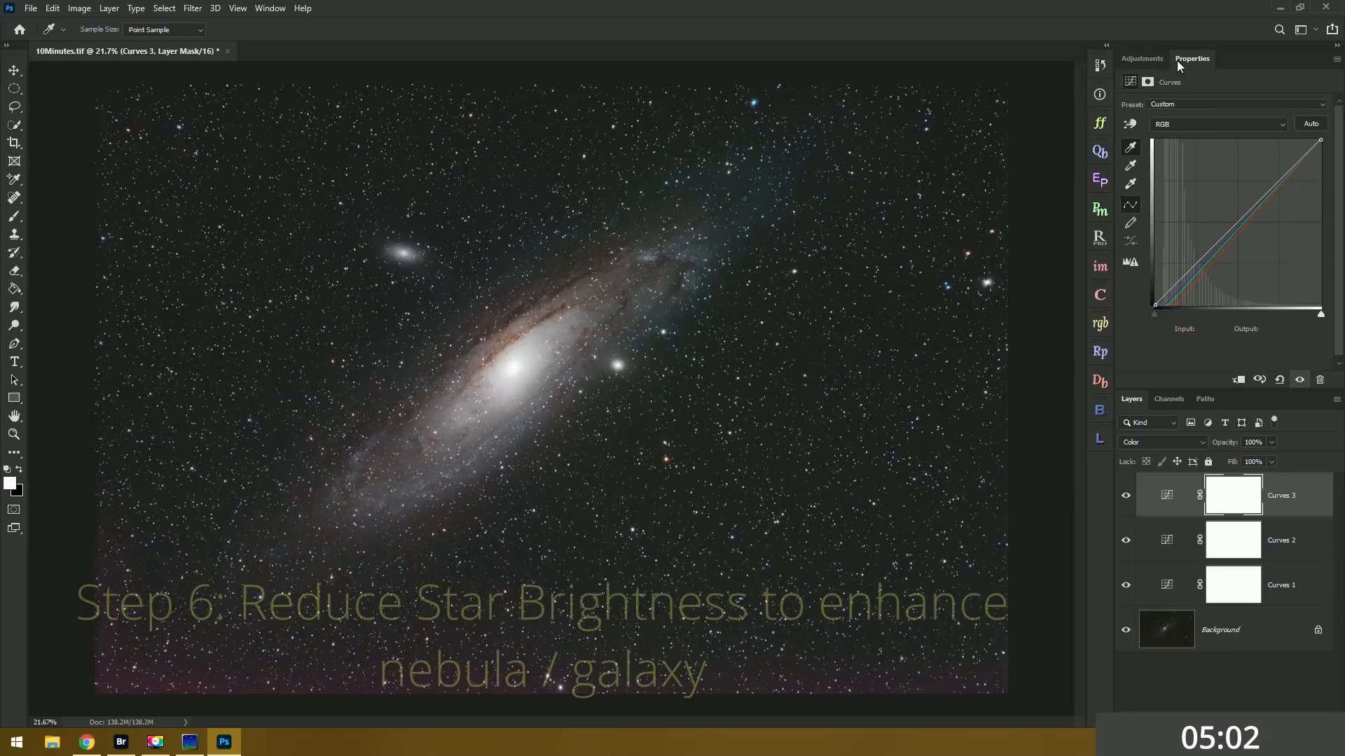
{"action": "left_click", "coordinate": [1142, 58]}
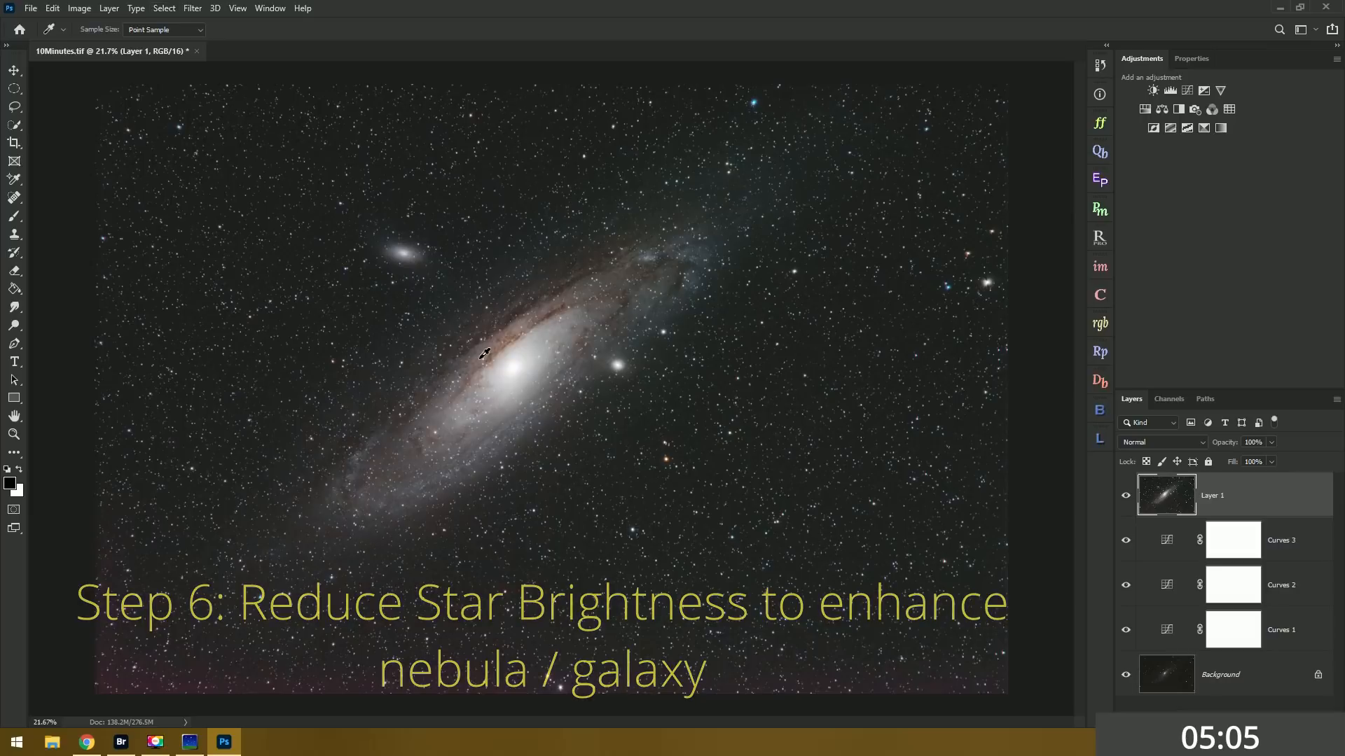
{"action": "left_click", "coordinate": [164, 8]}
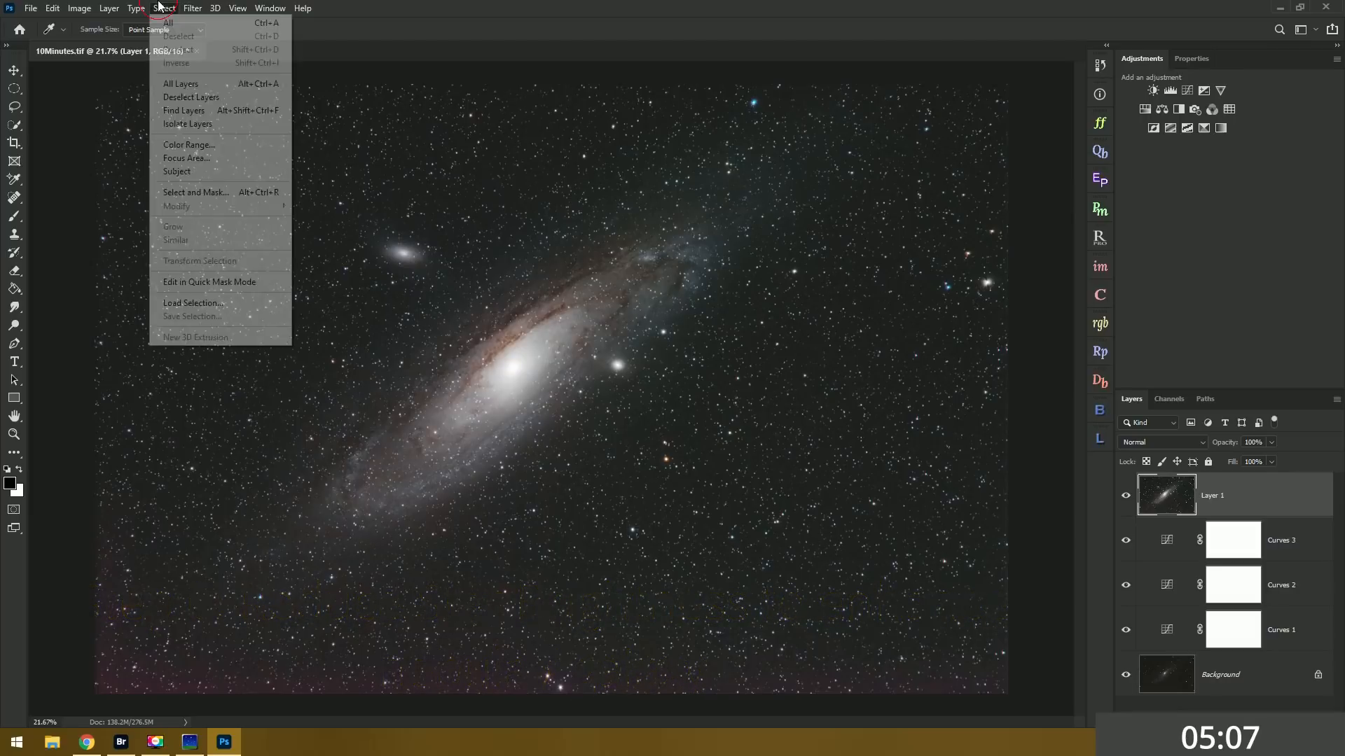
- Select the bright stars using Color Range set to Highlights
{"action": "left_click", "coordinate": [188, 145]}
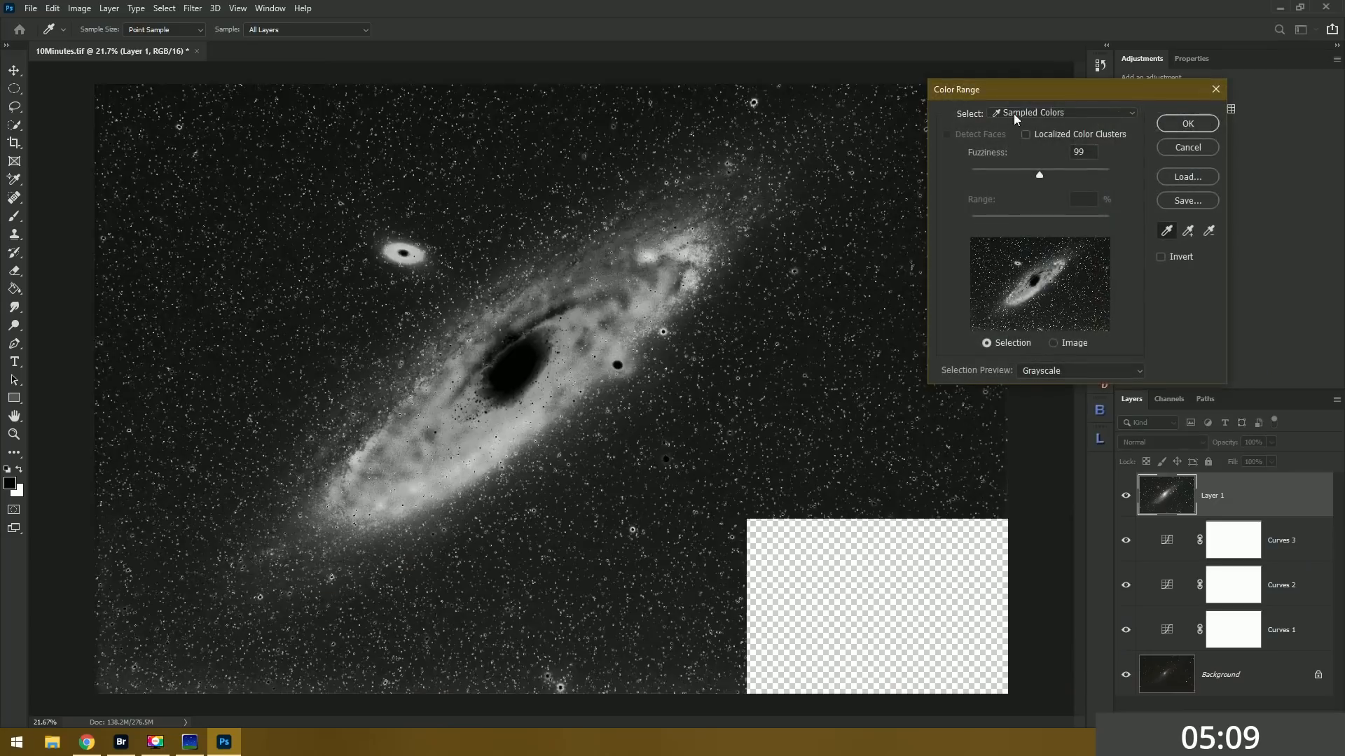
{"action": "left_click", "coordinate": [1064, 112]}
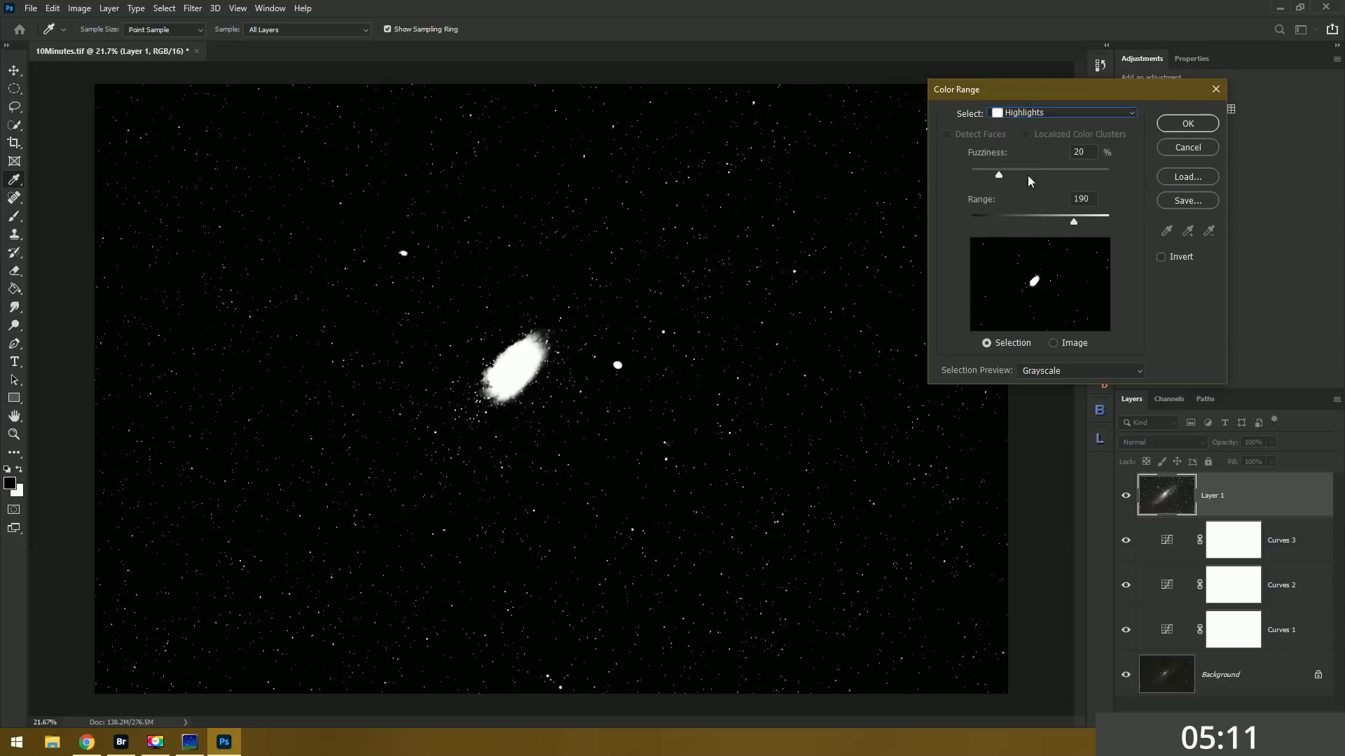
{"action": "left_click_drag", "start_coordinate": [997, 175], "coordinate": [1074, 175]}
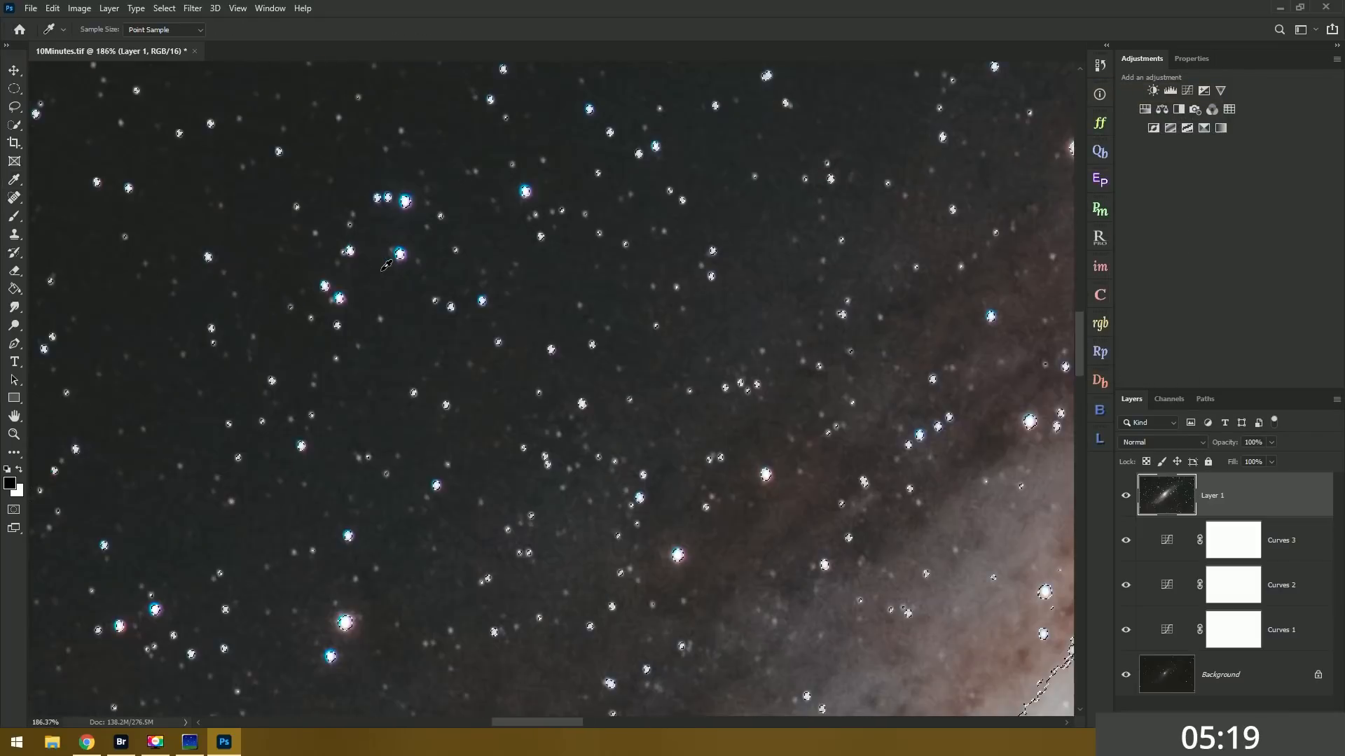
- Expand the star selection and feather its edge
{"action": "left_click", "coordinate": [163, 8]}
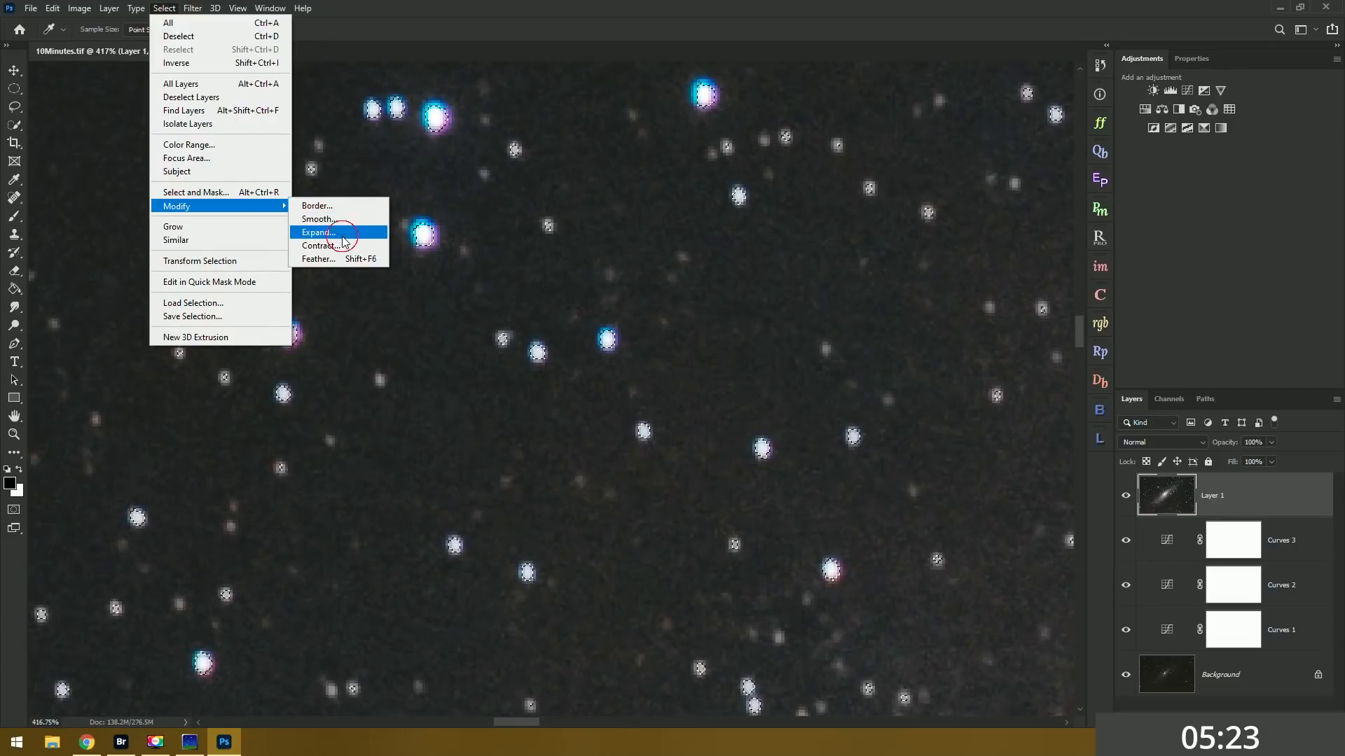
{"action": "left_click", "coordinate": [317, 232]}
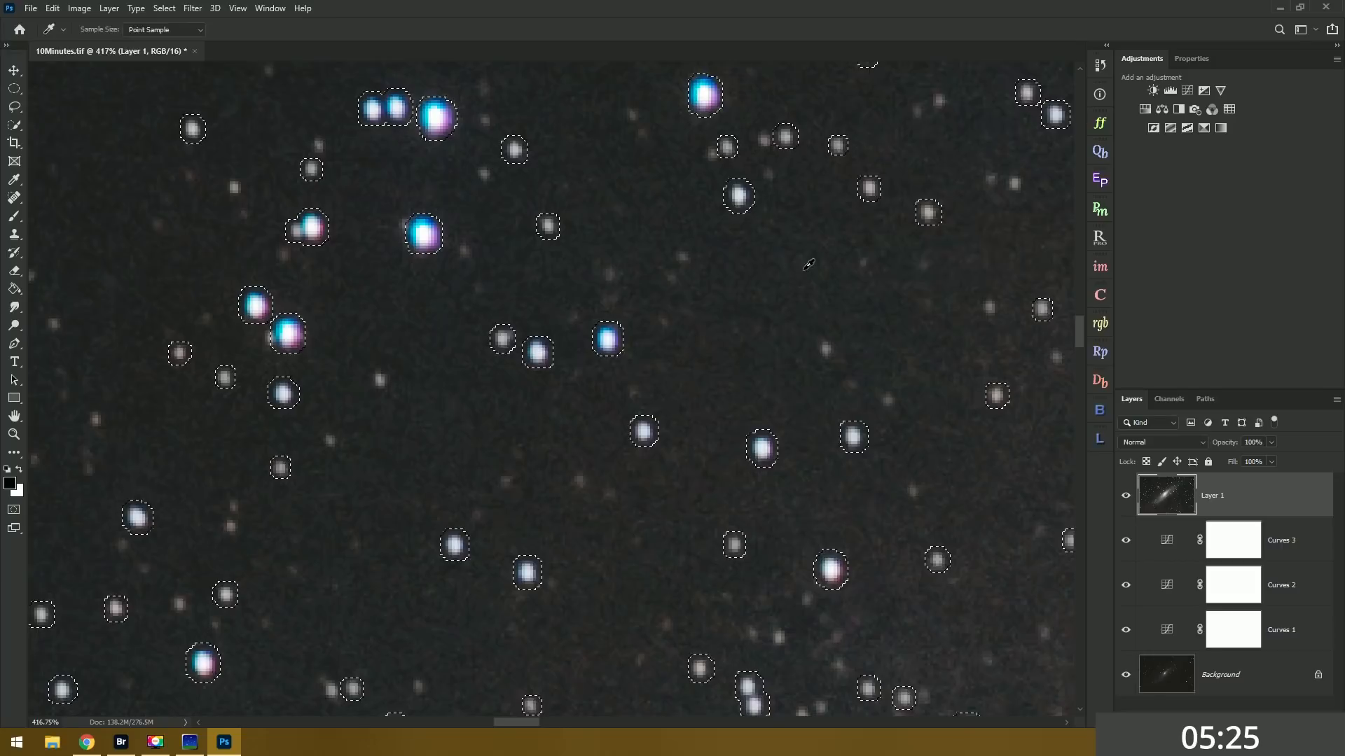
{"action": "left_click", "coordinate": [163, 7]}
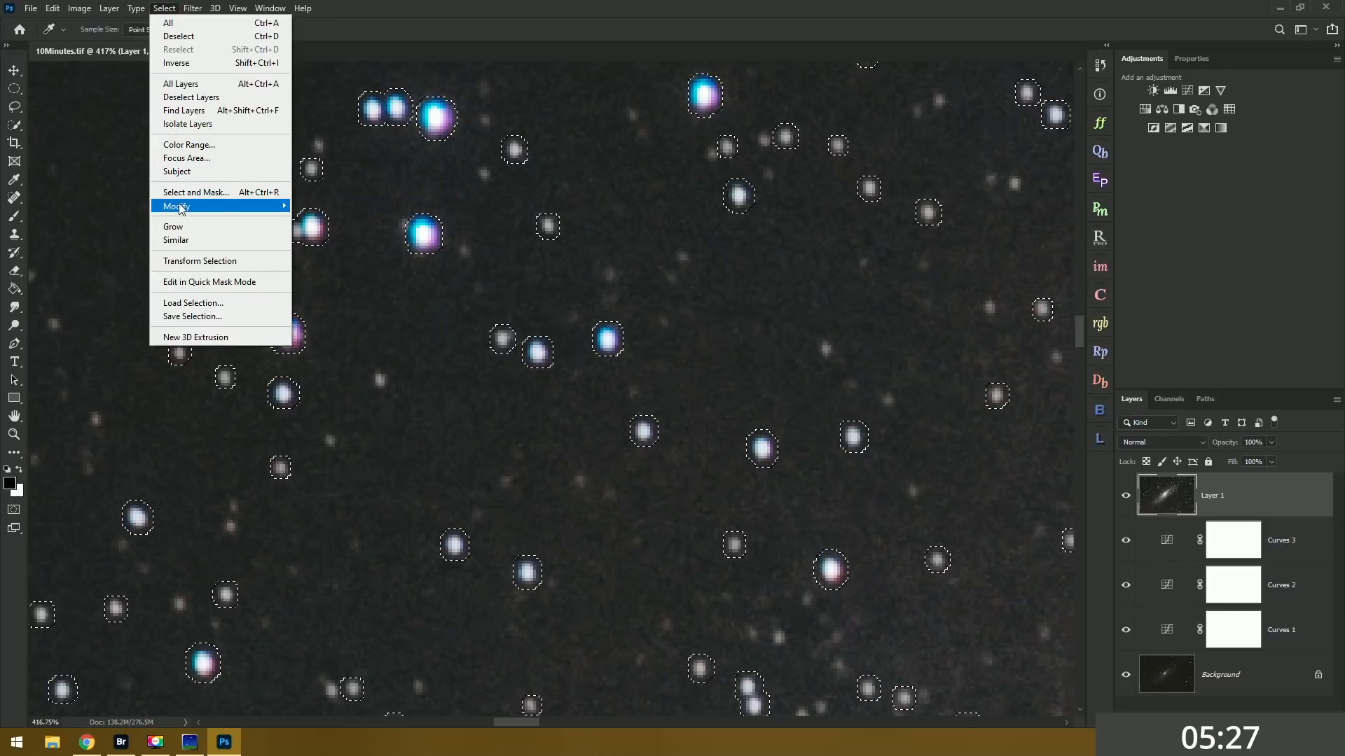
{"action": "left_click", "coordinate": [176, 206]}
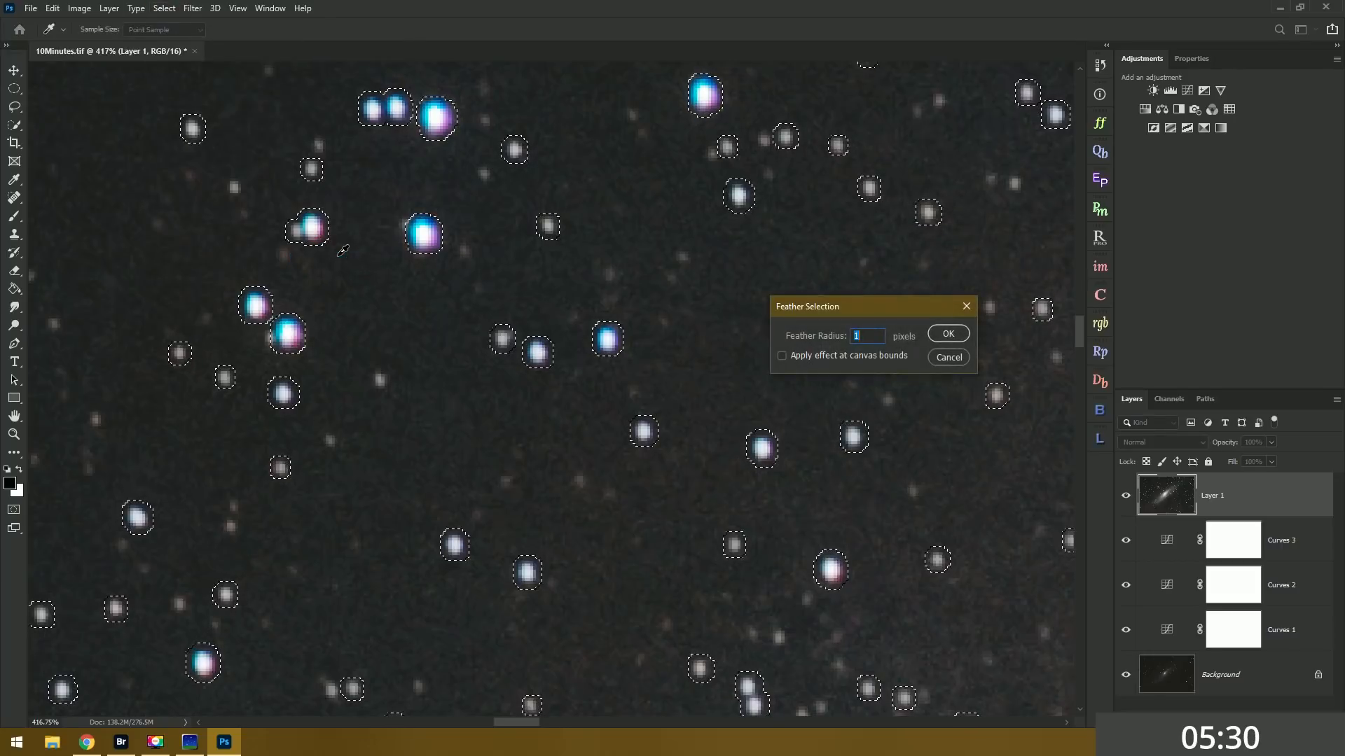
{"action": "left_click", "coordinate": [947, 334]}
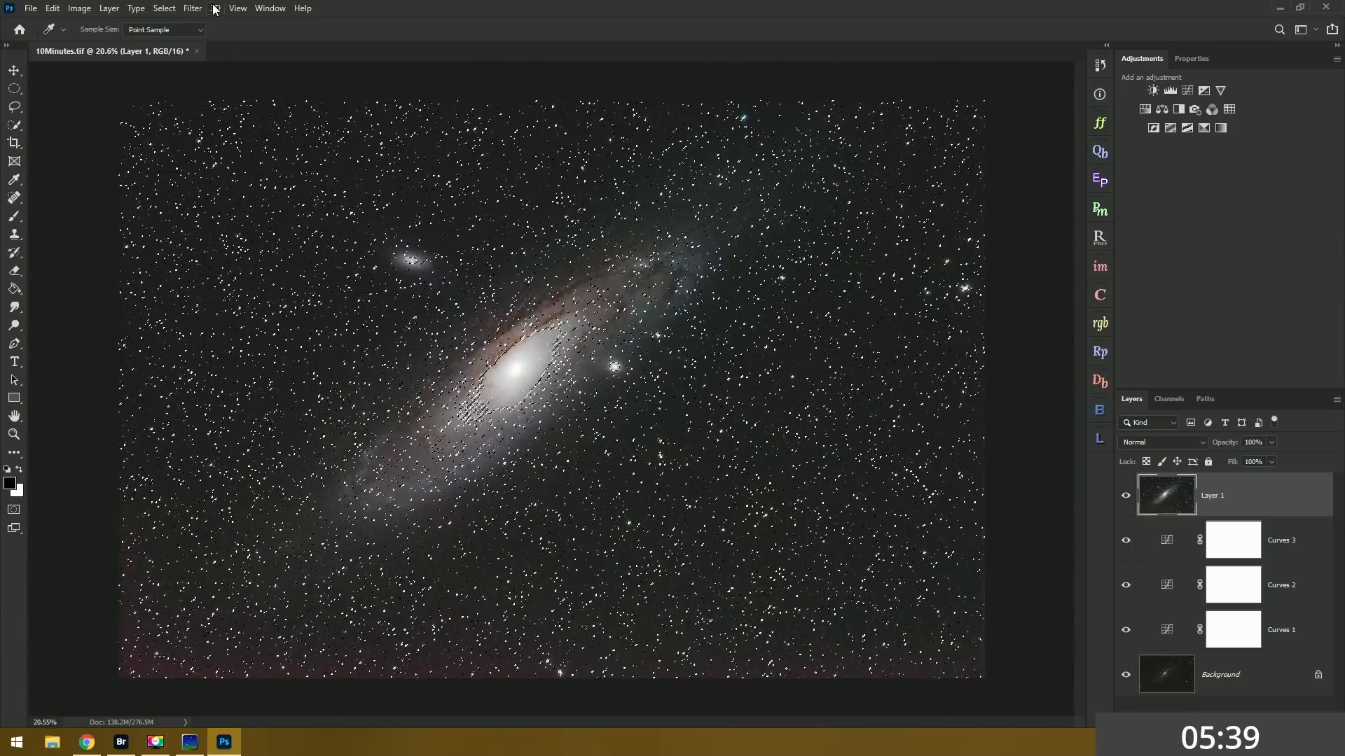
- Apply the Minimum filter at about 1.6 pixels radius to the selected stars
{"action": "left_click", "coordinate": [192, 8]}
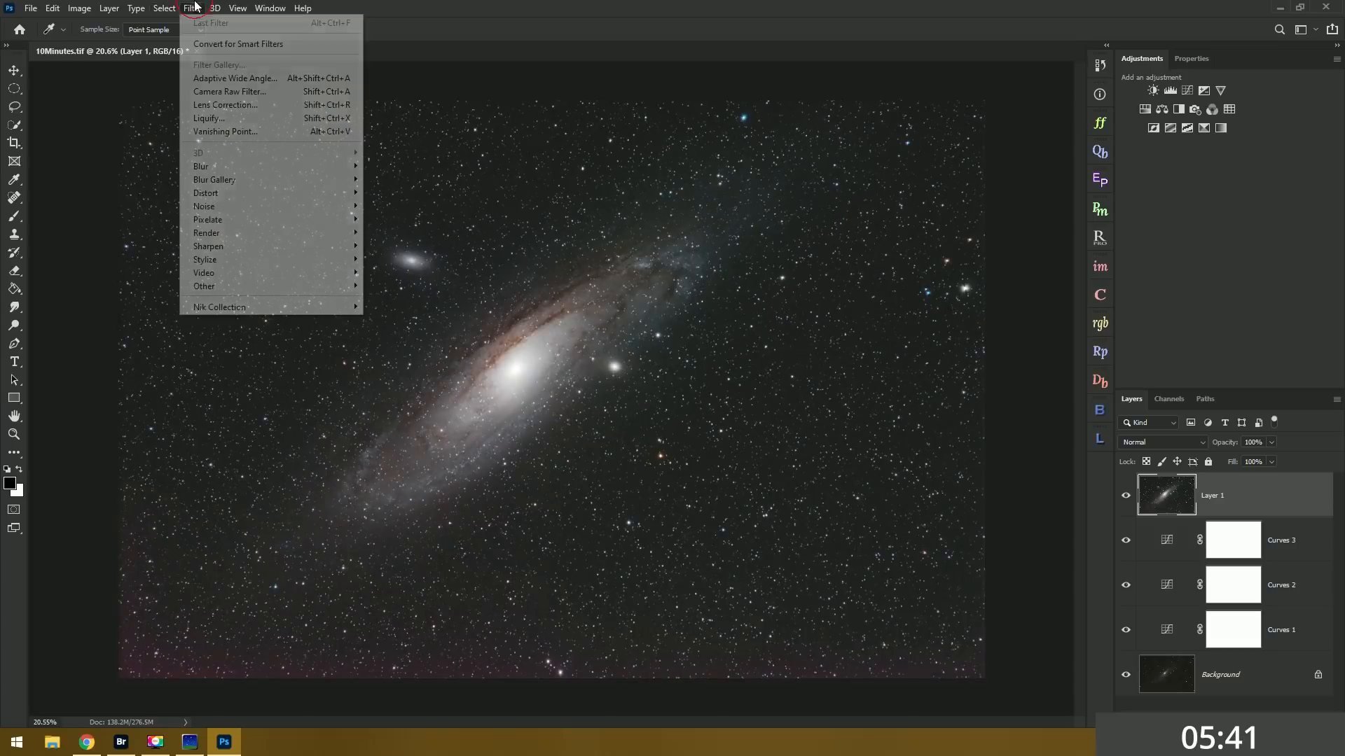
{"action": "mouse_move", "coordinate": [204, 286]}
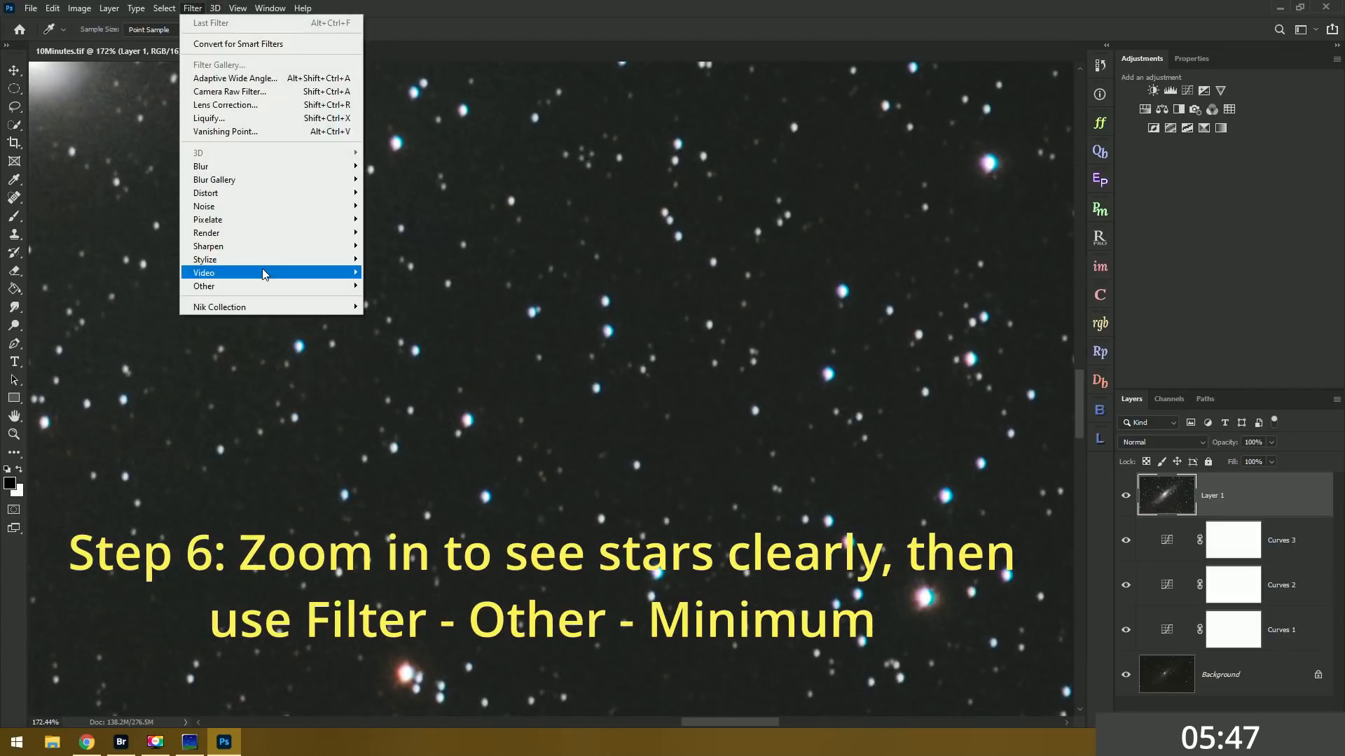
{"action": "left_click", "coordinate": [204, 286]}
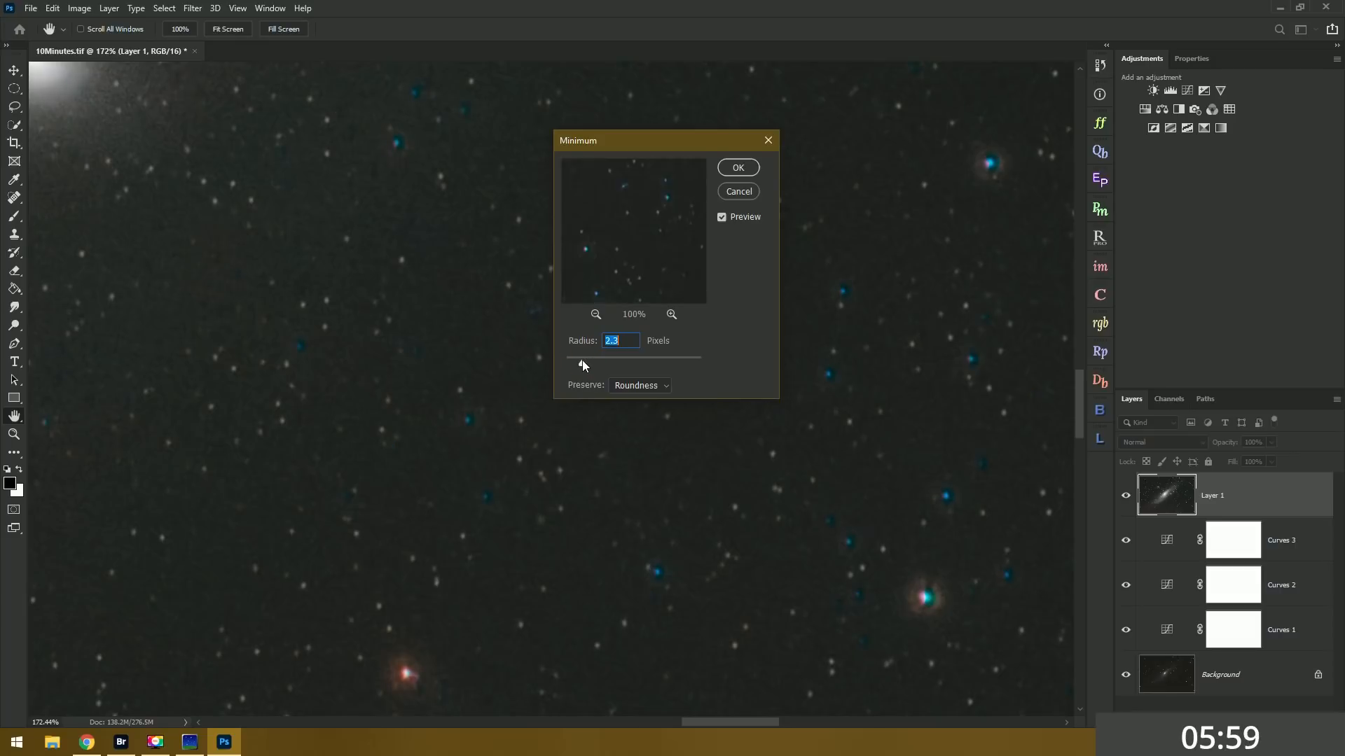
{"action": "left_click_drag", "start_coordinate": [584, 362], "coordinate": [577, 362]}
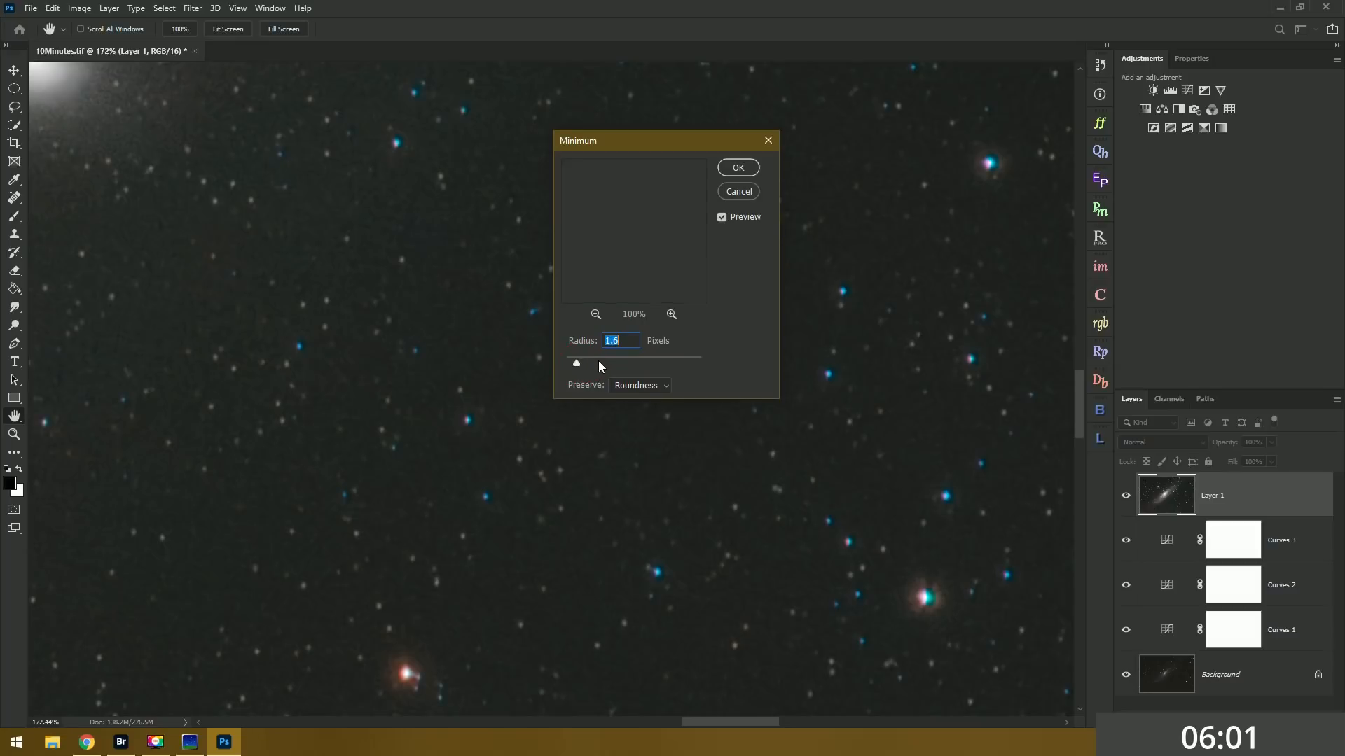
{"action": "left_click", "coordinate": [737, 167]}
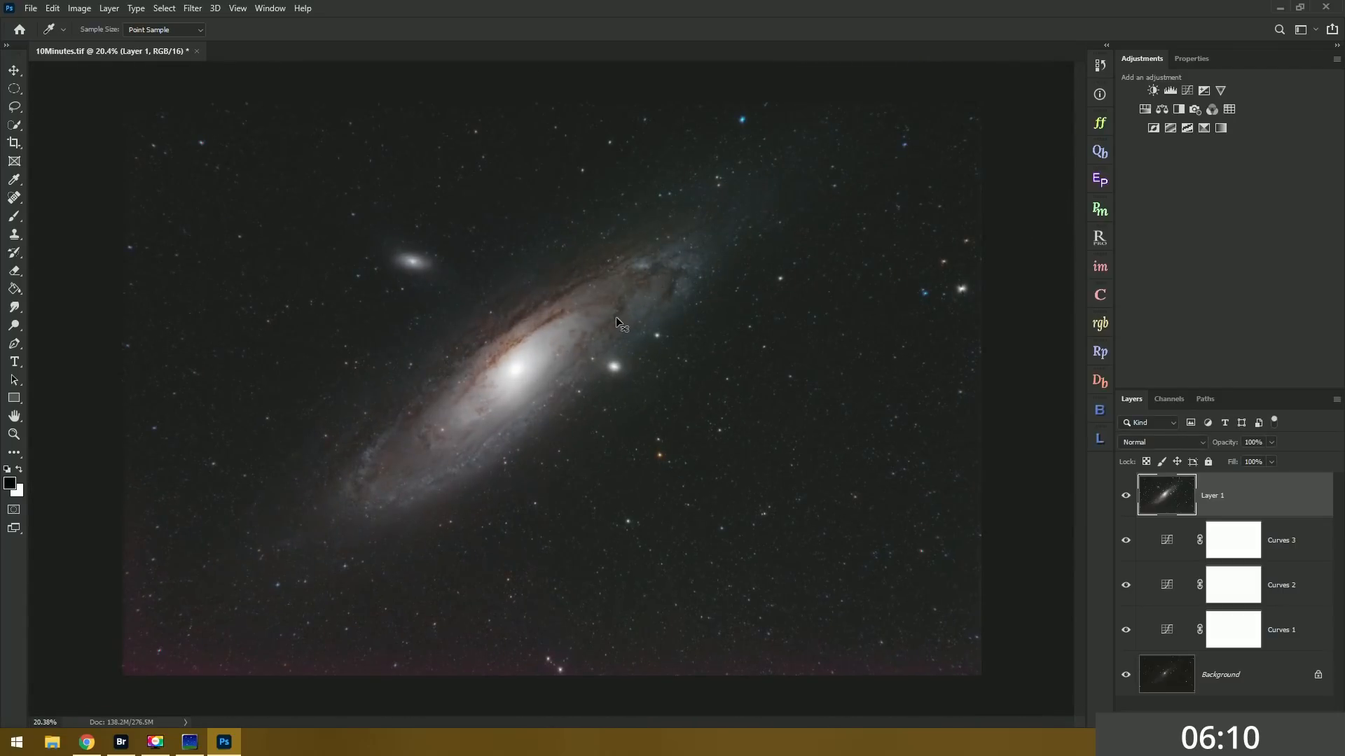
{"action": "left_click", "coordinate": [1126, 495]}
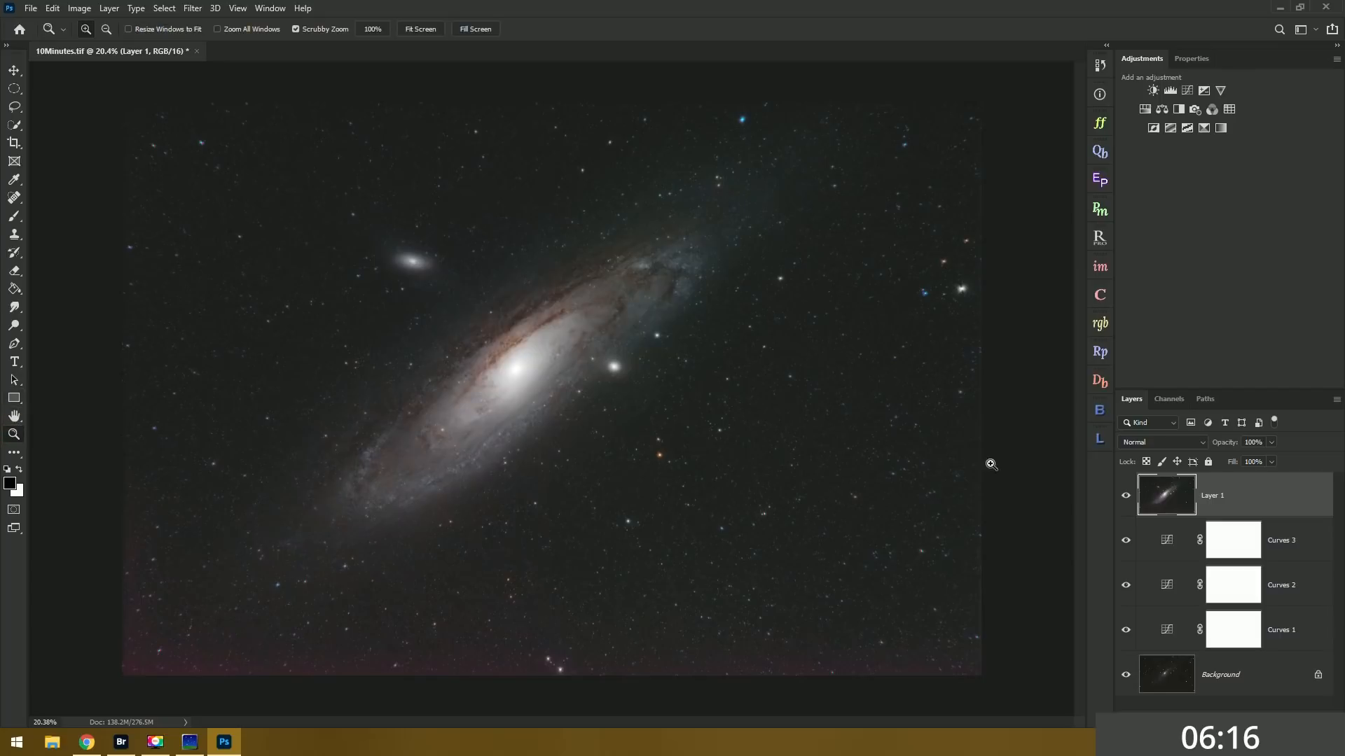
- Add a Curves adjustment layer at 42% opacity, then a Selective Color layer
{"action": "left_click", "coordinate": [1170, 90]}
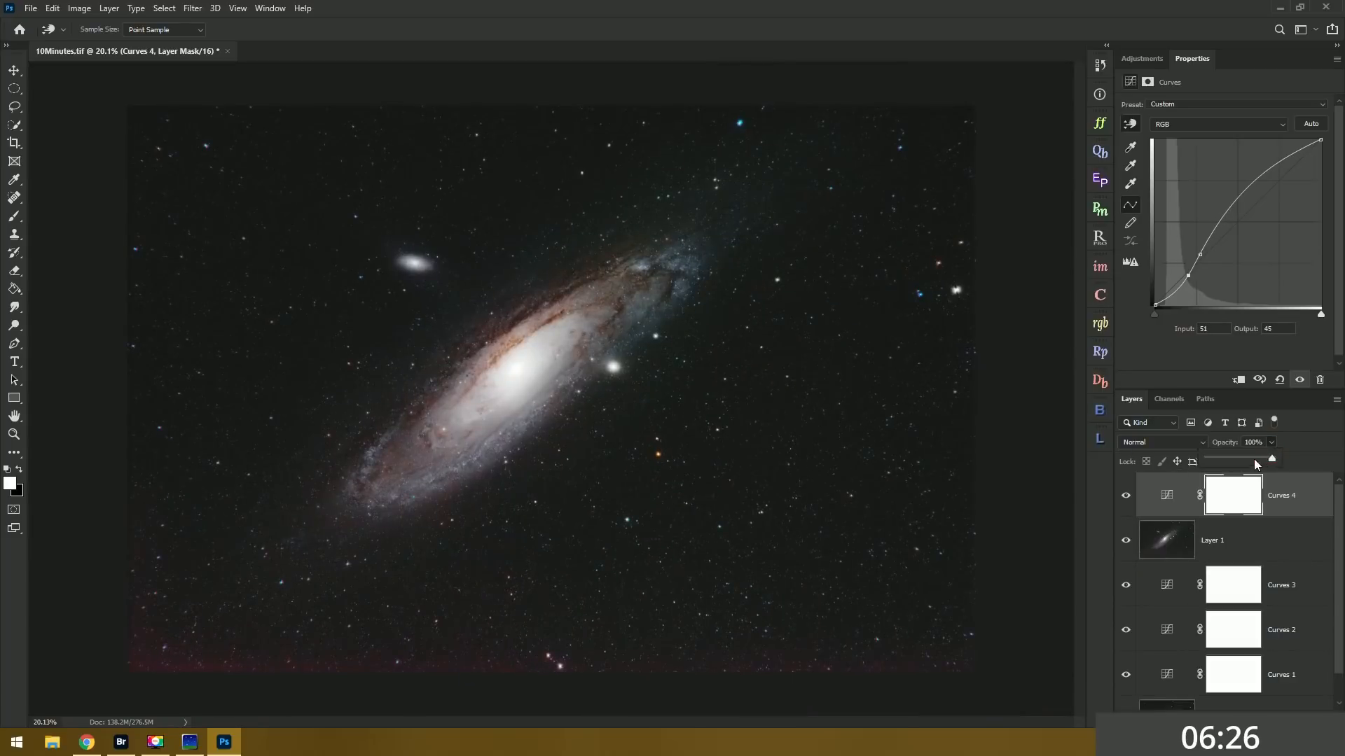
{"action": "left_click_drag", "start_coordinate": [1271, 459], "coordinate": [1234, 459]}
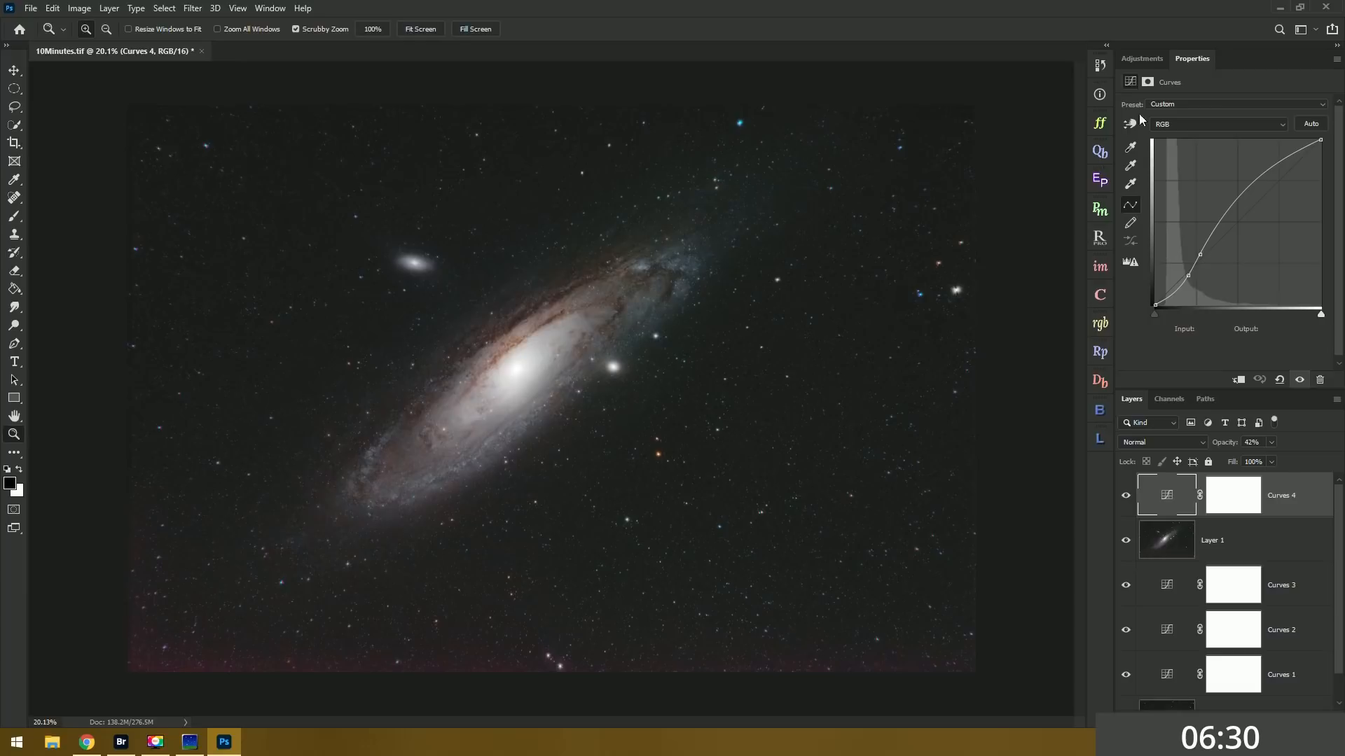
{"action": "left_click", "coordinate": [1142, 58]}
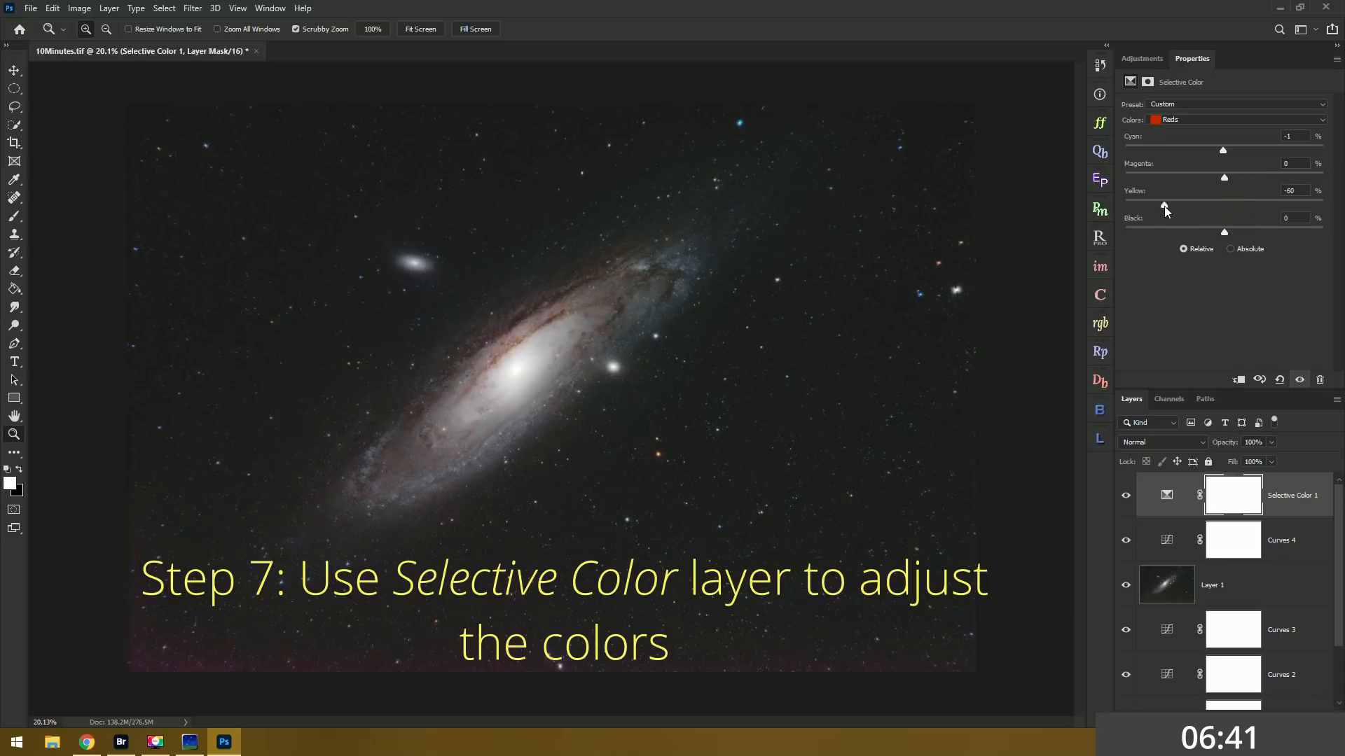
- Raise yellow within Reds and magenta within Yellows in Selective Color
{"action": "left_click_drag", "start_coordinate": [1165, 206], "coordinate": [1233, 206]}
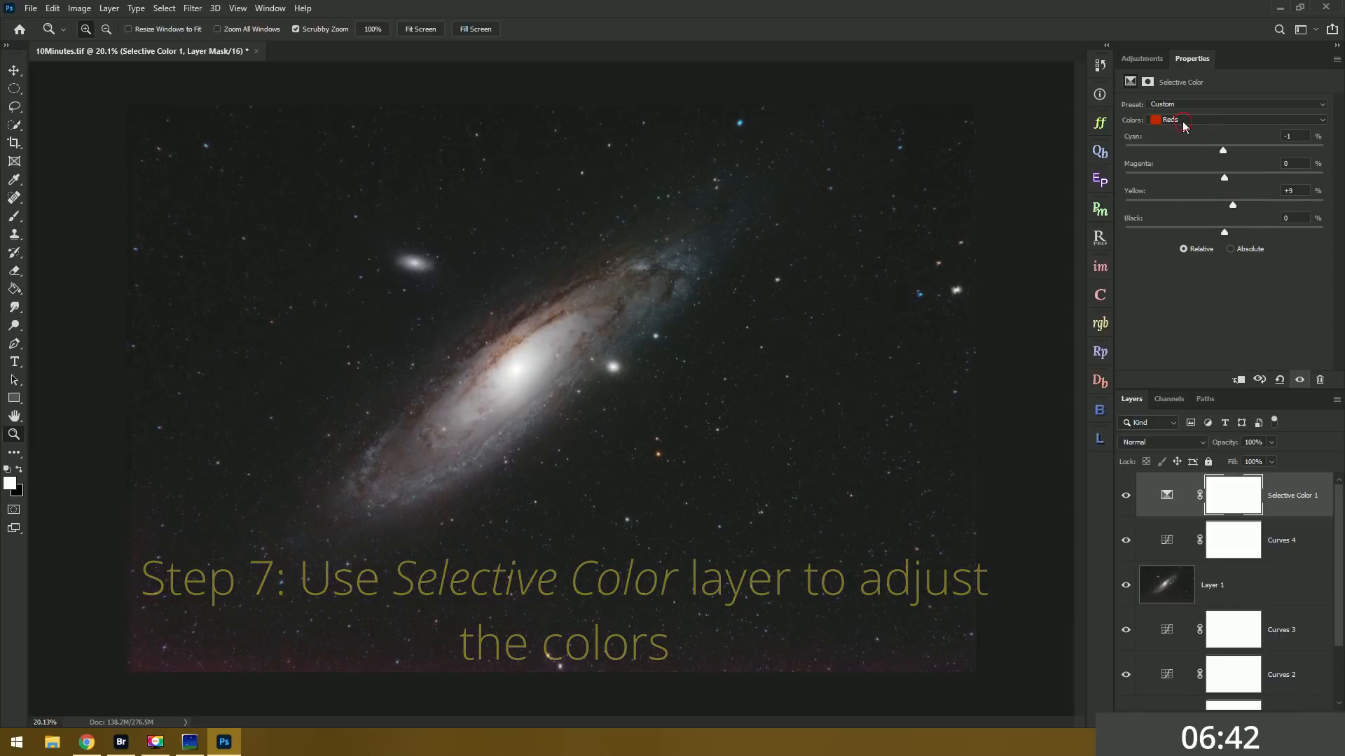
{"action": "left_click", "coordinate": [1234, 119]}
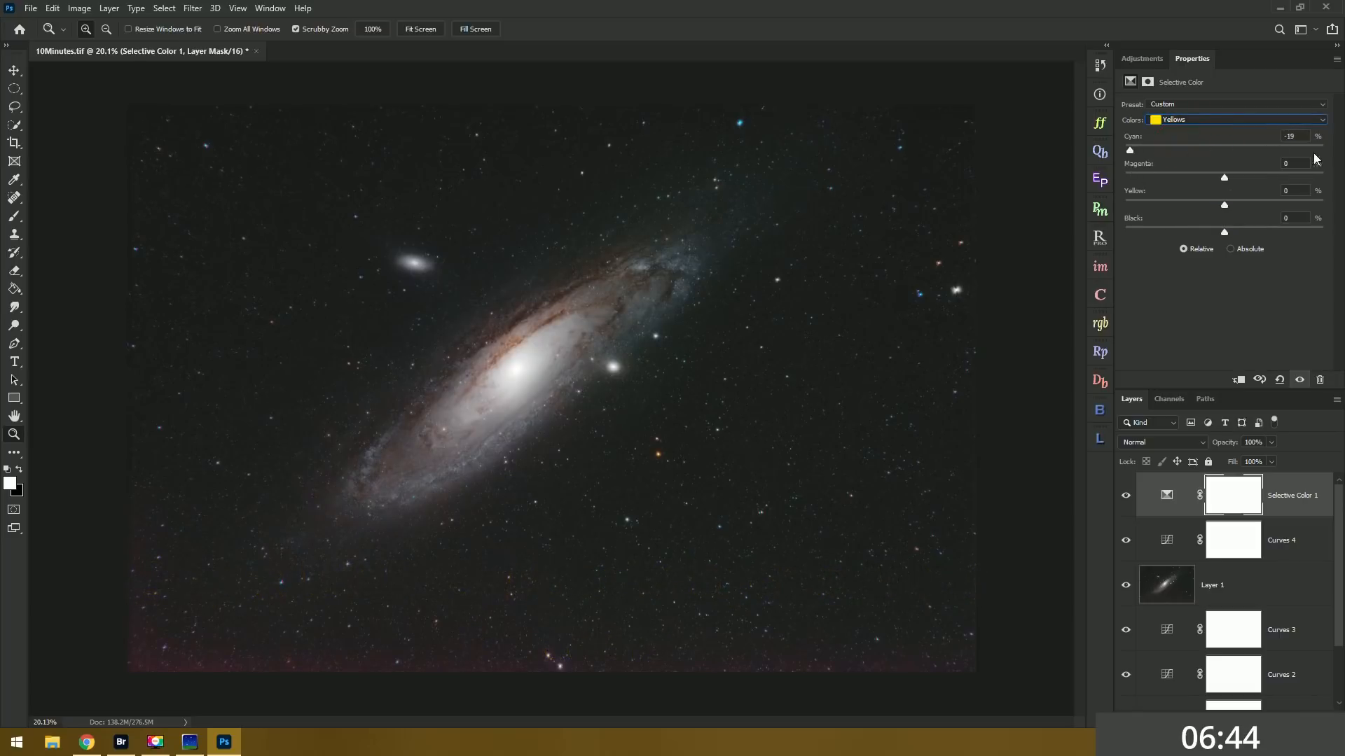
{"action": "left_click_drag", "start_coordinate": [1224, 177], "coordinate": [1281, 176]}
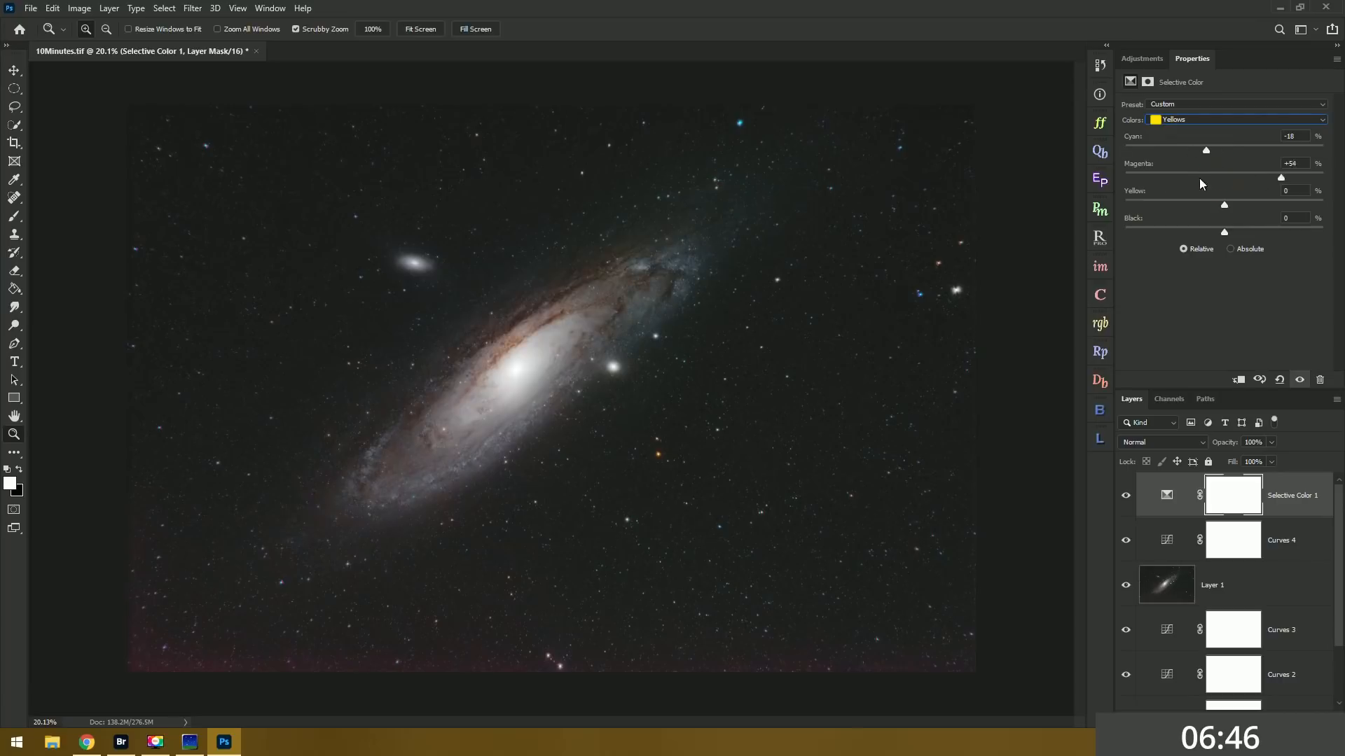
- Pull yellow down within Cyans and reduce cyan within Blues
{"action": "left_click", "coordinate": [1235, 119]}
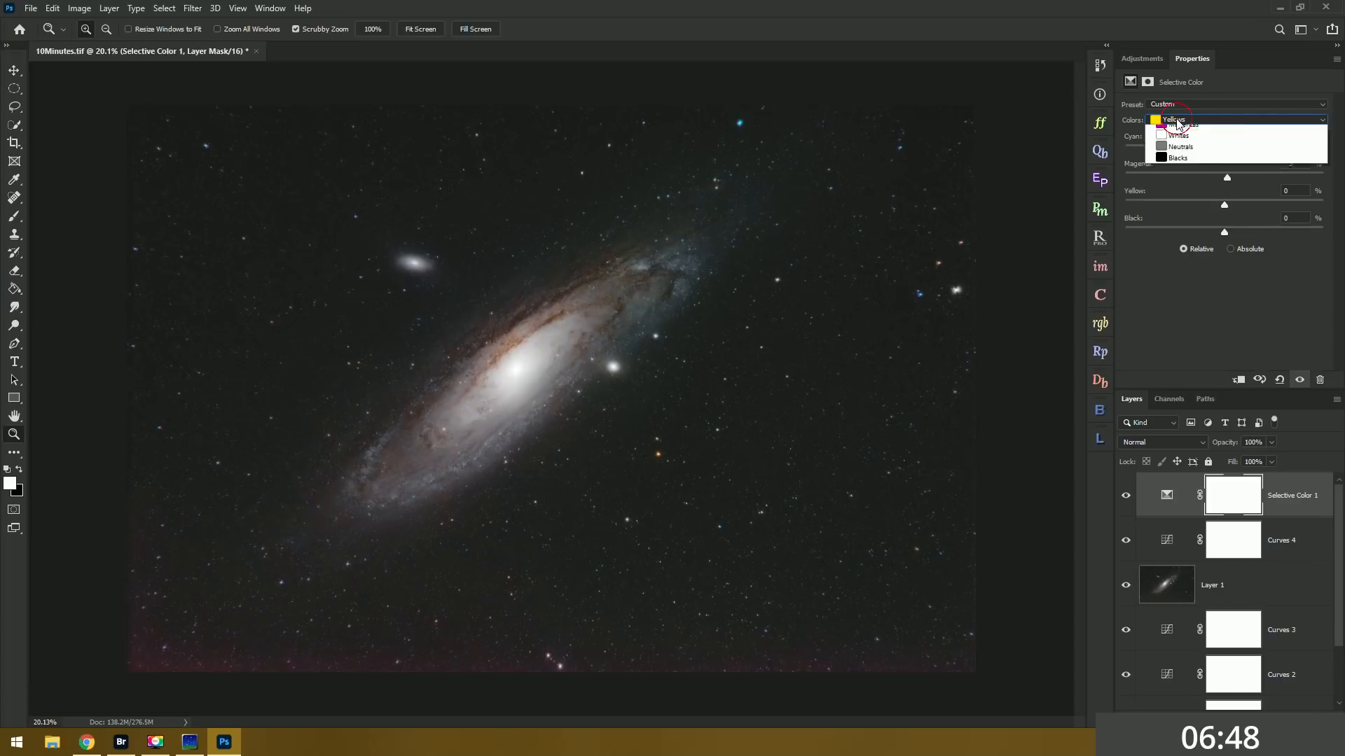
{"action": "left_click", "coordinate": [1180, 125]}
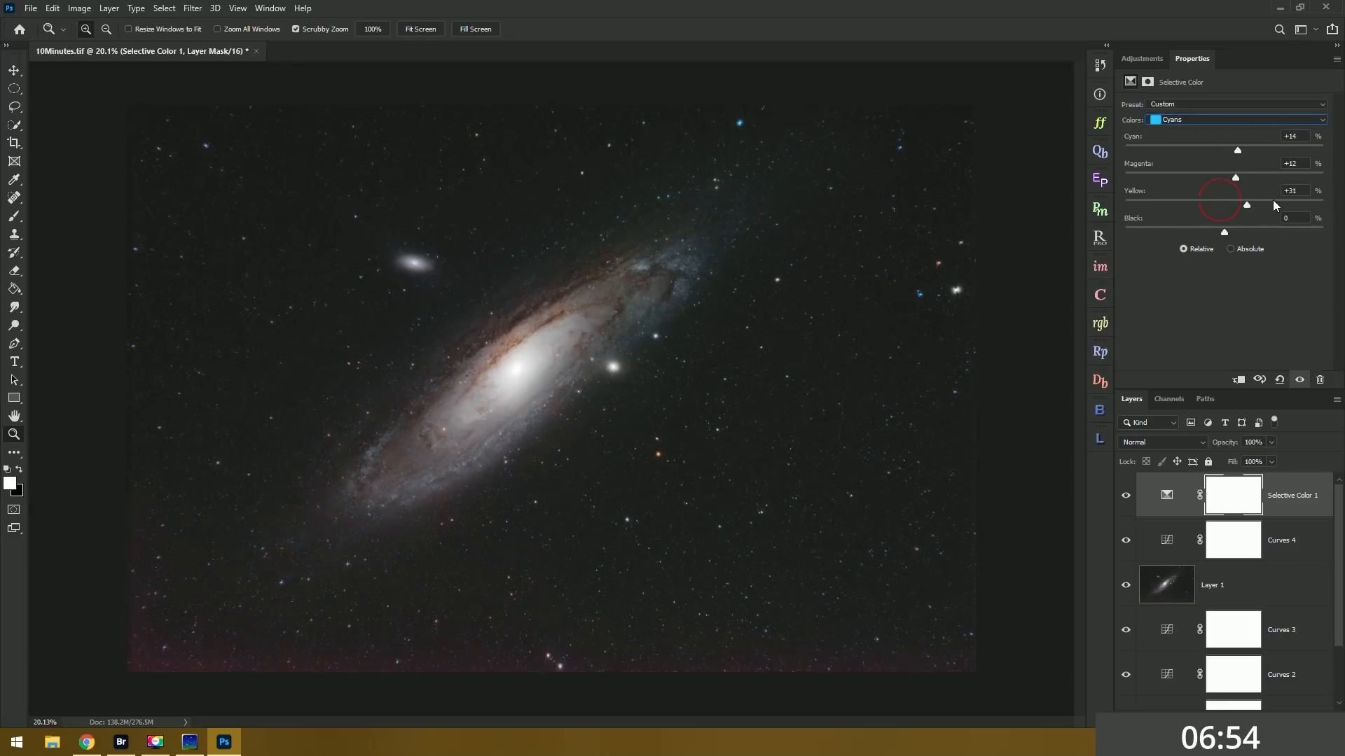
{"action": "left_click_drag", "start_coordinate": [1246, 203], "coordinate": [1188, 204]}
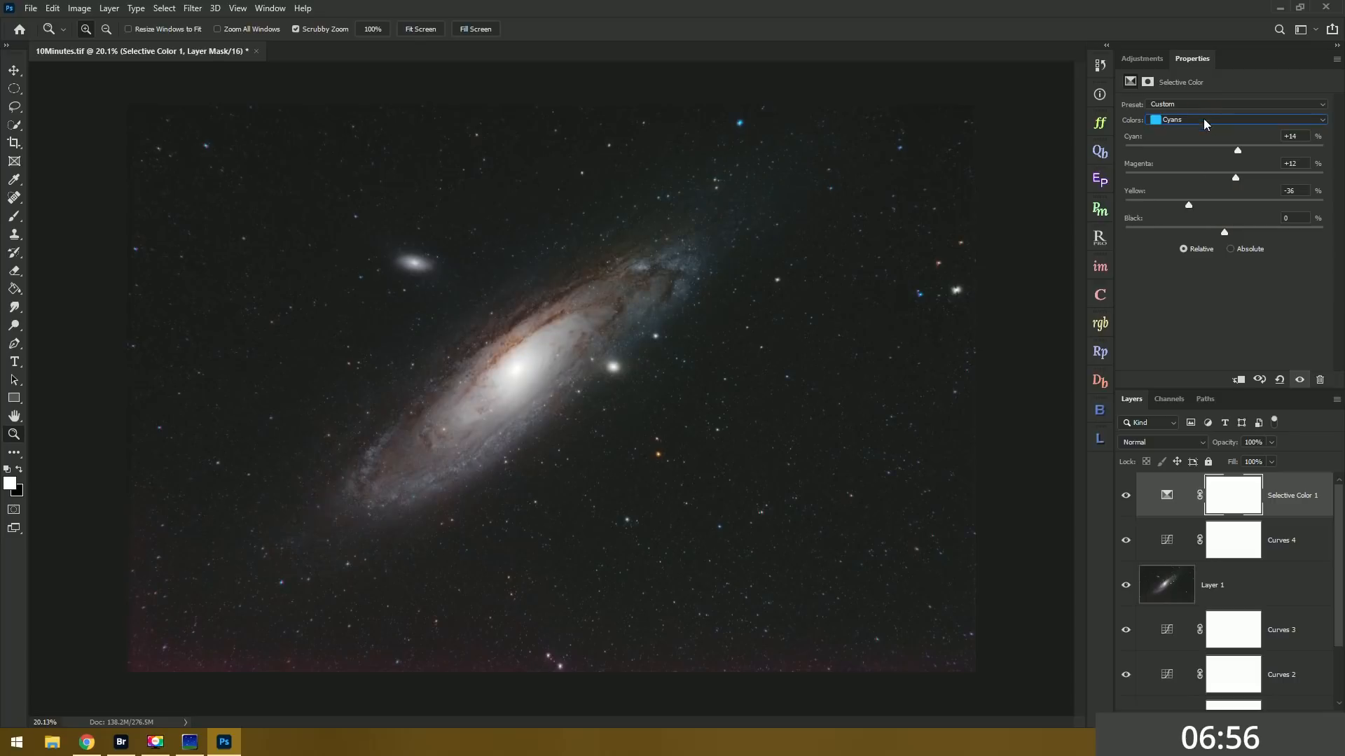
{"action": "left_click", "coordinate": [1235, 119]}
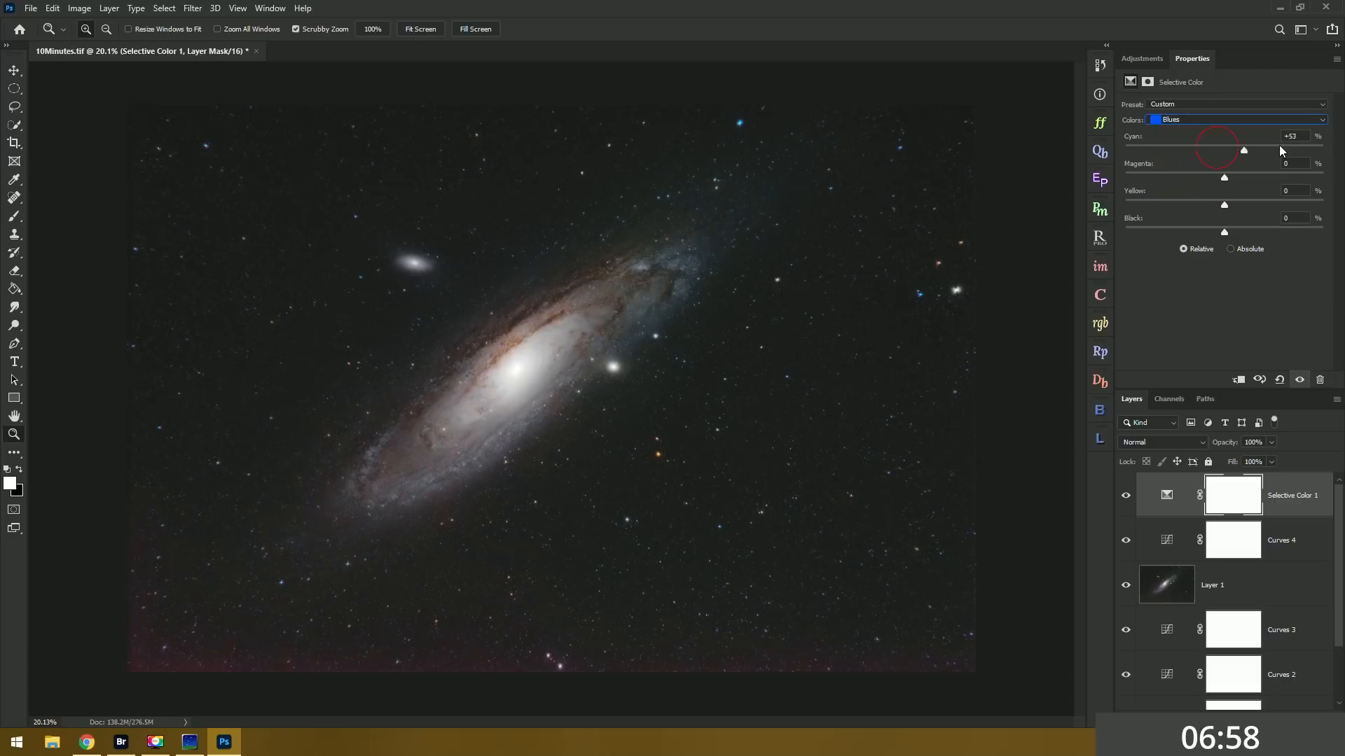
{"action": "left_click_drag", "start_coordinate": [1242, 149], "coordinate": [1209, 149]}
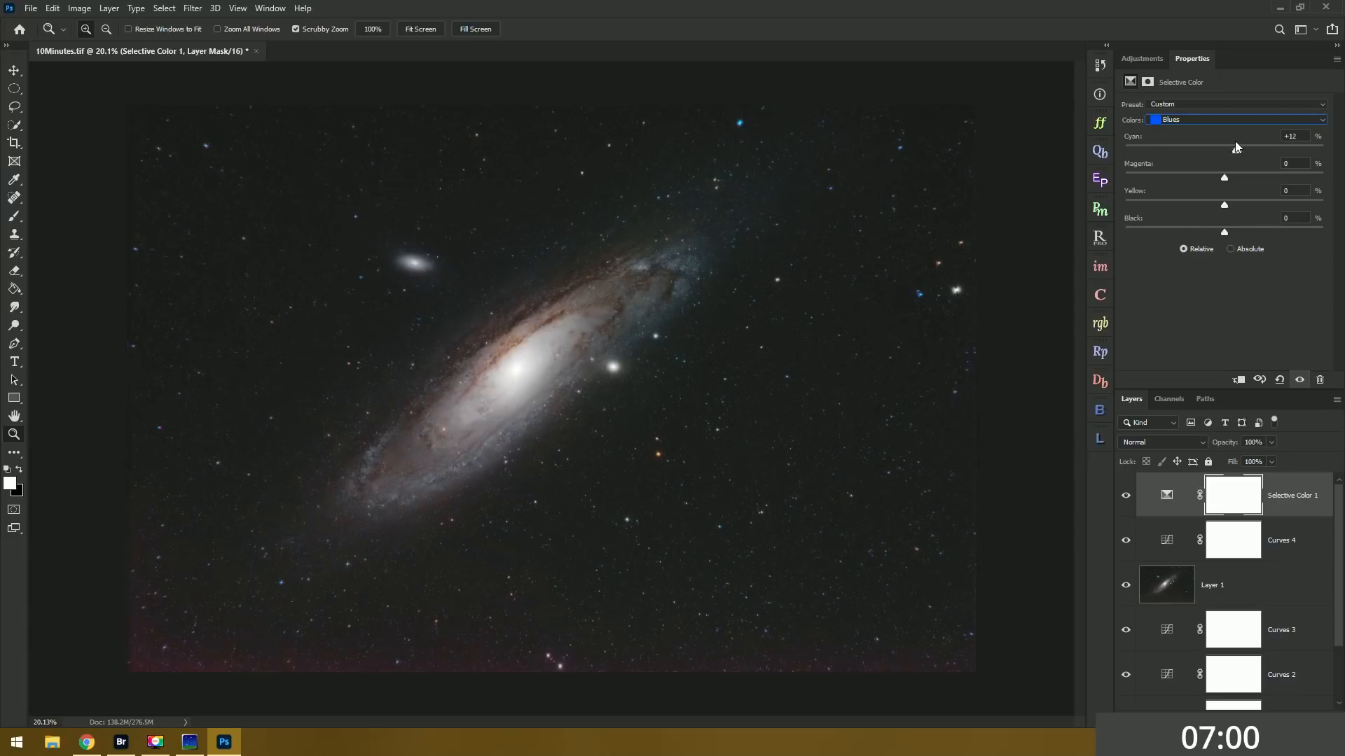
{"action": "left_click_drag", "start_coordinate": [1237, 148], "coordinate": [1227, 148]}
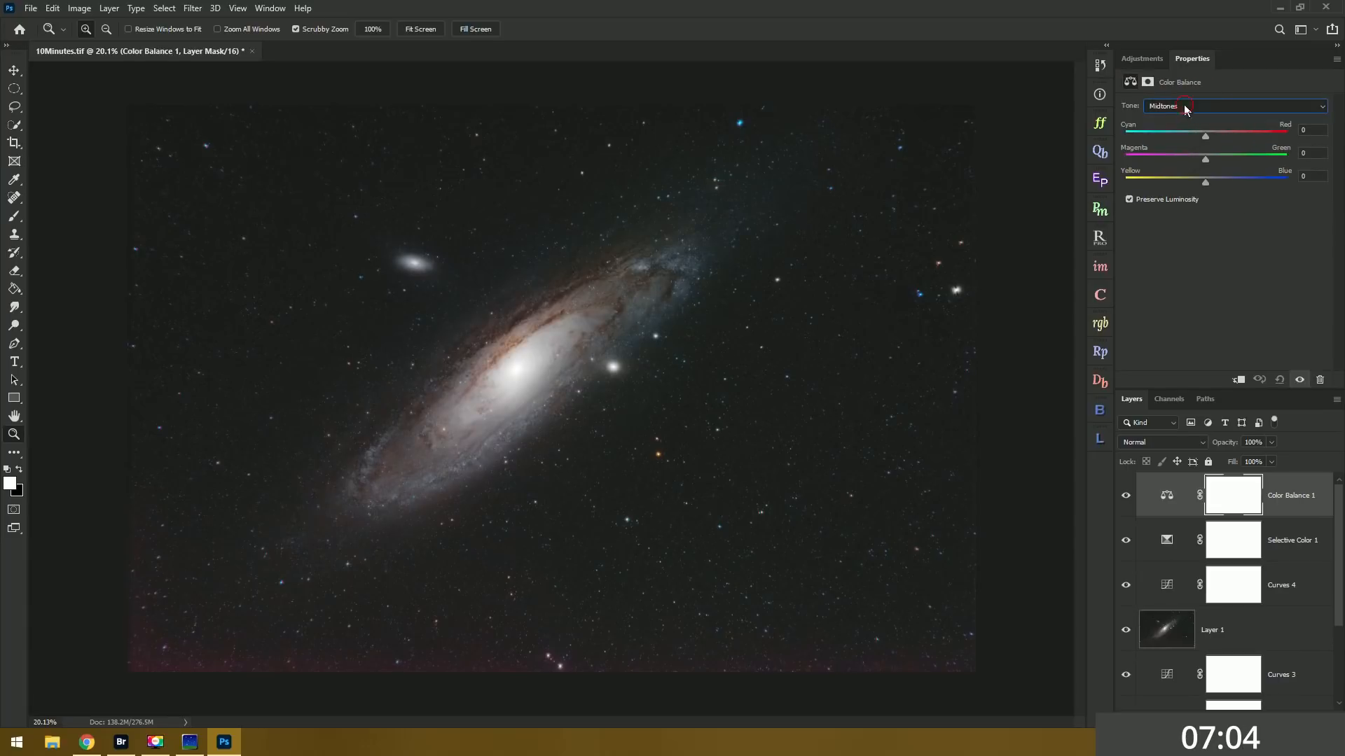
- Shift the Color Balance shadows to Cyan-Red -6 and Yellow-Blue +1
{"action": "left_click", "coordinate": [1235, 106]}
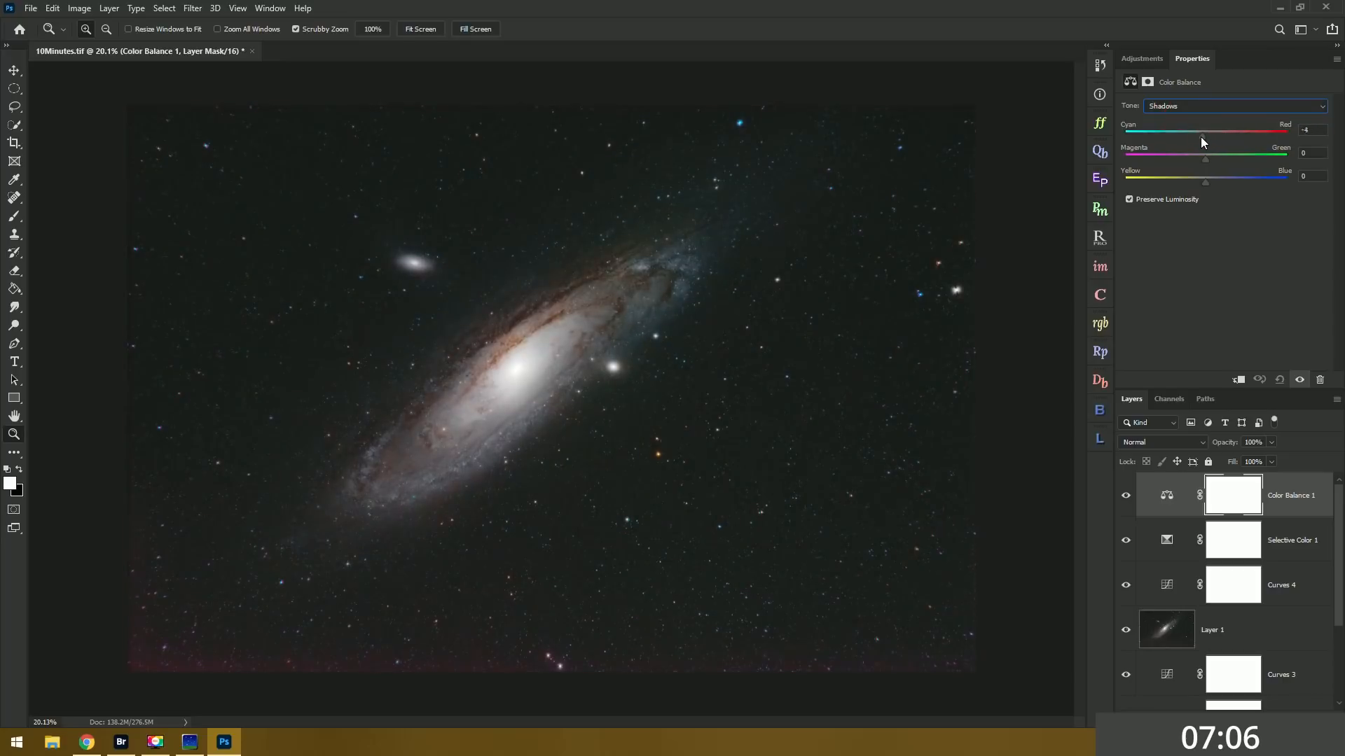
{"action": "left_click_drag", "start_coordinate": [1206, 159], "coordinate": [1212, 159]}
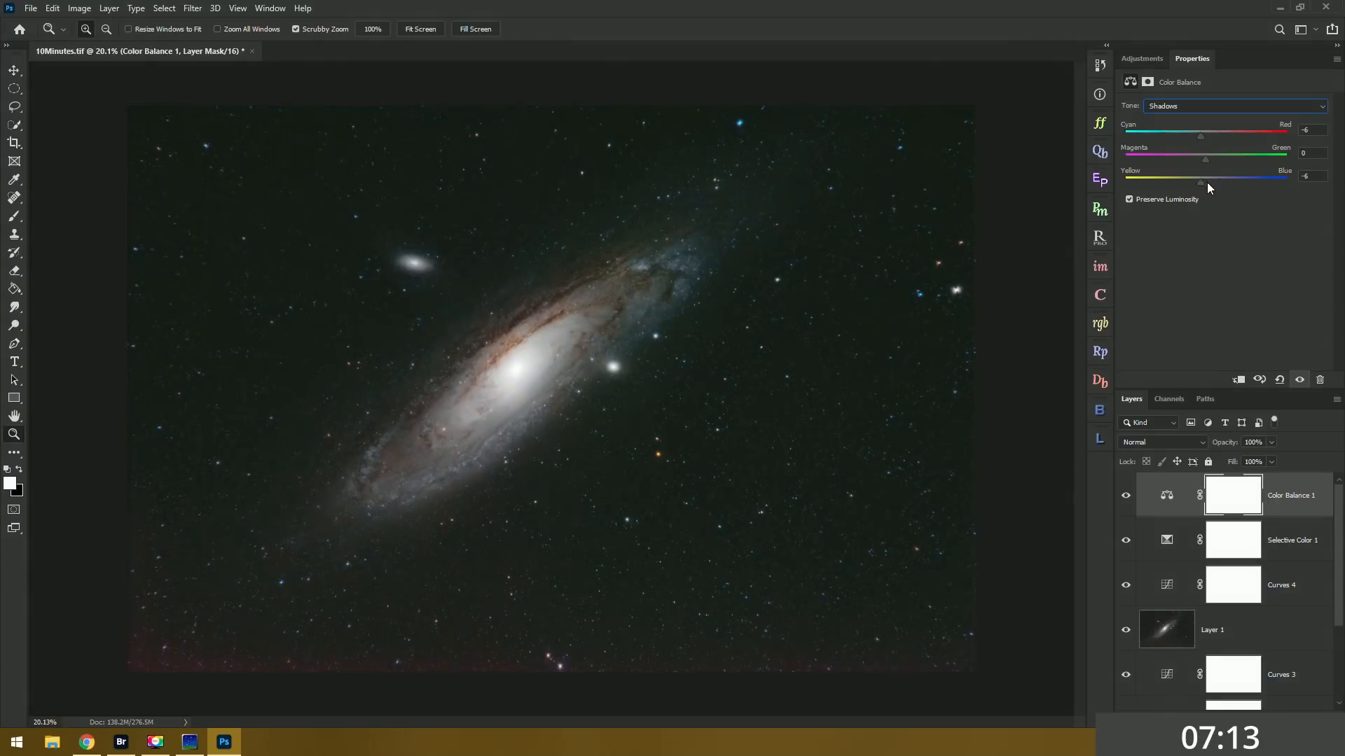
{"action": "left_click_drag", "start_coordinate": [1200, 183], "coordinate": [1211, 183]}
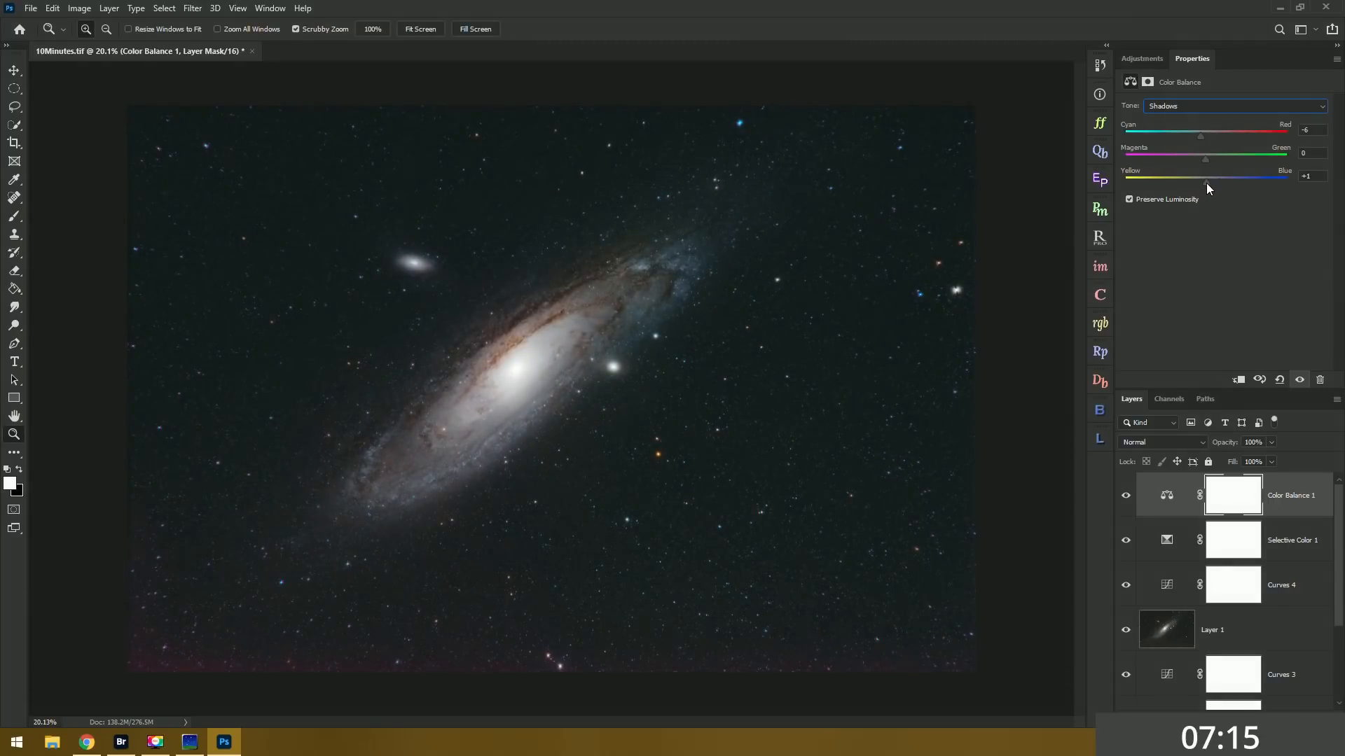
{"action": "left_click", "coordinate": [1126, 495]}
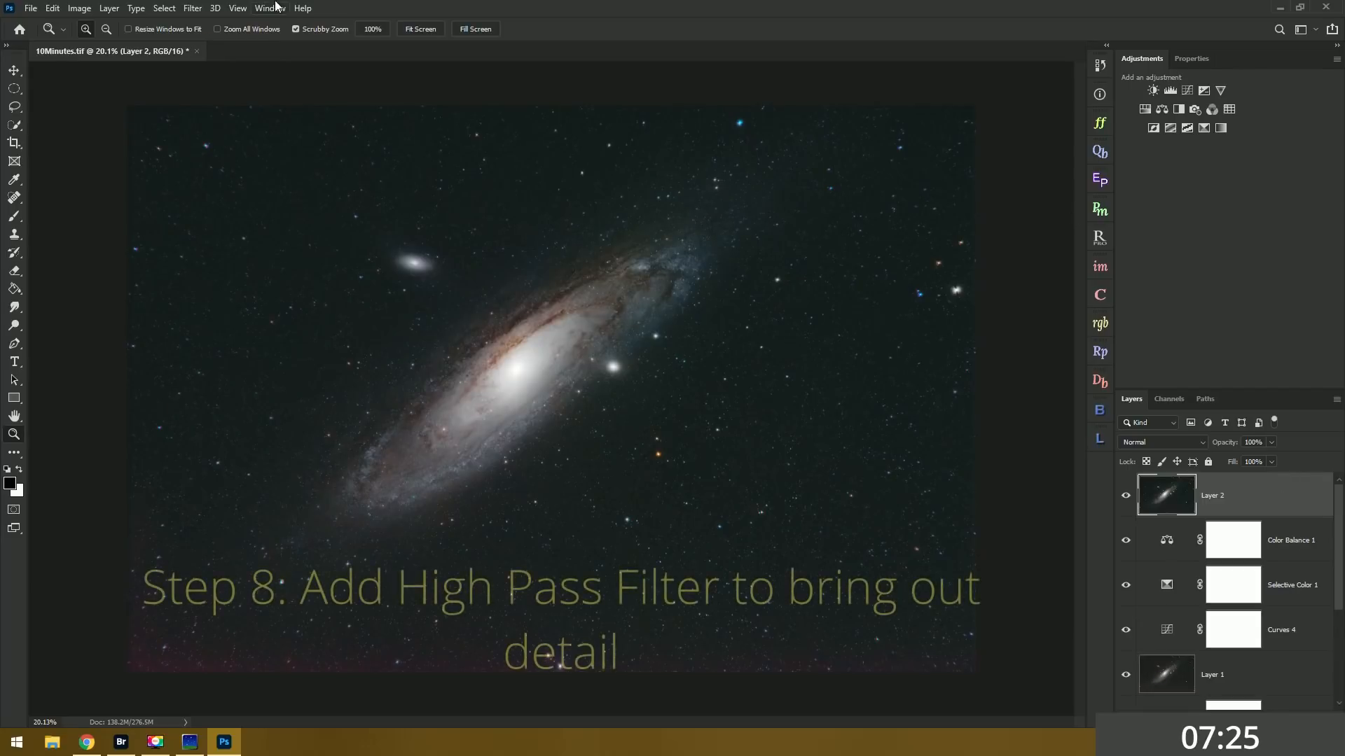
- Apply a small-radius High Pass filter to the merged Layer 2
{"action": "left_click", "coordinate": [192, 7]}
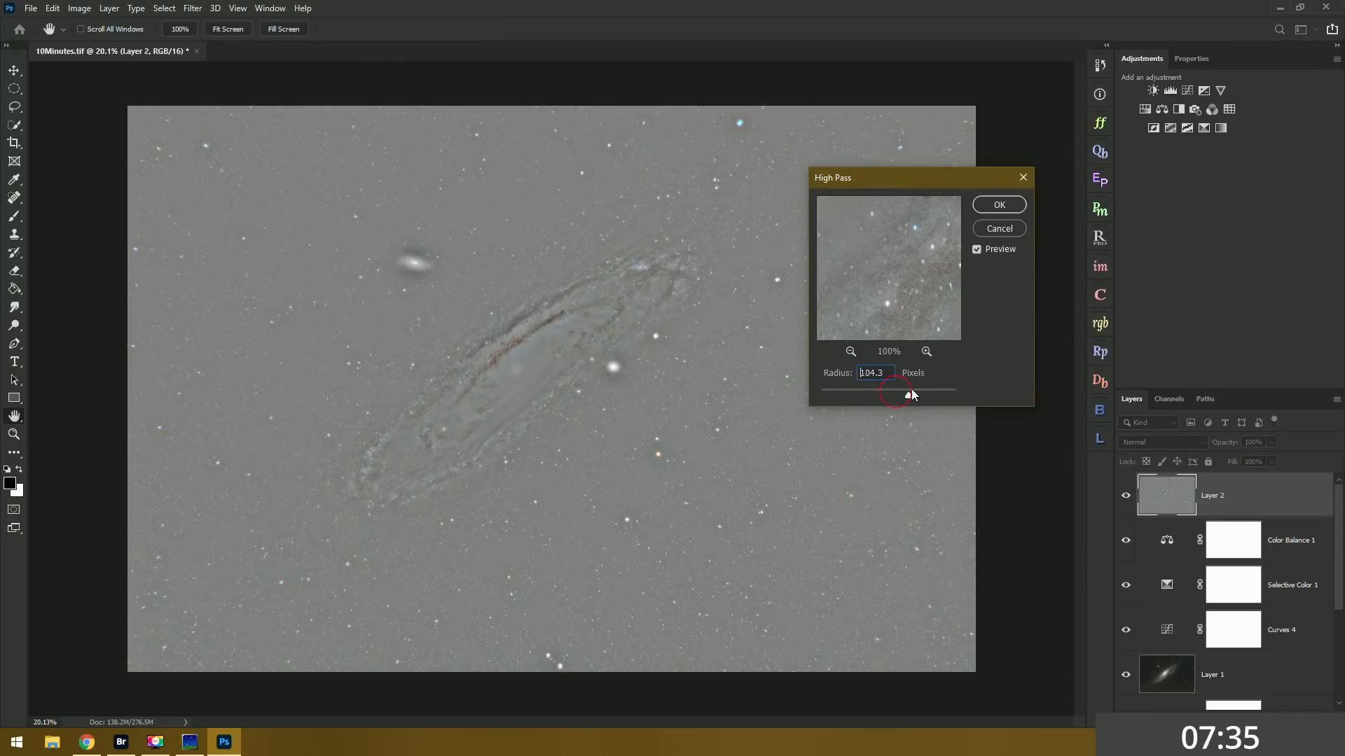
{"action": "left_click_drag", "start_coordinate": [913, 391], "coordinate": [873, 391]}
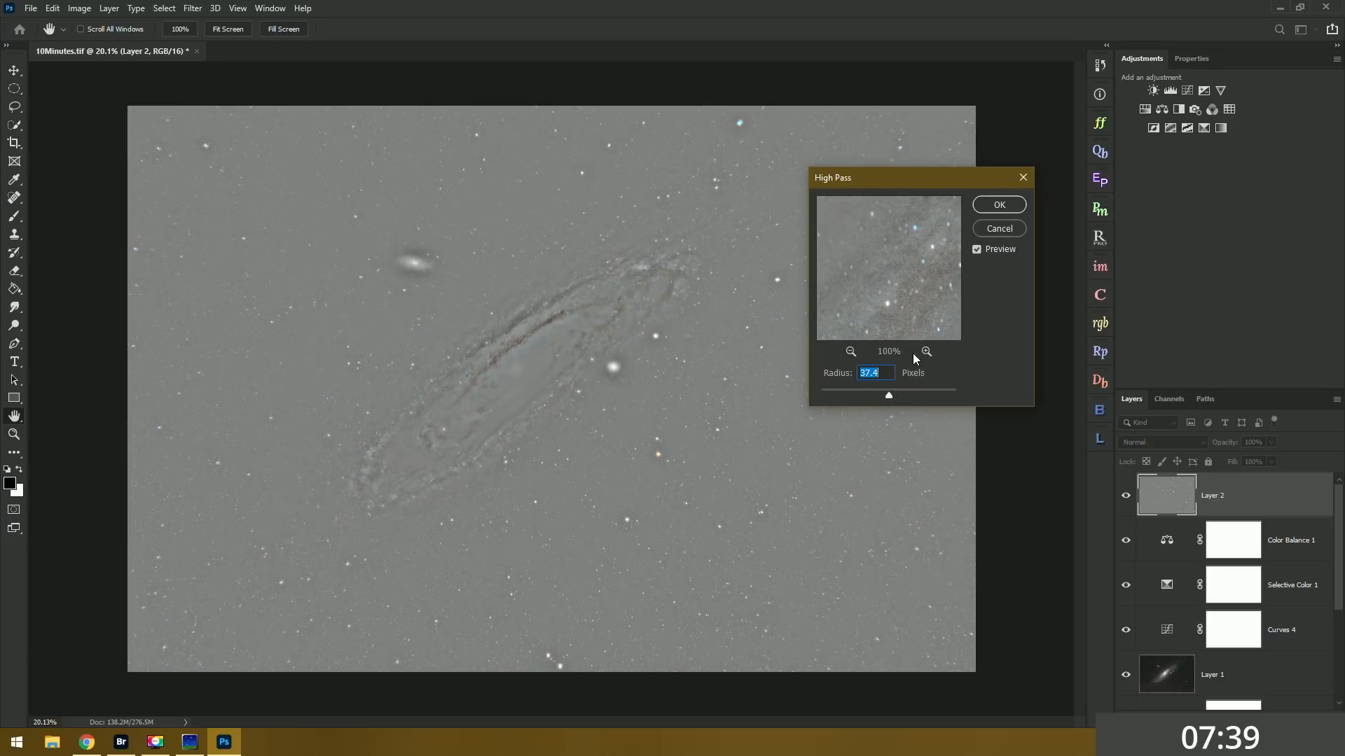
{"action": "left_click", "coordinate": [997, 204]}
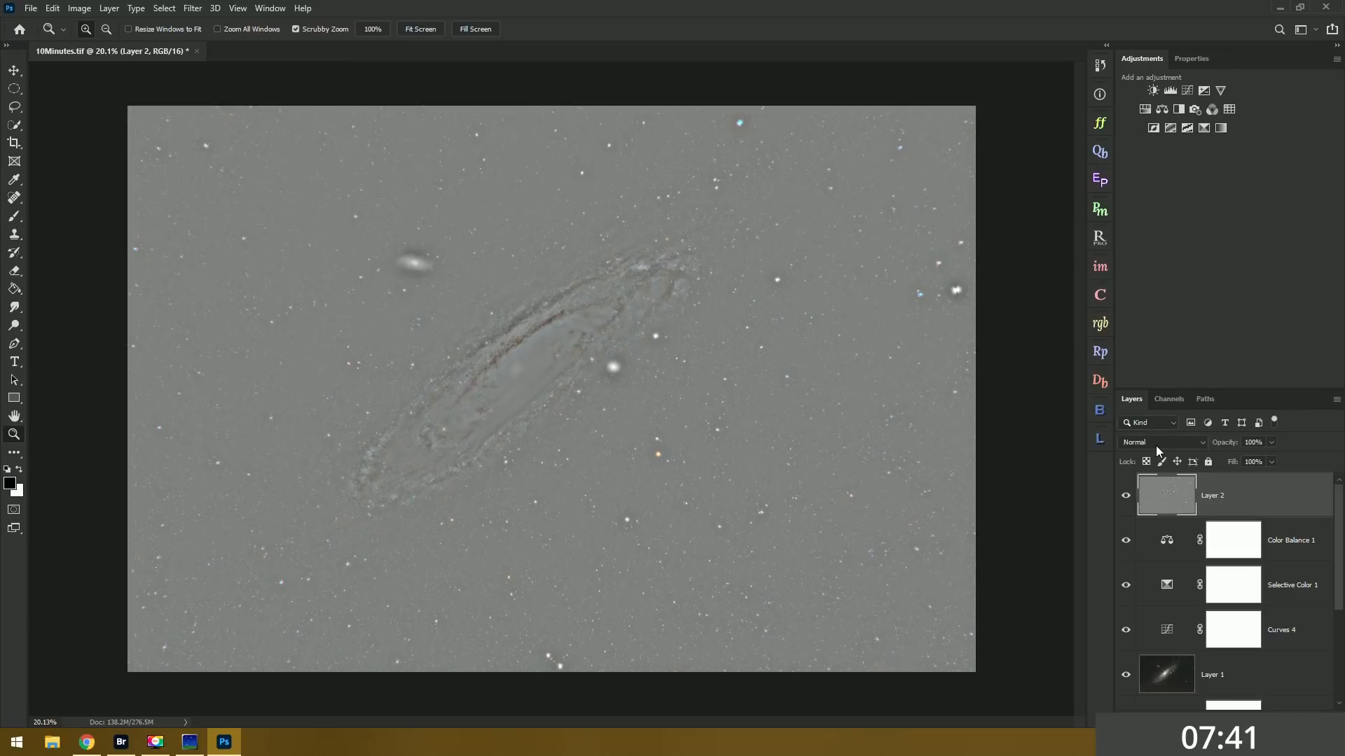
- Set Layer 2 to Overlay and brush the galaxy into its black mask
{"action": "left_click", "coordinate": [1162, 442]}
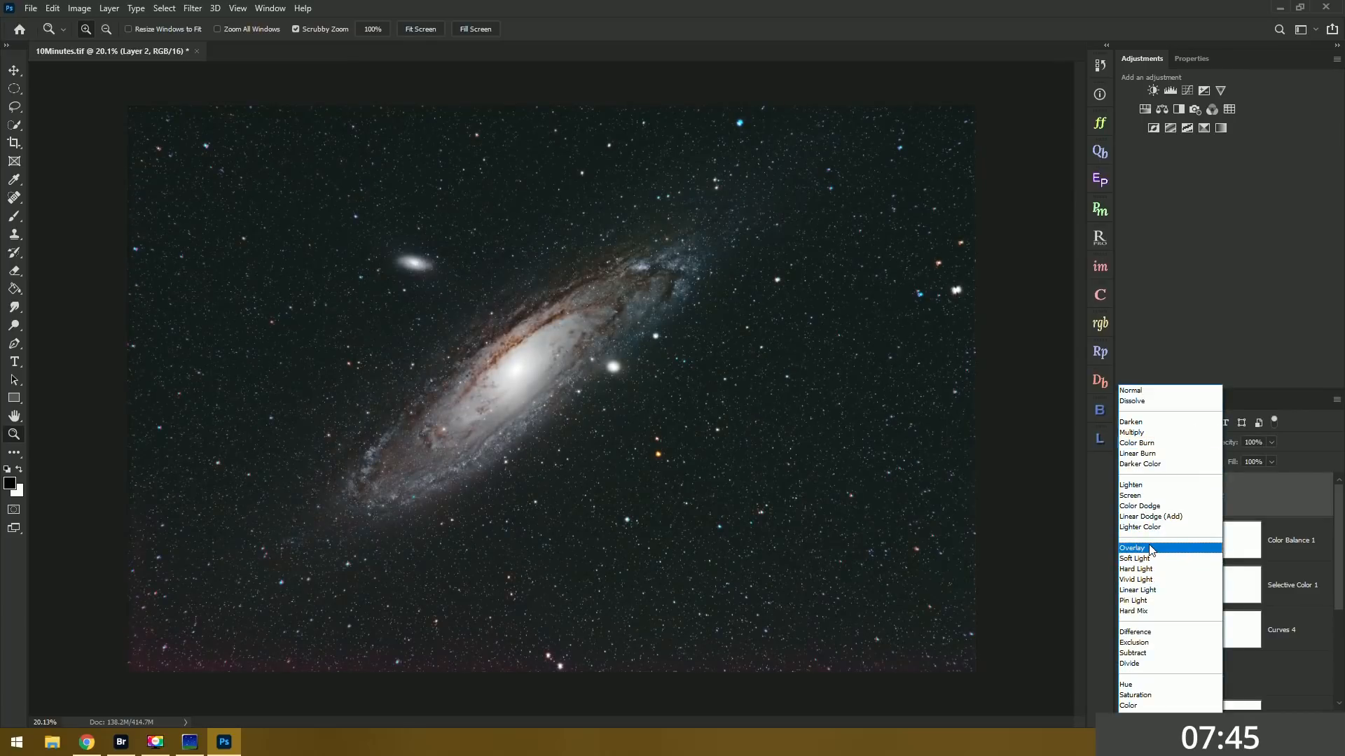
{"action": "left_click", "coordinate": [1134, 548]}
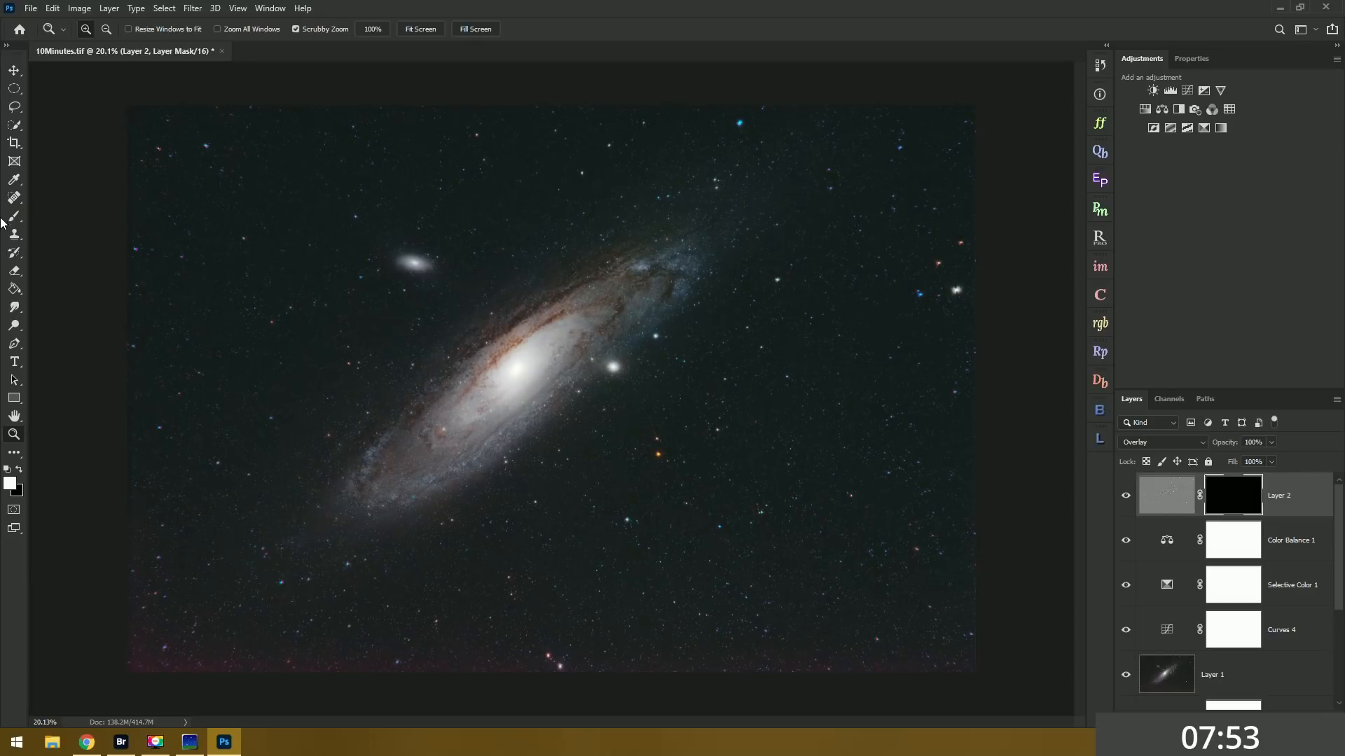
{"action": "left_click", "coordinate": [14, 216]}
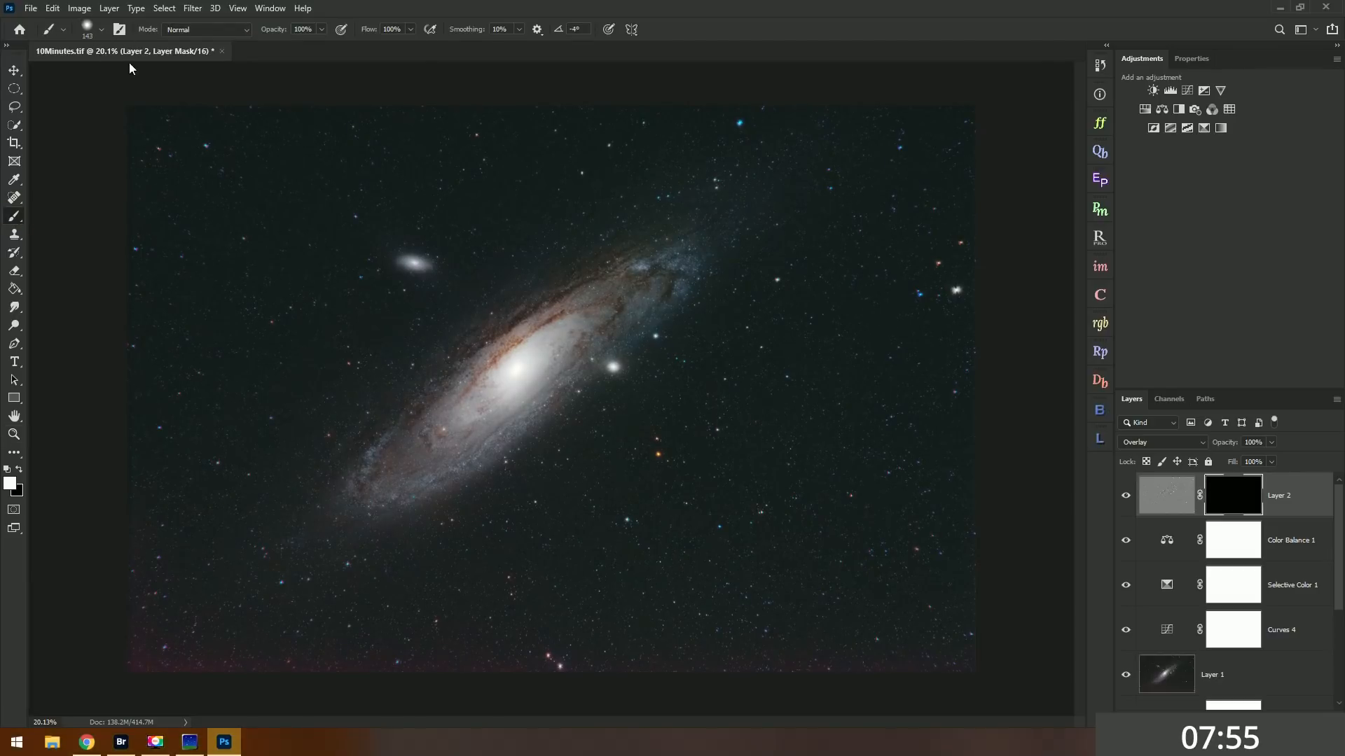
{"action": "left_click", "coordinate": [101, 29]}
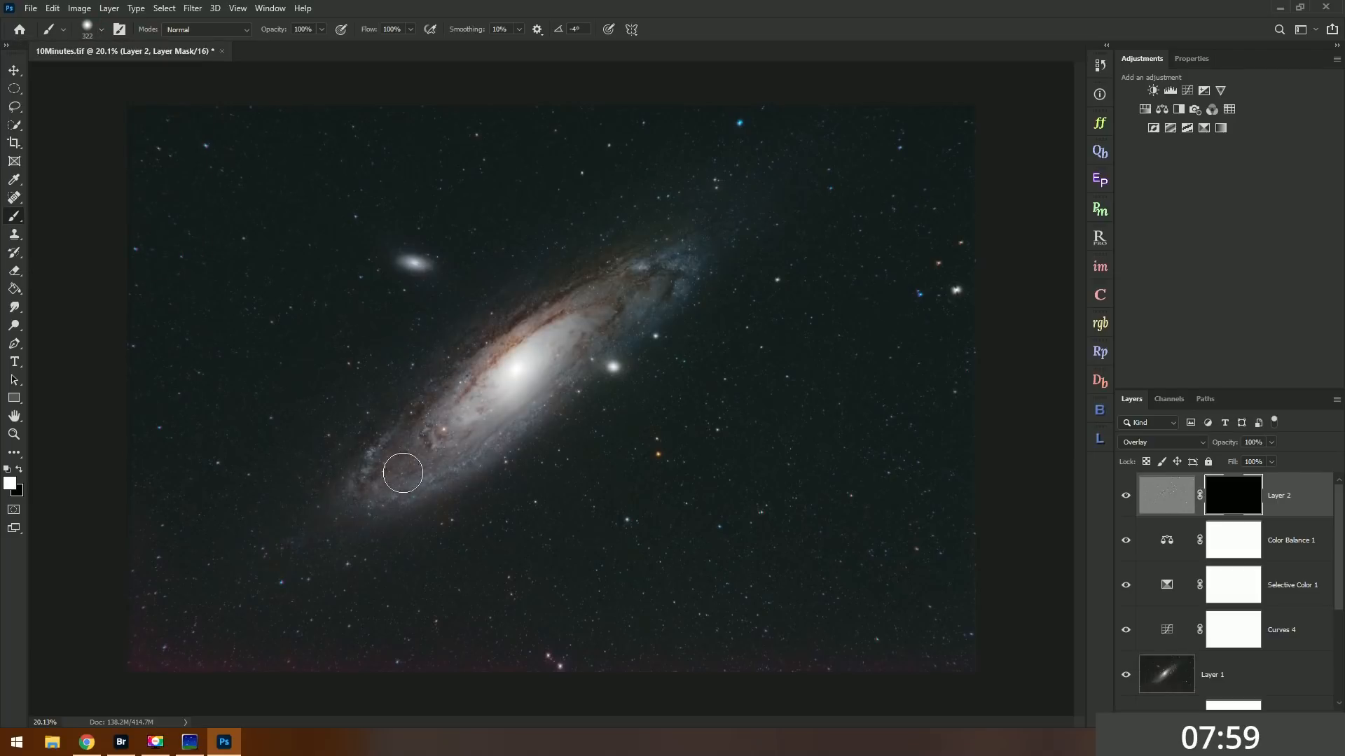
{"action": "left_click_drag", "start_coordinate": [403, 472], "coordinate": [623, 248]}
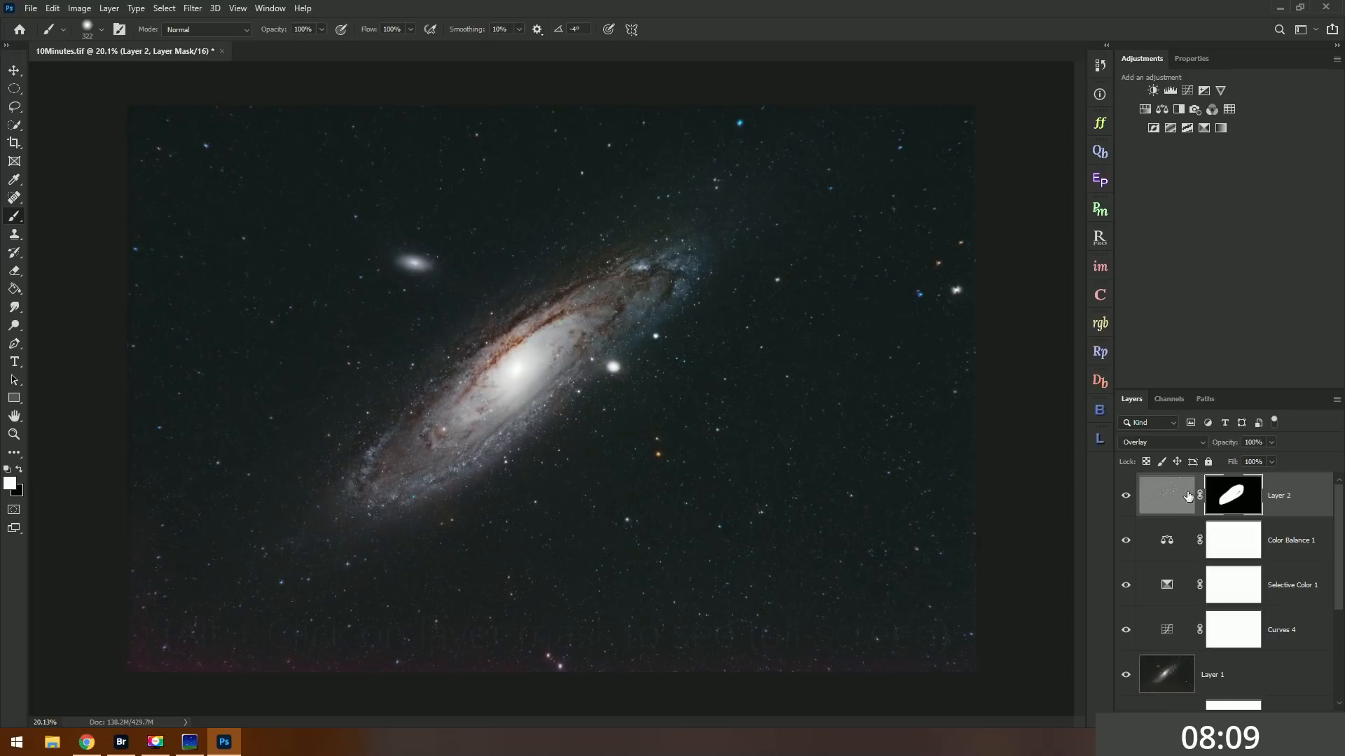
- View the Layer 2 mask alone, fill its dark streaks, and apply a large Gaussian Blur
{"action": "left_click", "coordinate": [1233, 495]}
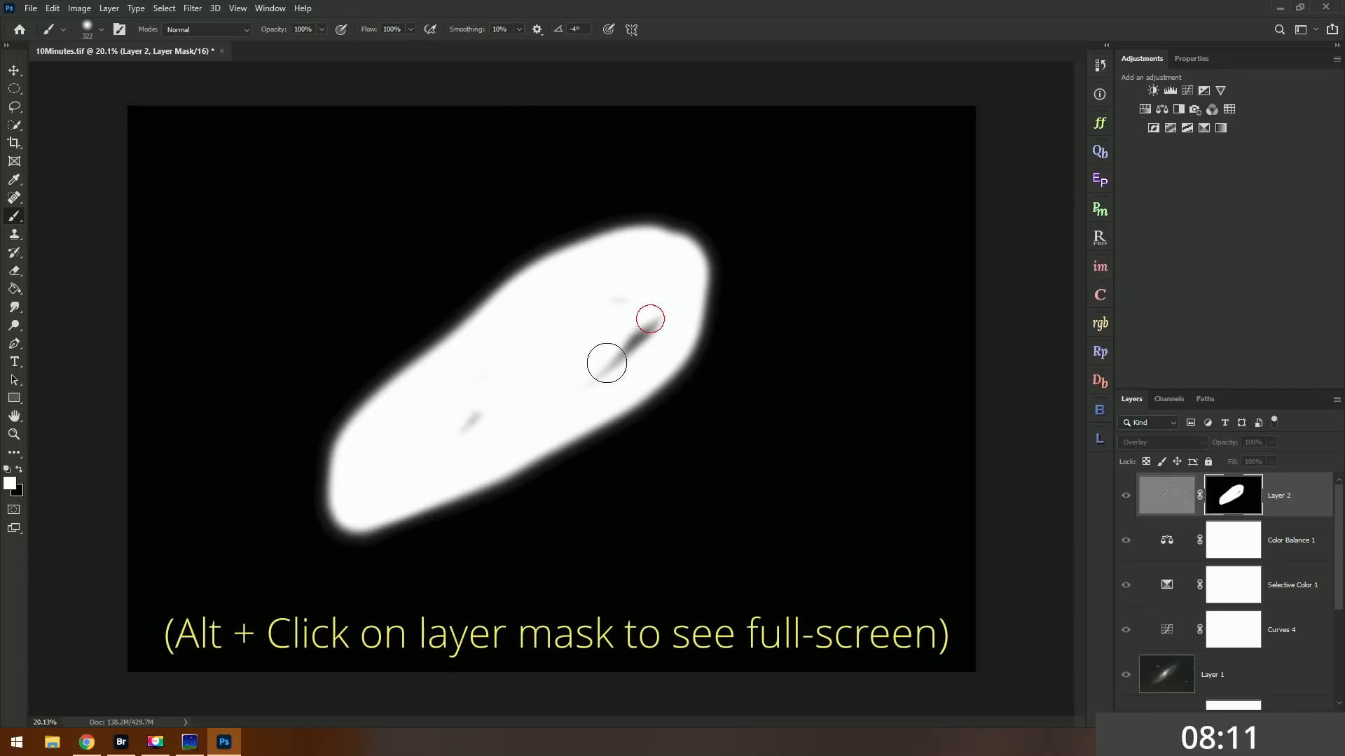
{"action": "left_click_drag", "start_coordinate": [607, 363], "coordinate": [650, 320]}
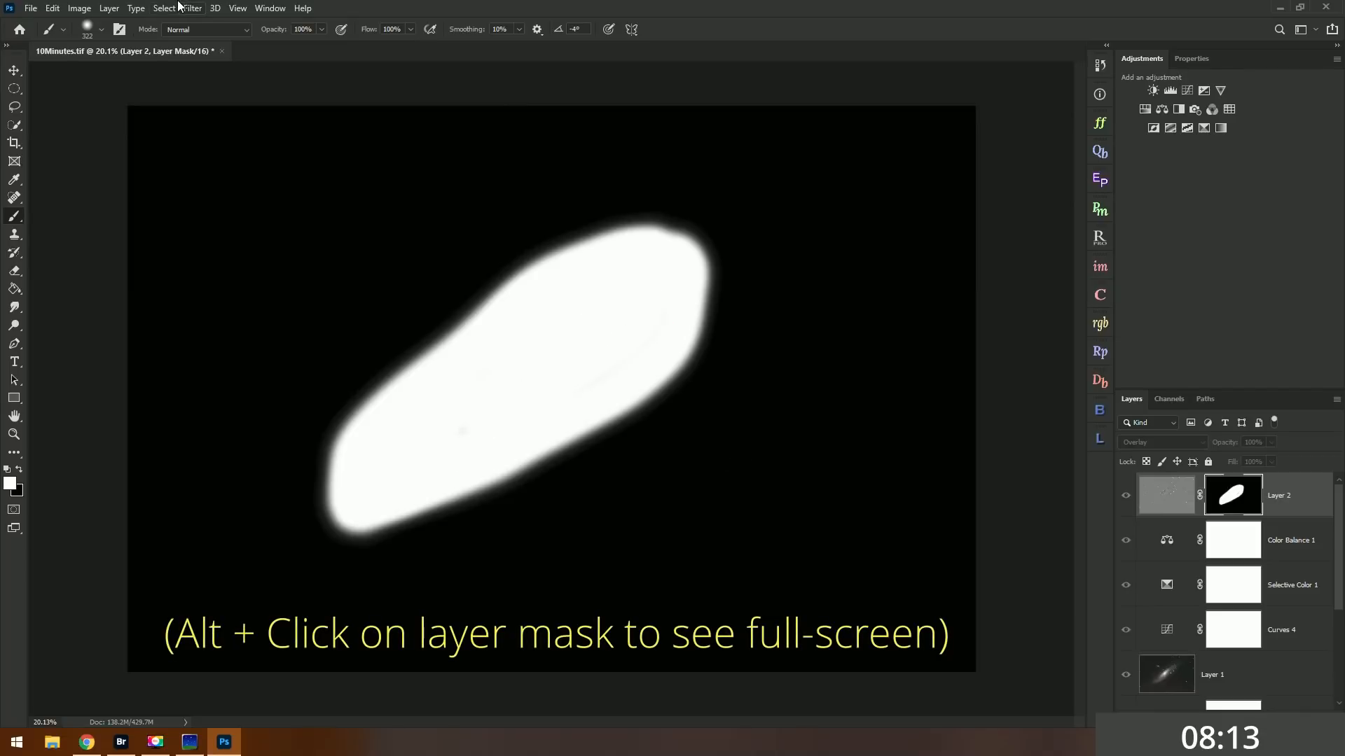
{"action": "left_click", "coordinate": [192, 8]}
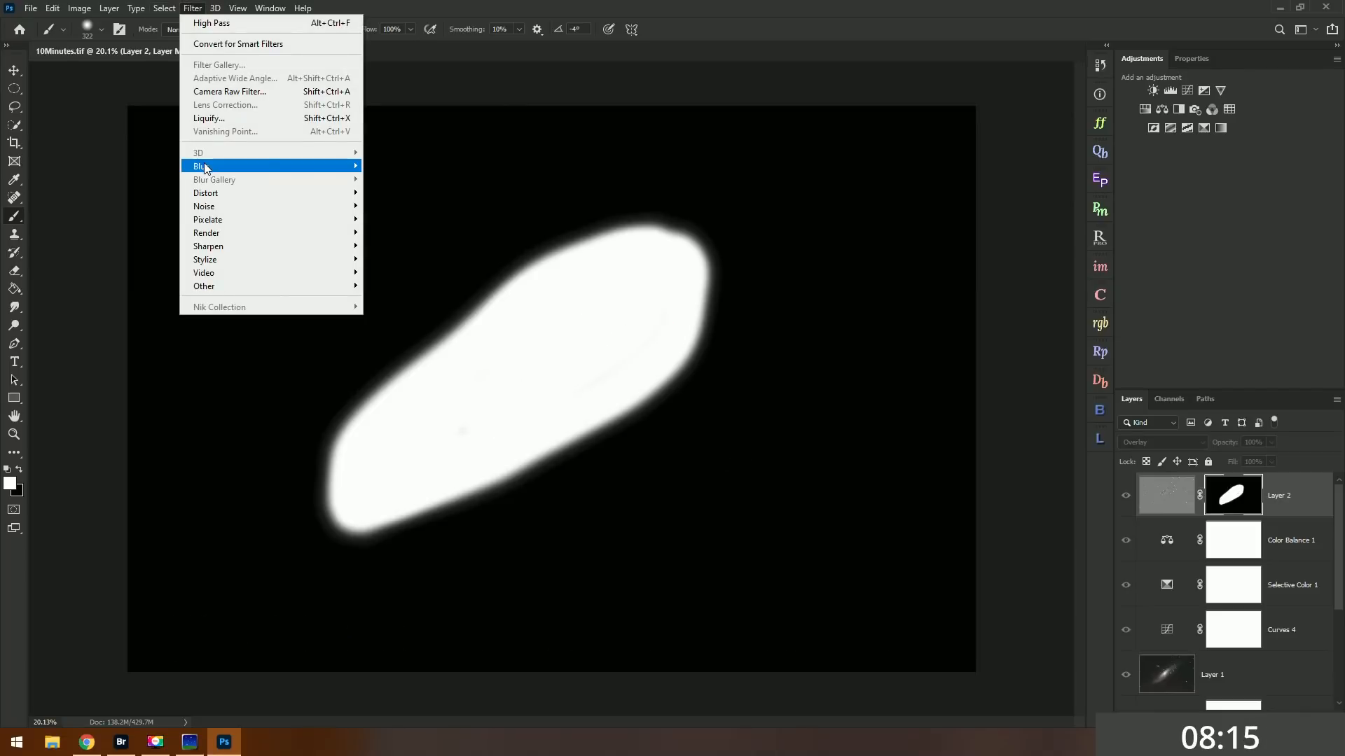
{"action": "left_click", "coordinate": [232, 165]}
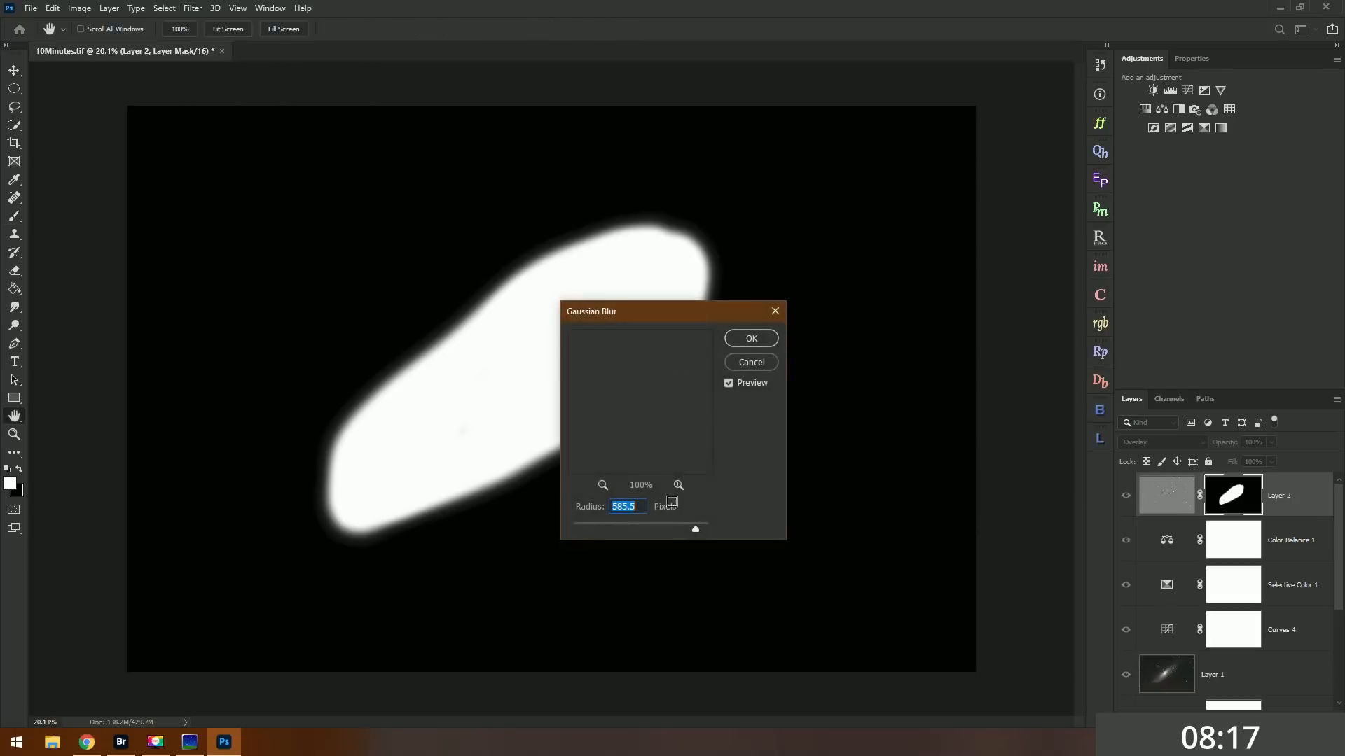
{"action": "left_click_drag", "start_coordinate": [695, 529], "coordinate": [676, 530]}
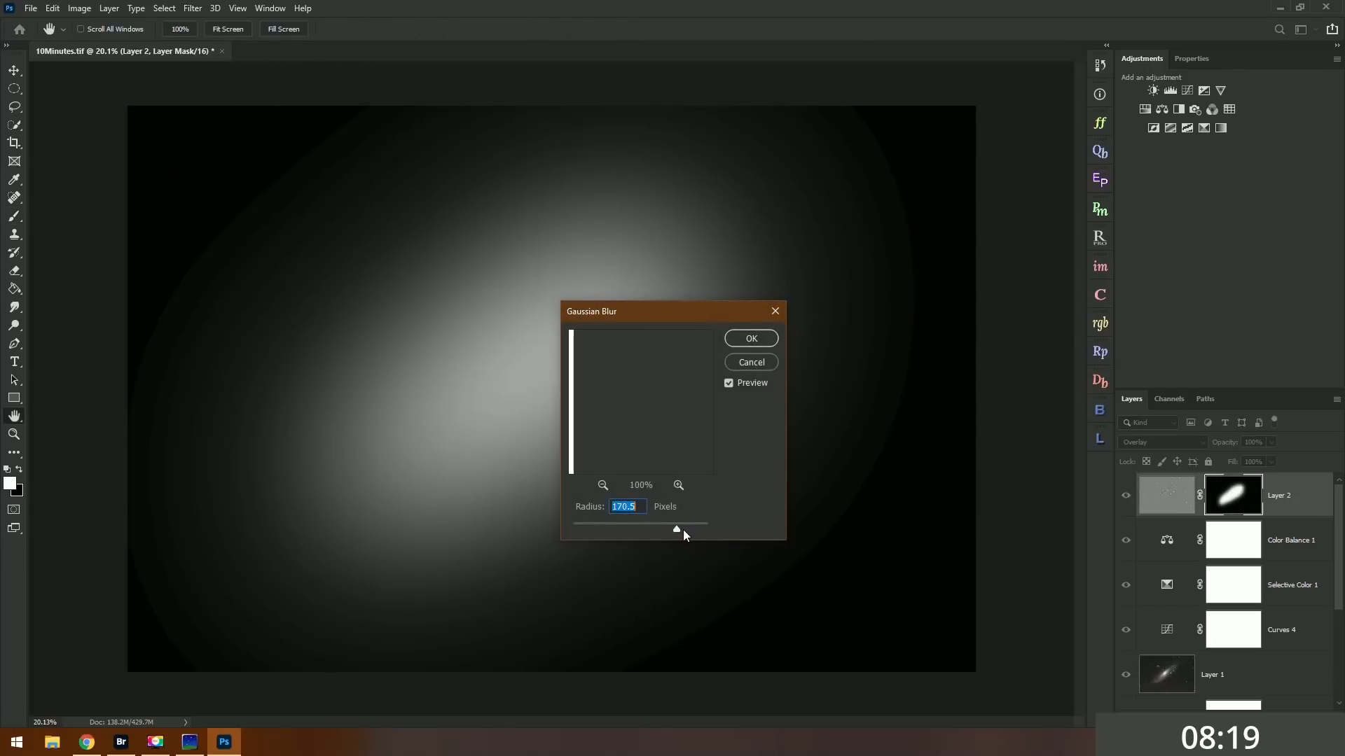
{"action": "left_click_drag", "start_coordinate": [676, 530], "coordinate": [683, 529]}
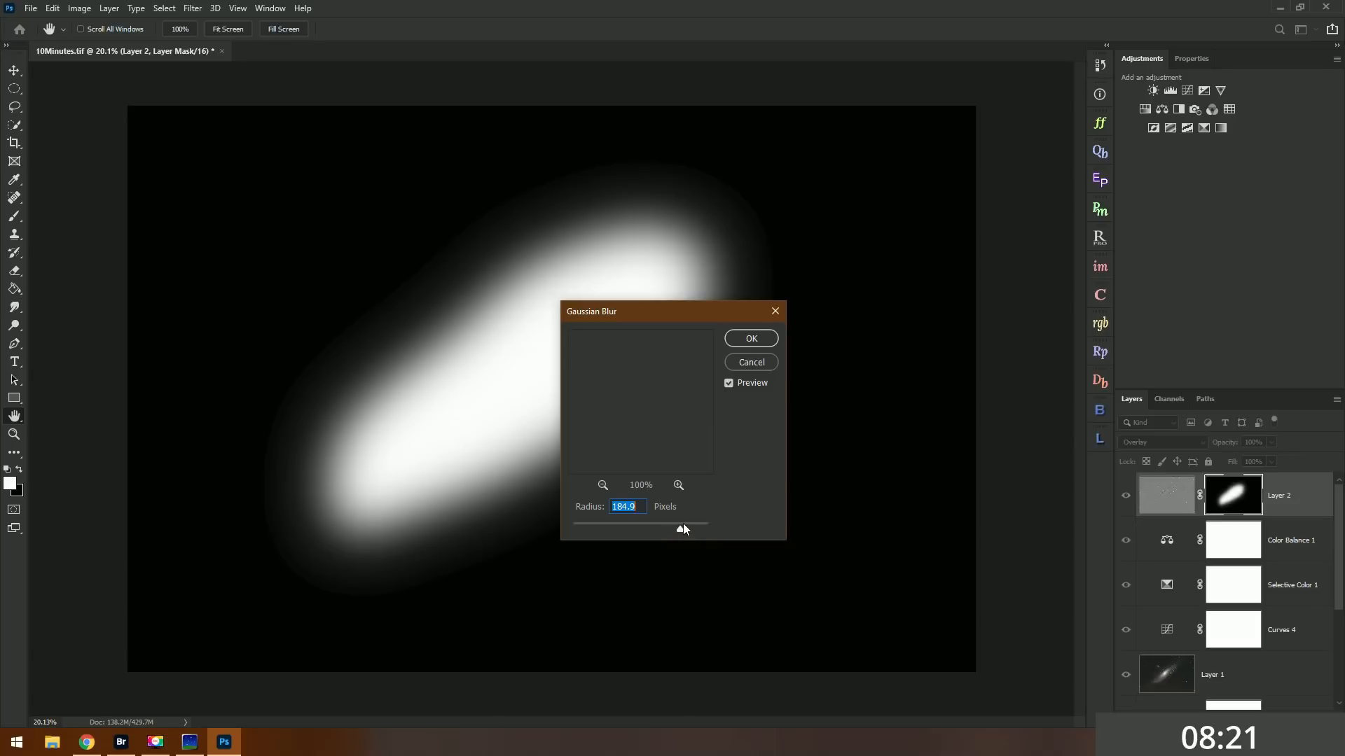
{"action": "left_click_drag", "start_coordinate": [683, 530], "coordinate": [685, 529]}
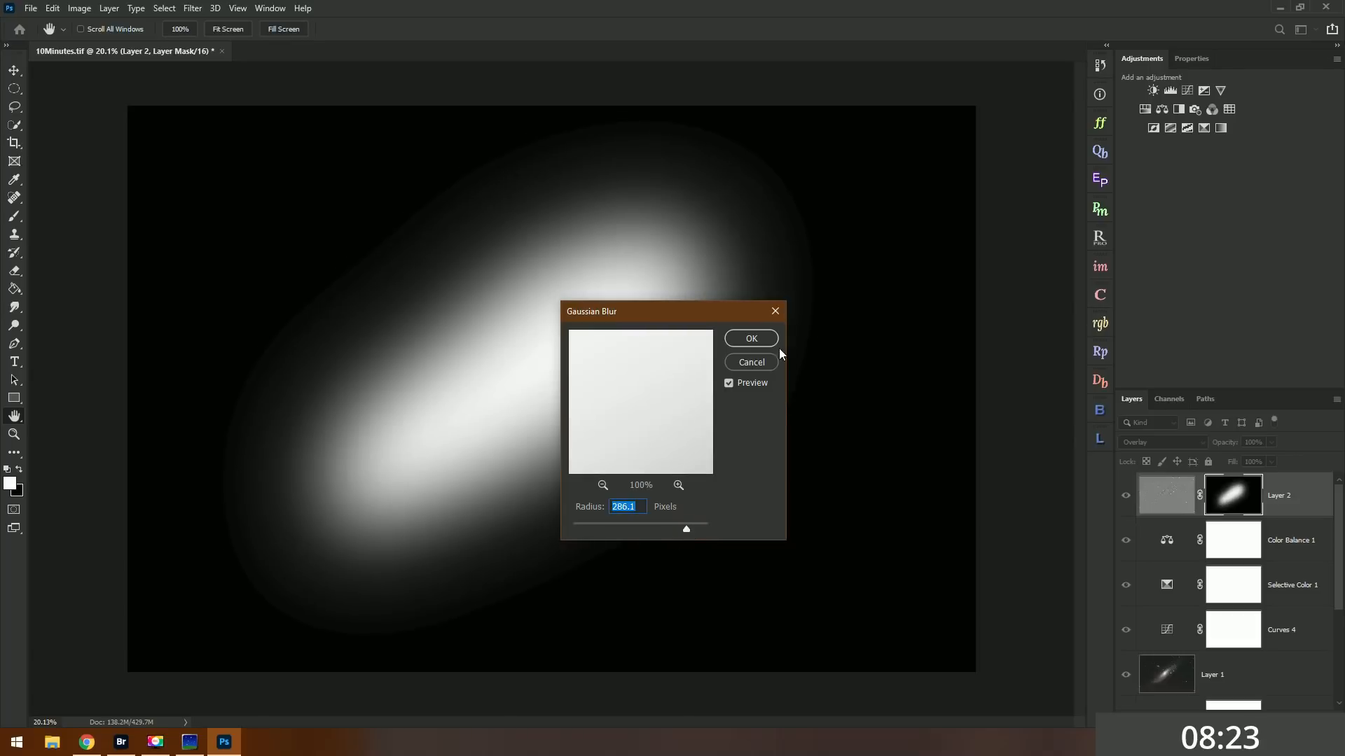
{"action": "left_click", "coordinate": [750, 337]}
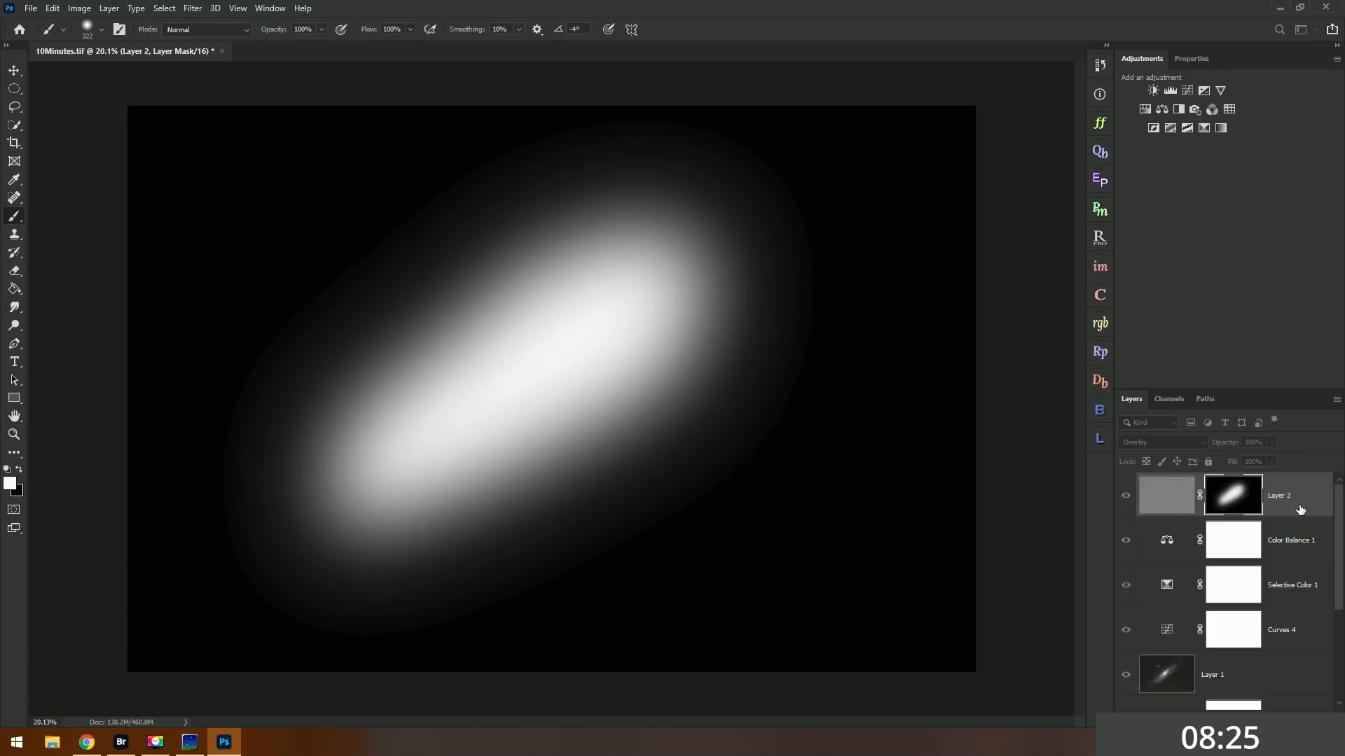
{"action": "left_click", "coordinate": [1165, 495]}
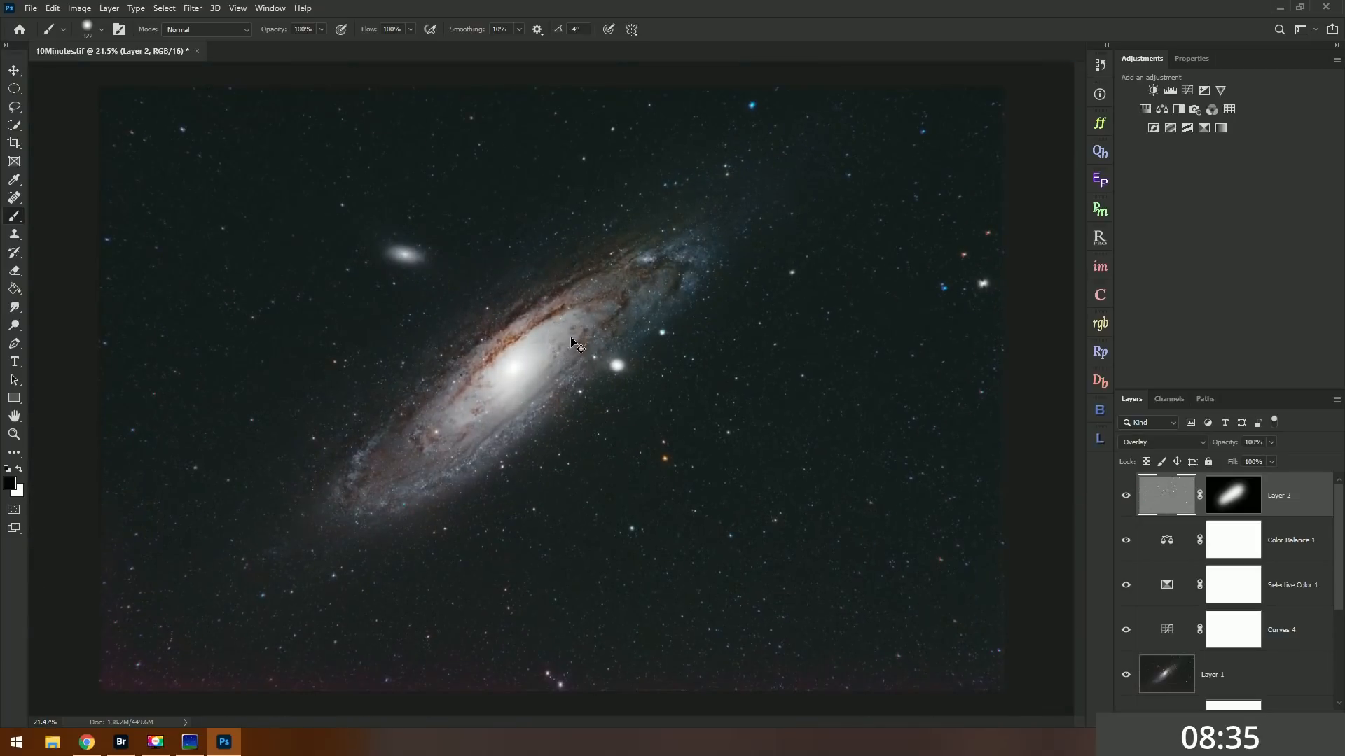
- Lower the High Pass layer's opacity to about 47%
{"action": "left_click_drag", "start_coordinate": [1278, 461], "coordinate": [1238, 462]}
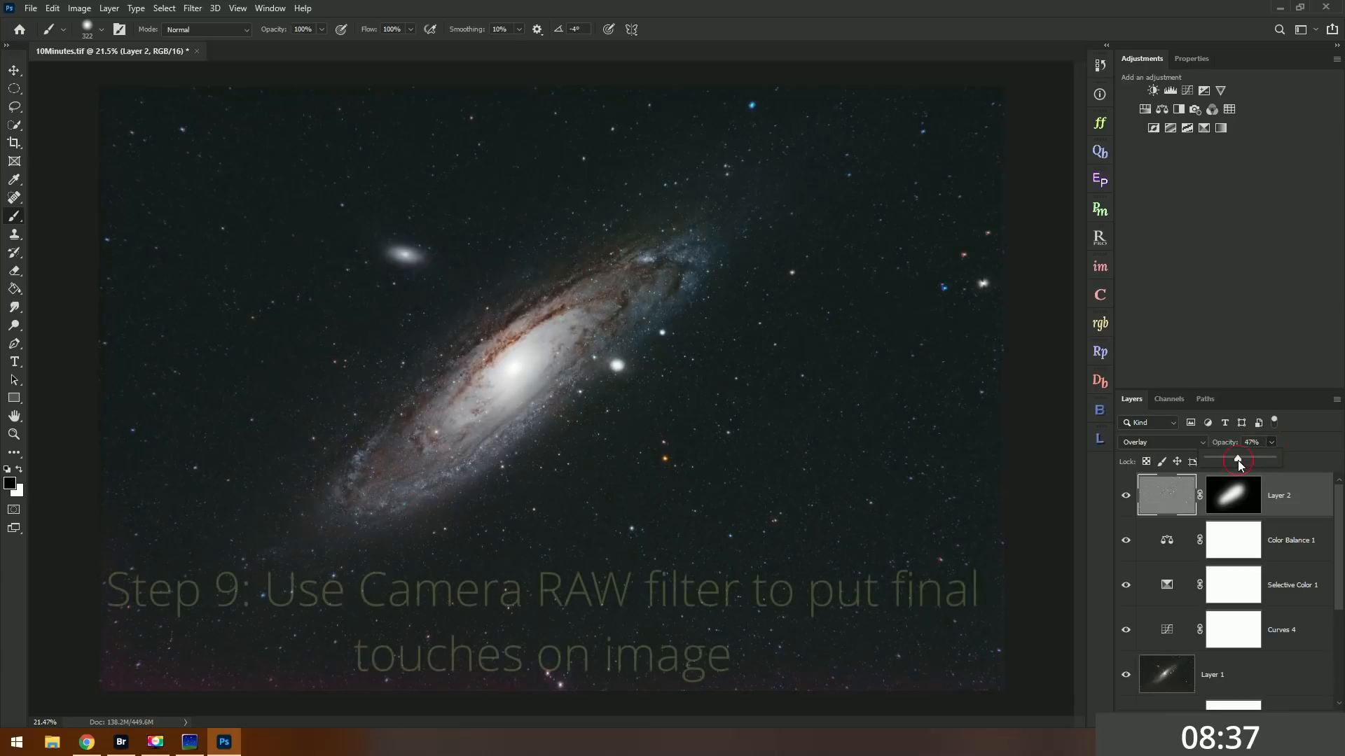
{"action": "left_click_drag", "start_coordinate": [1226, 462], "coordinate": [1239, 461]}
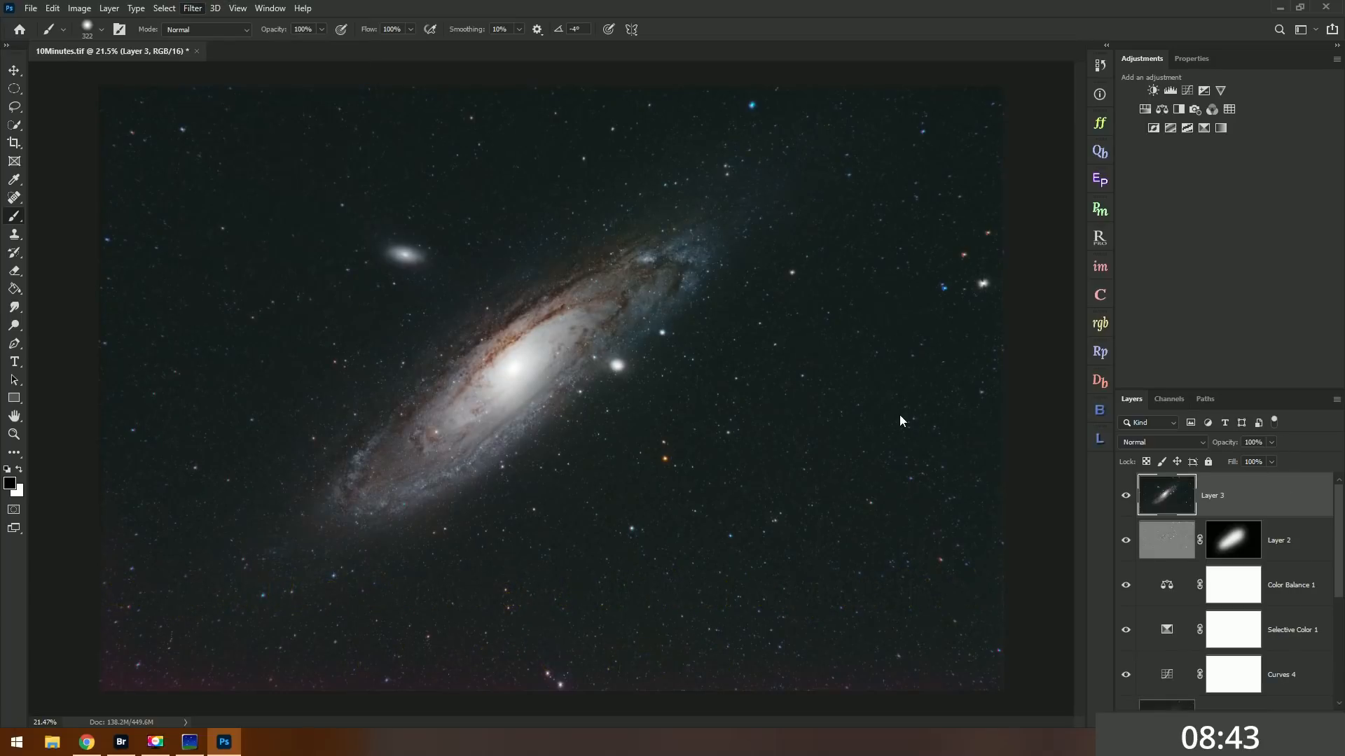
{"action": "mouse_move", "coordinate": [878, 406]}
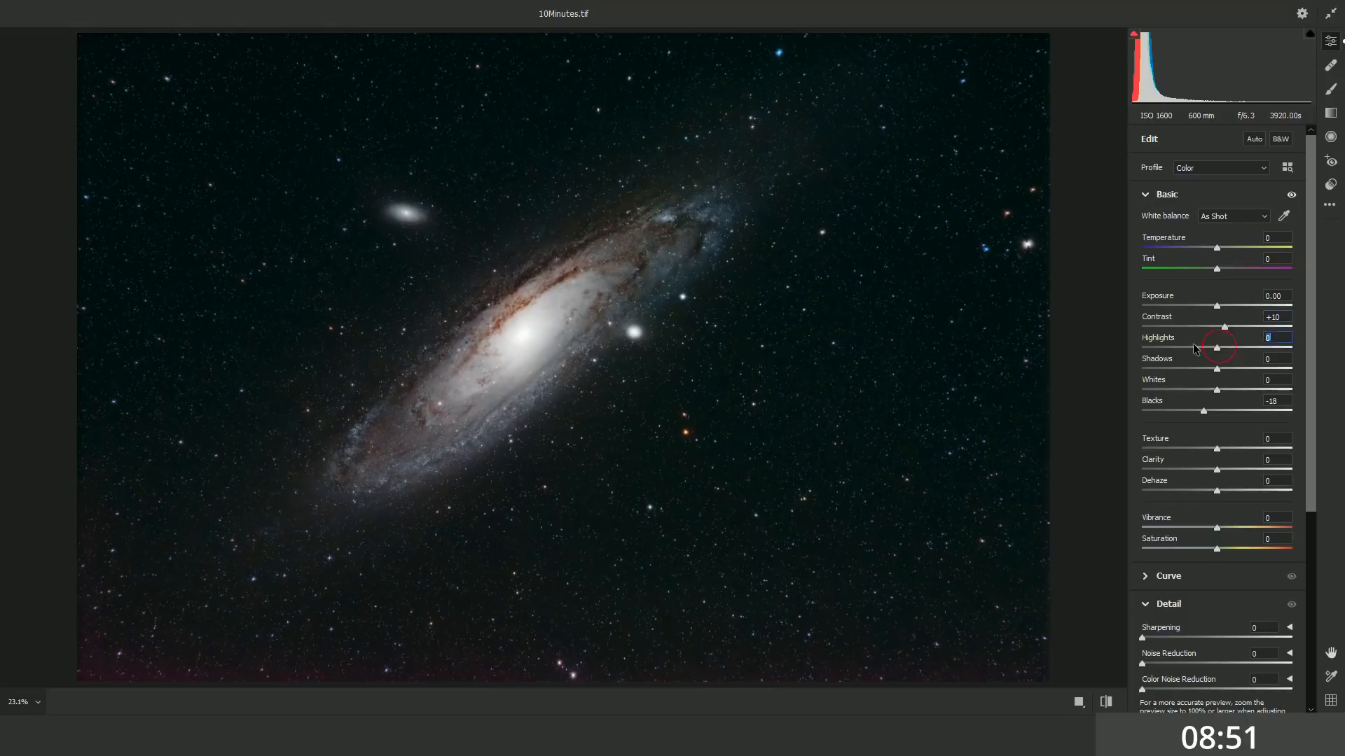
- In Camera Raw, adjust highlights, temperature and tint toward magenta, and add luminance noise reduction
{"action": "left_click_drag", "start_coordinate": [1205, 369], "coordinate": [1241, 369]}
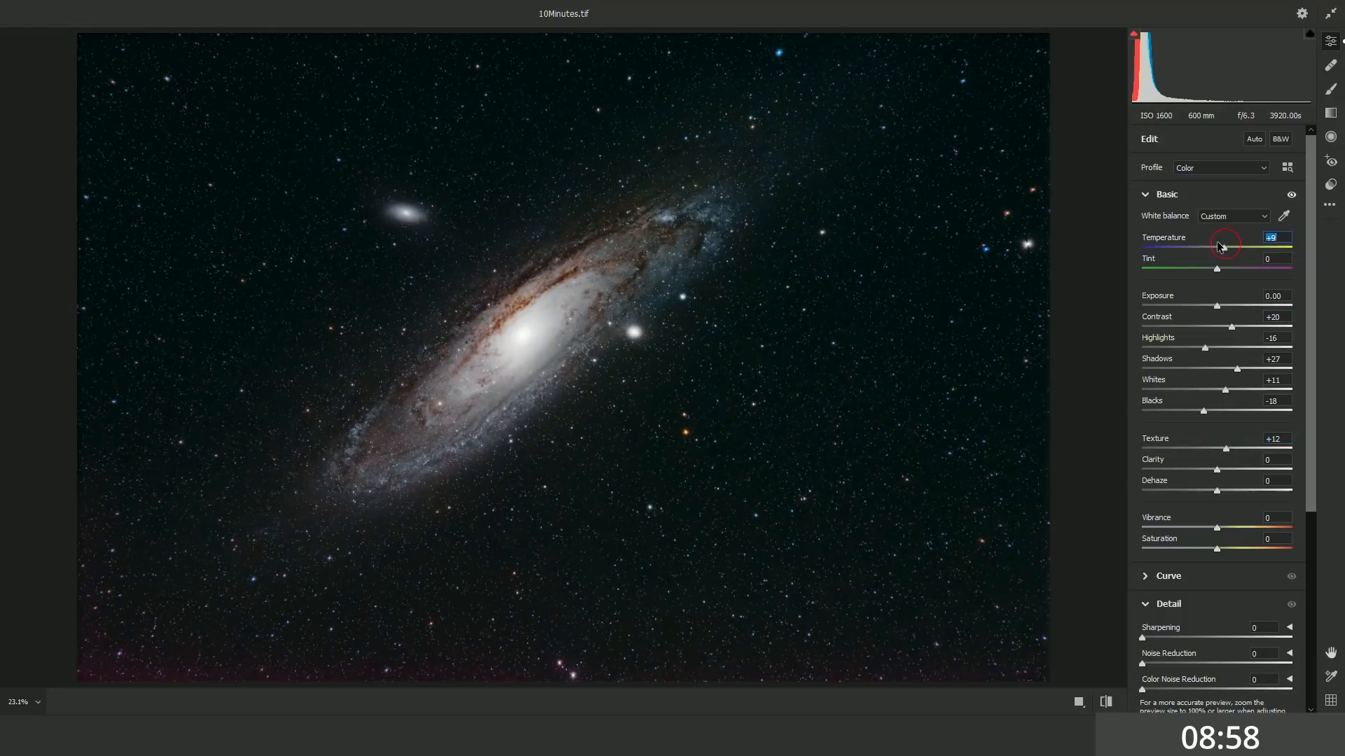
{"action": "left_click_drag", "start_coordinate": [1226, 247], "coordinate": [1213, 247]}
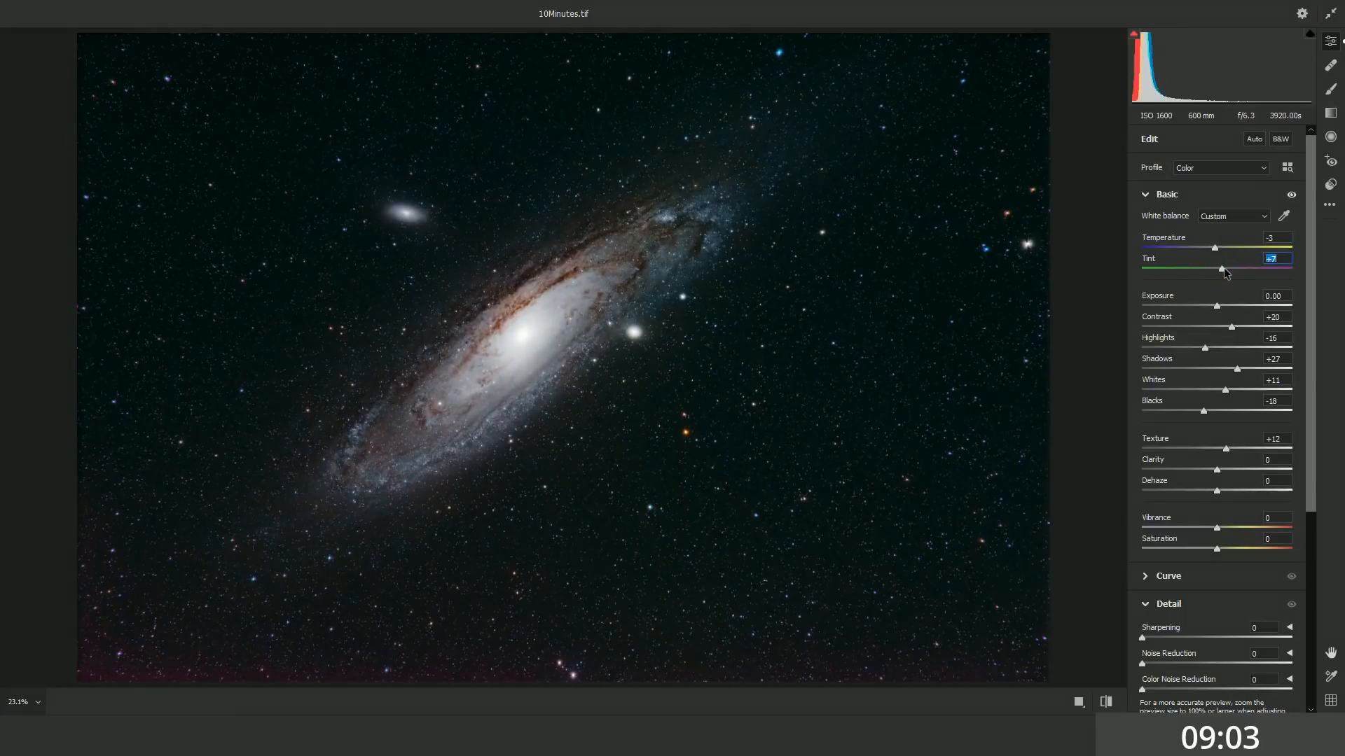
{"action": "left_click_drag", "start_coordinate": [1226, 271], "coordinate": [1212, 271]}
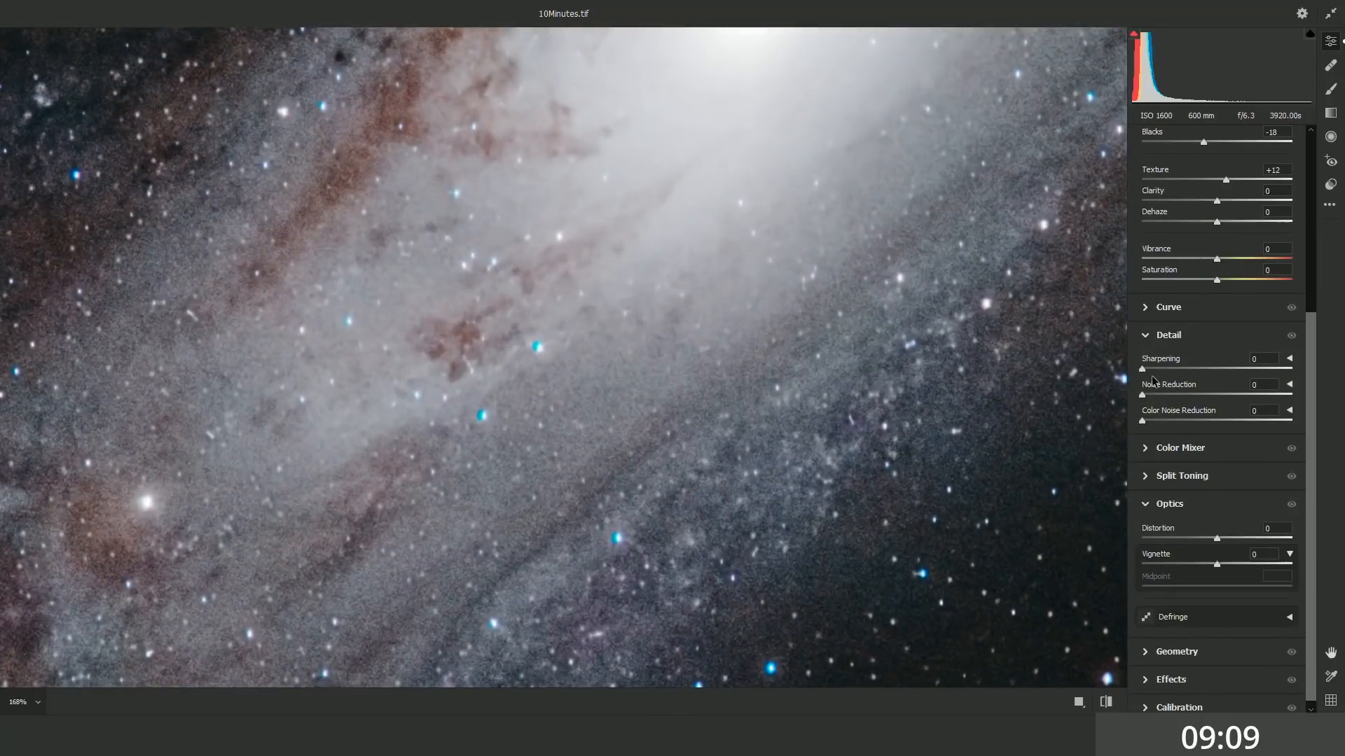
{"action": "left_click_drag", "start_coordinate": [1142, 394], "coordinate": [1166, 394]}
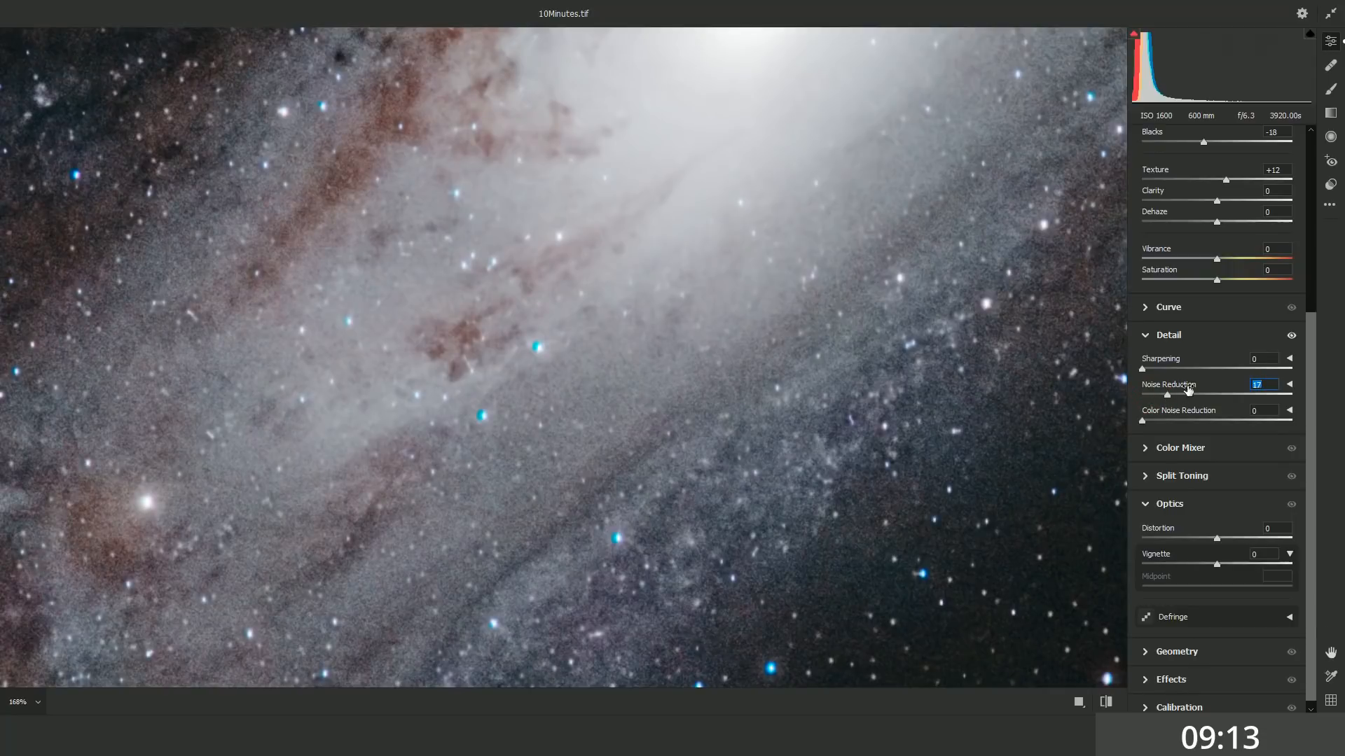
{"action": "left_click_drag", "start_coordinate": [1166, 394], "coordinate": [1177, 393]}
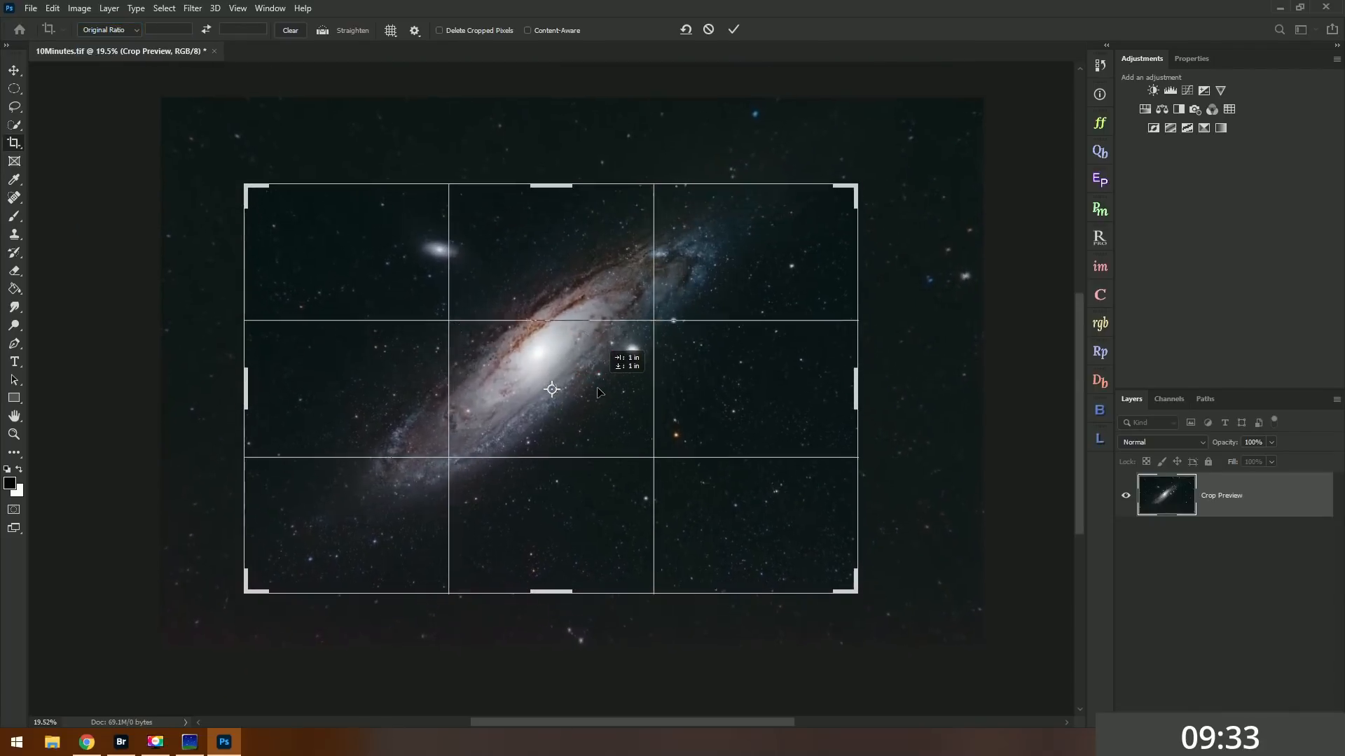
- Set the crop frame tightly around the galaxy
{"action": "left_click", "coordinate": [733, 30]}
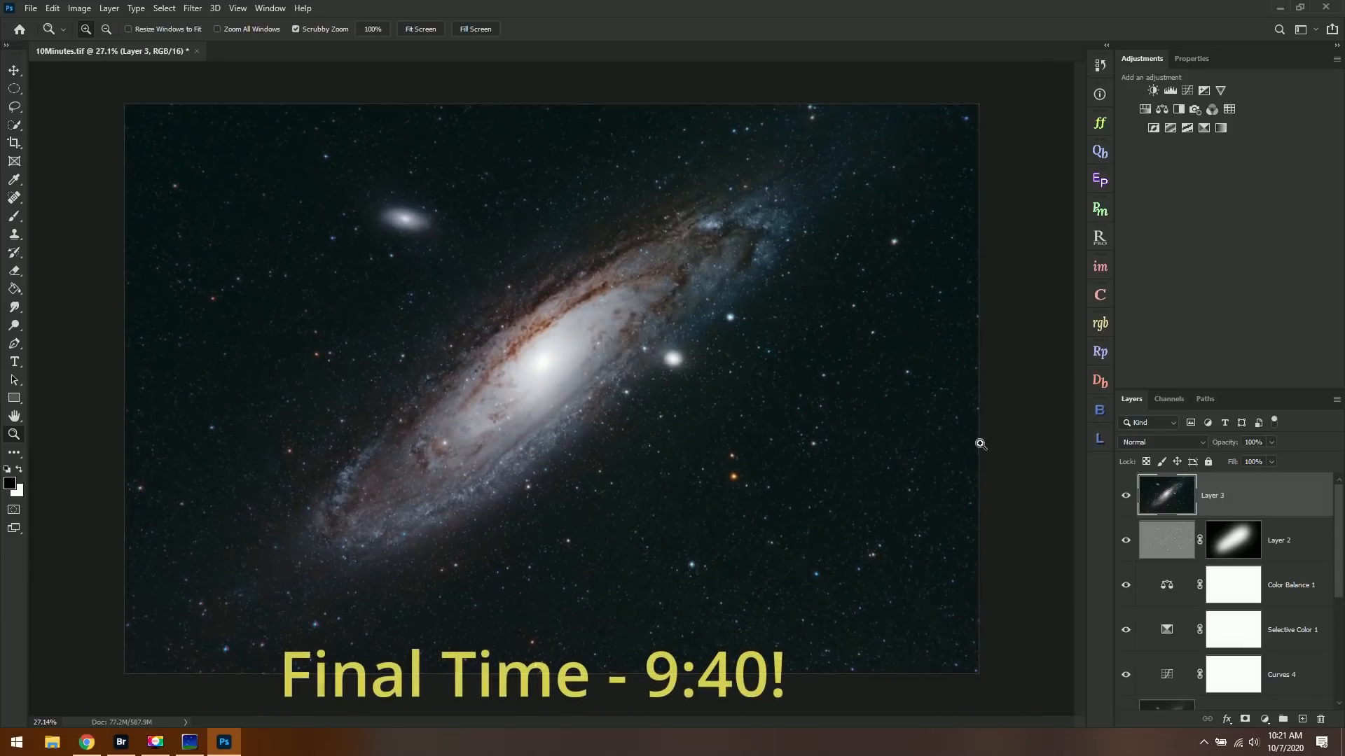
{"action": "mouse_move", "coordinate": [809, 394]}
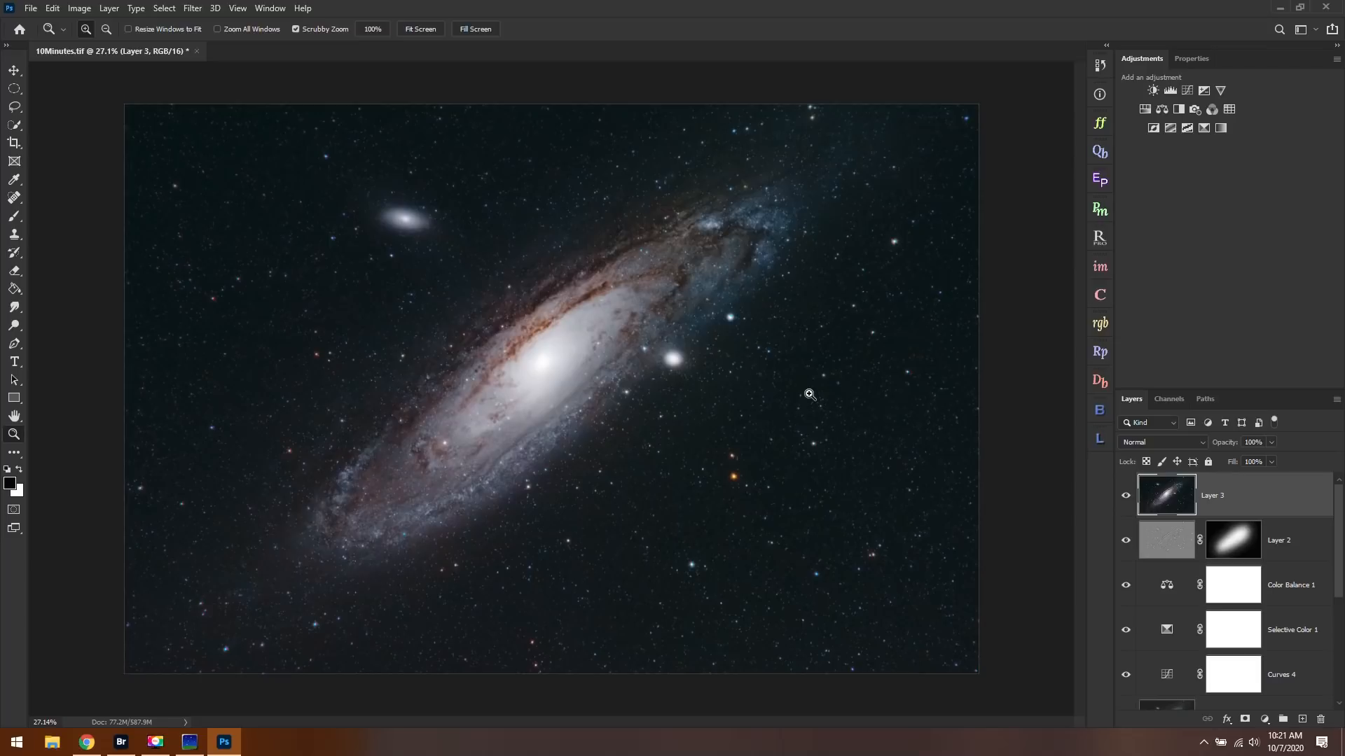
{"action": "mouse_move", "coordinate": [438, 339]}
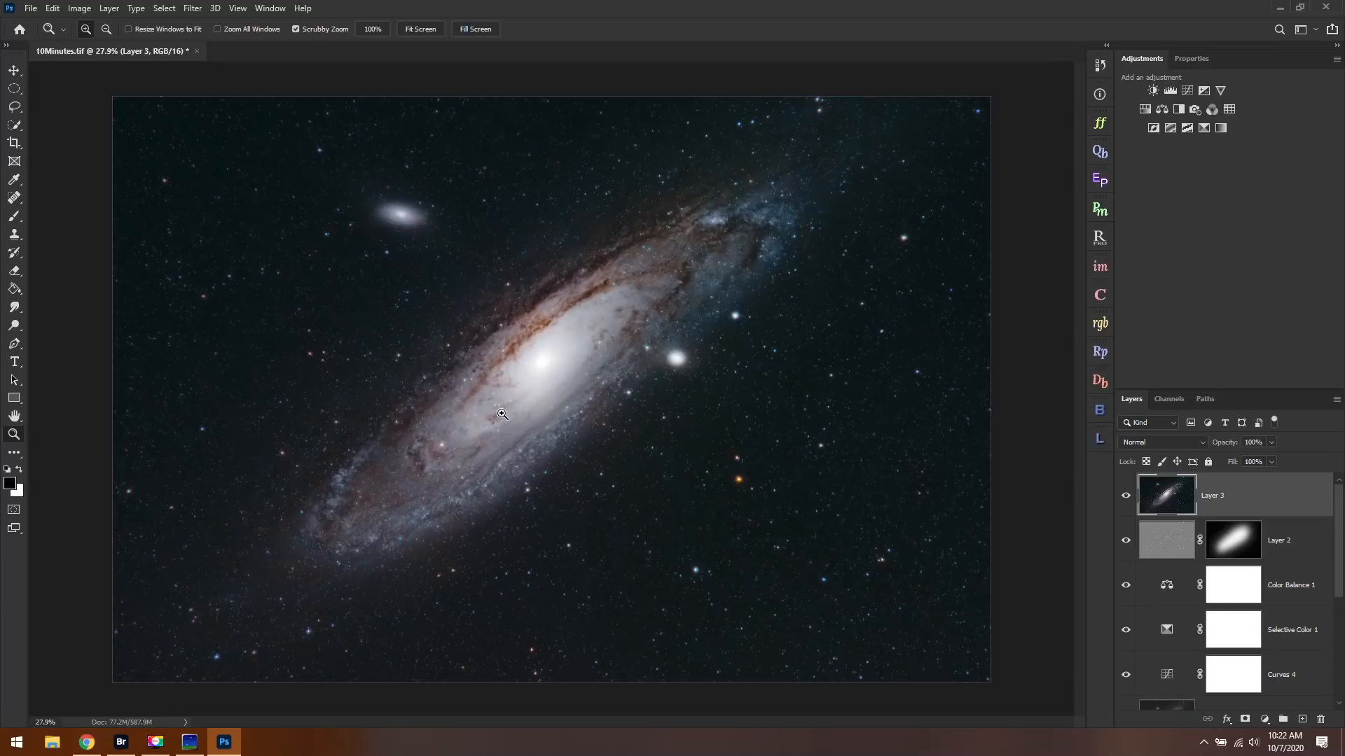
{"action": "scroll", "scroll_direction": "down", "scroll_amount": 3}
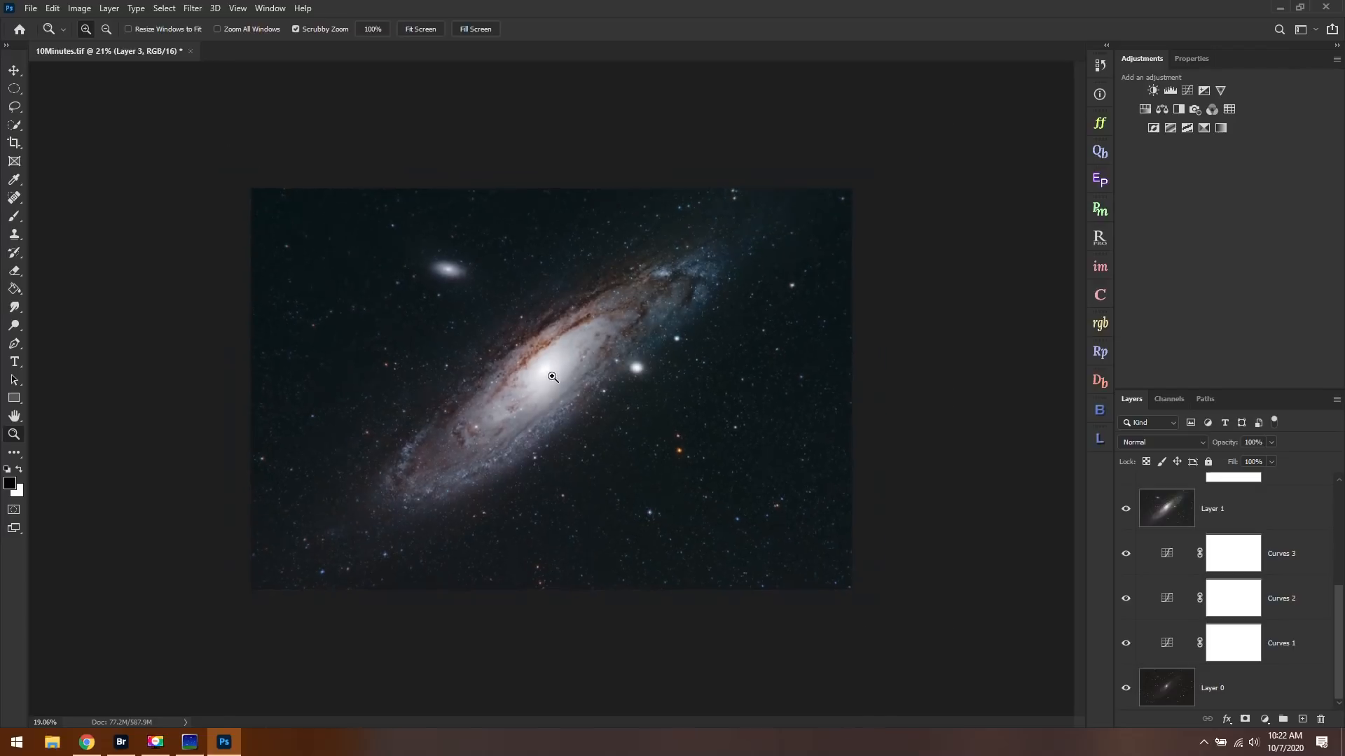
{"action": "left_click", "coordinate": [552, 377]}
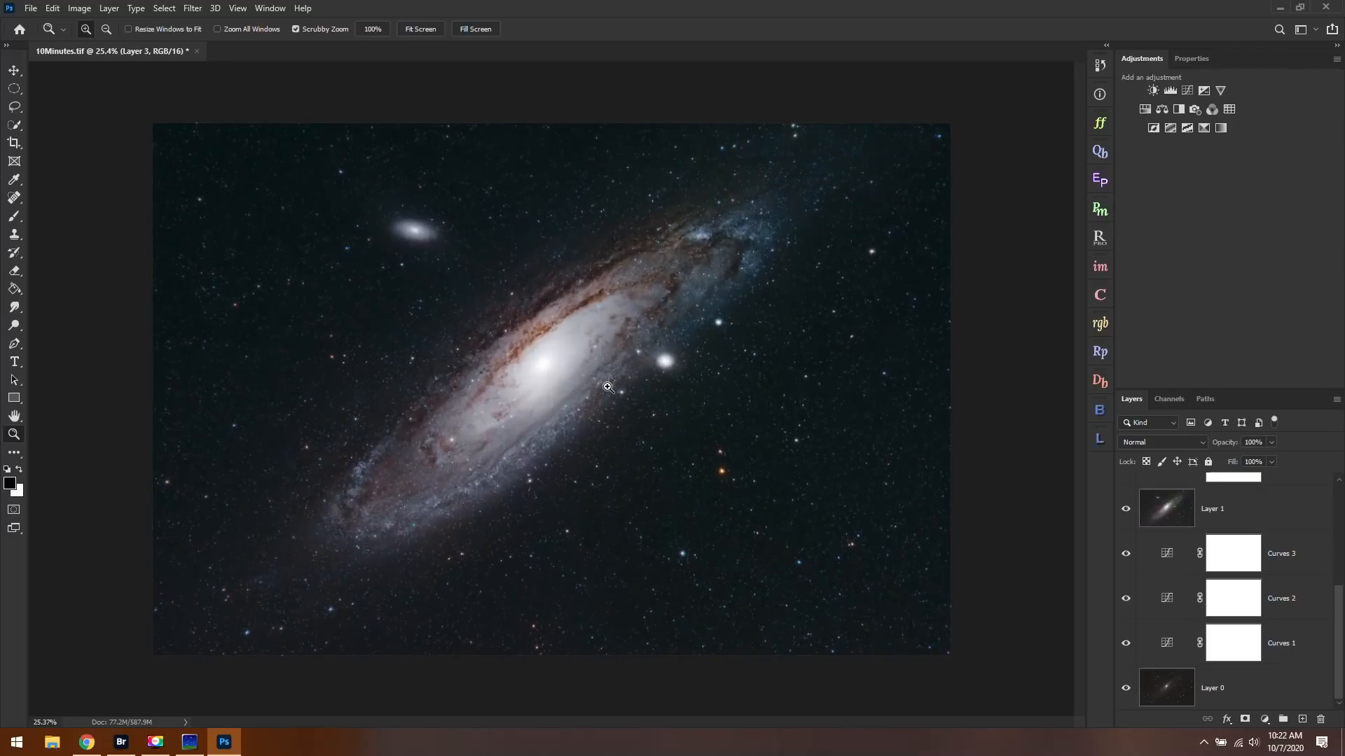